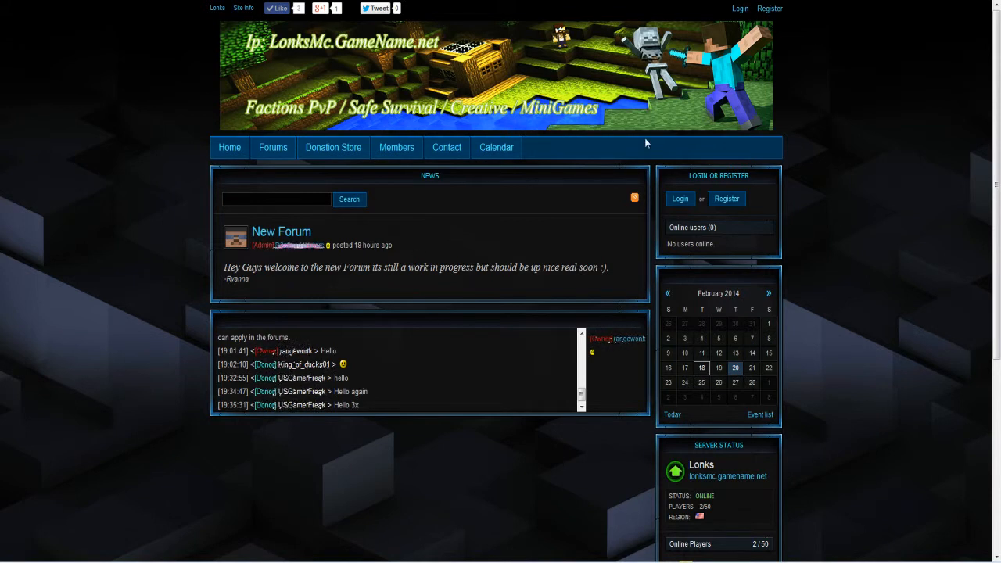
mouse_move(339, 177)
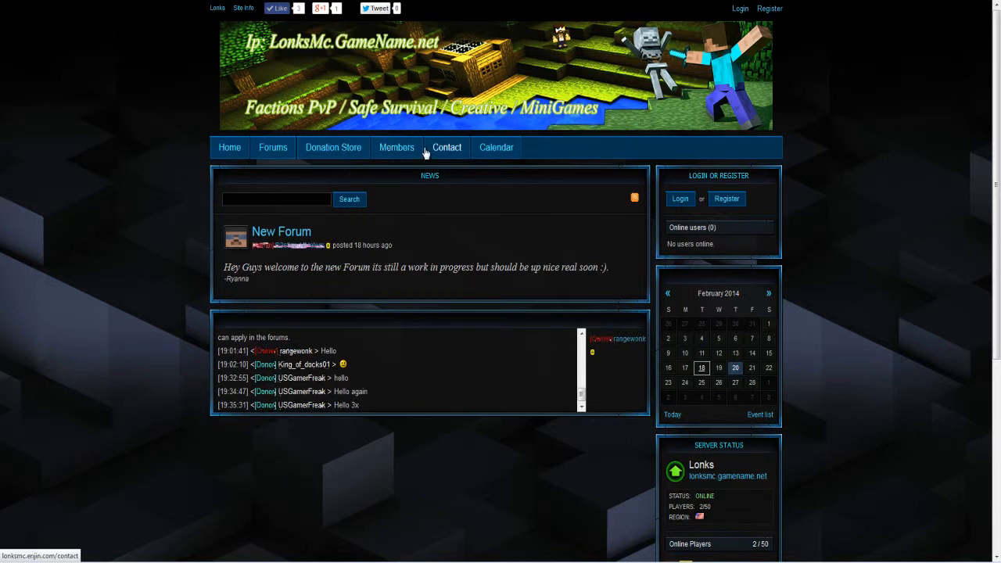
mouse_move(869, 41)
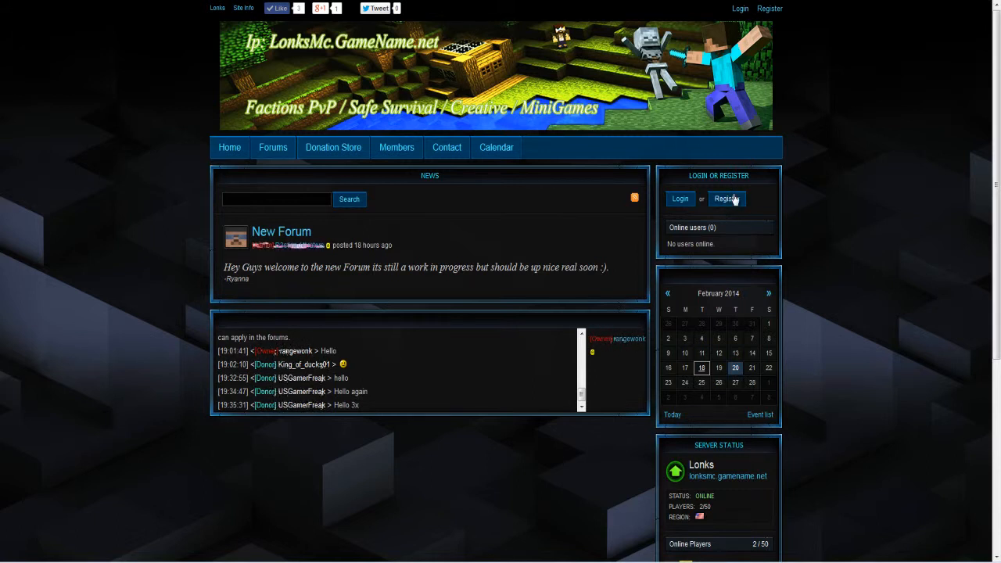
Open the Lonks Register form and enter a username and email address
click(726, 198)
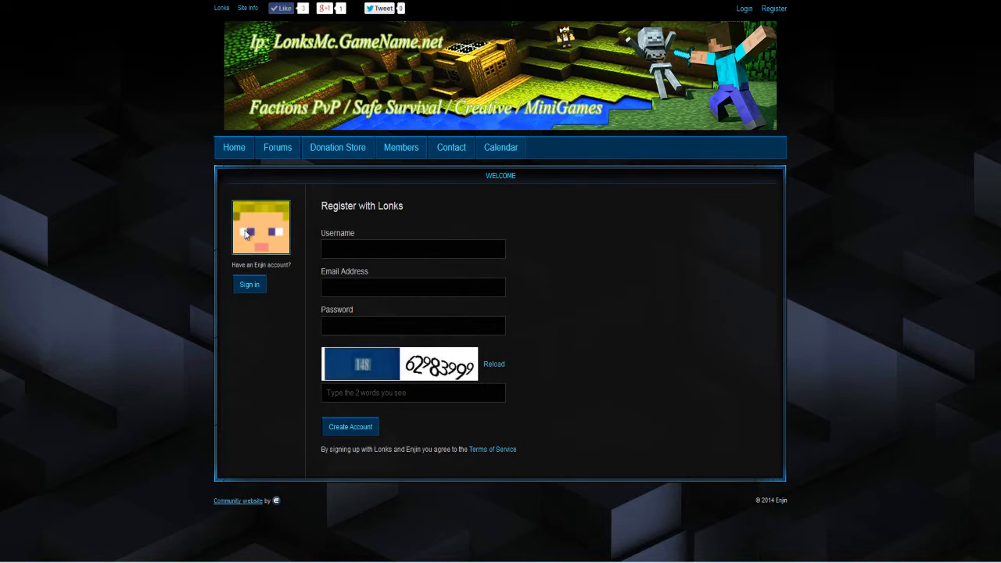
mouse_move(274, 253)
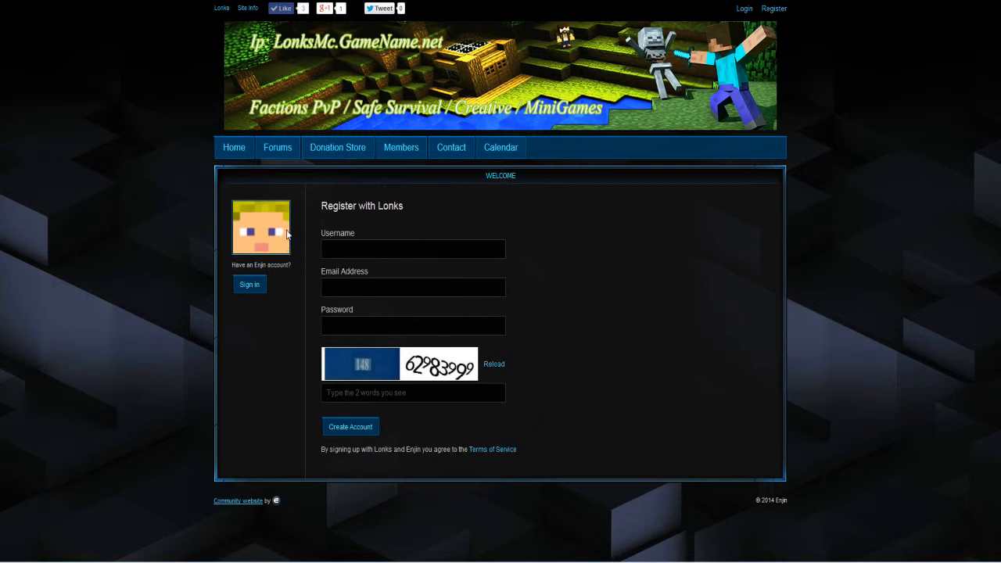
mouse_move(240, 226)
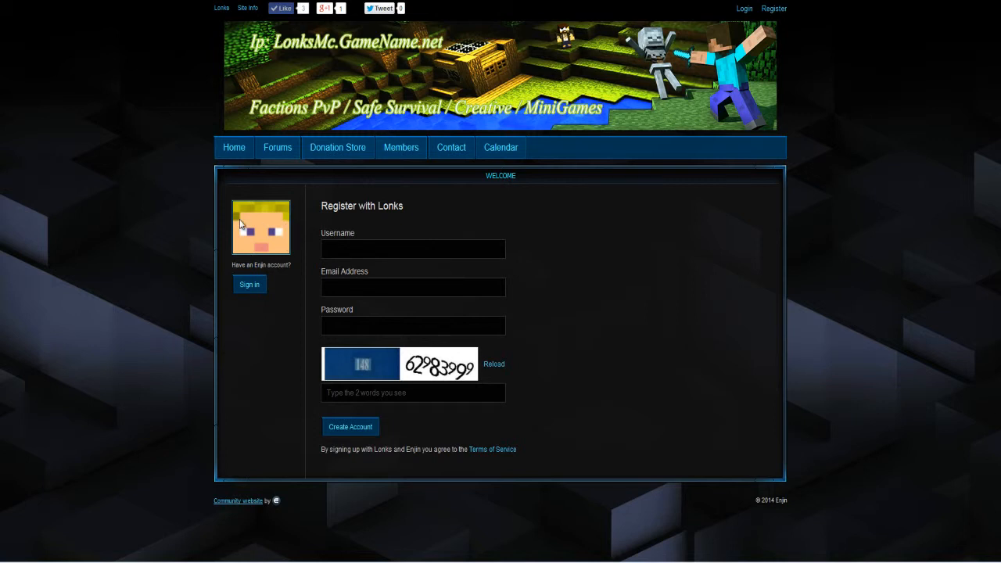
mouse_move(326, 242)
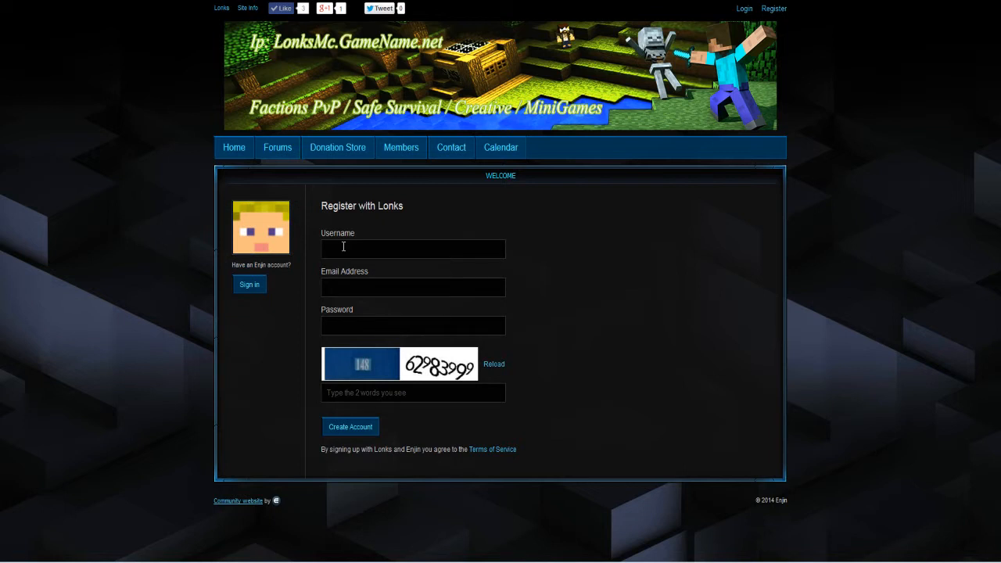
mouse_move(336, 270)
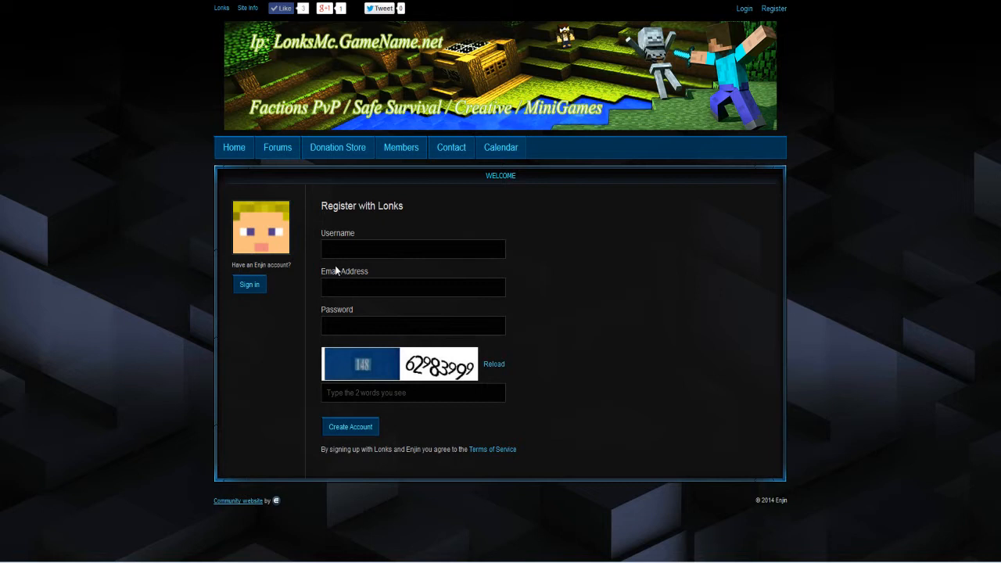
text(deathquate)
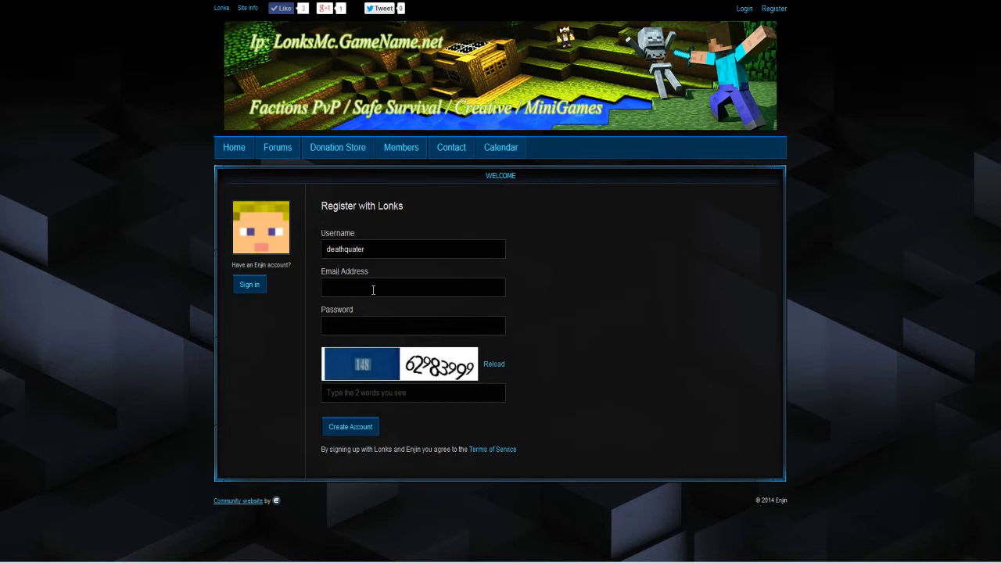
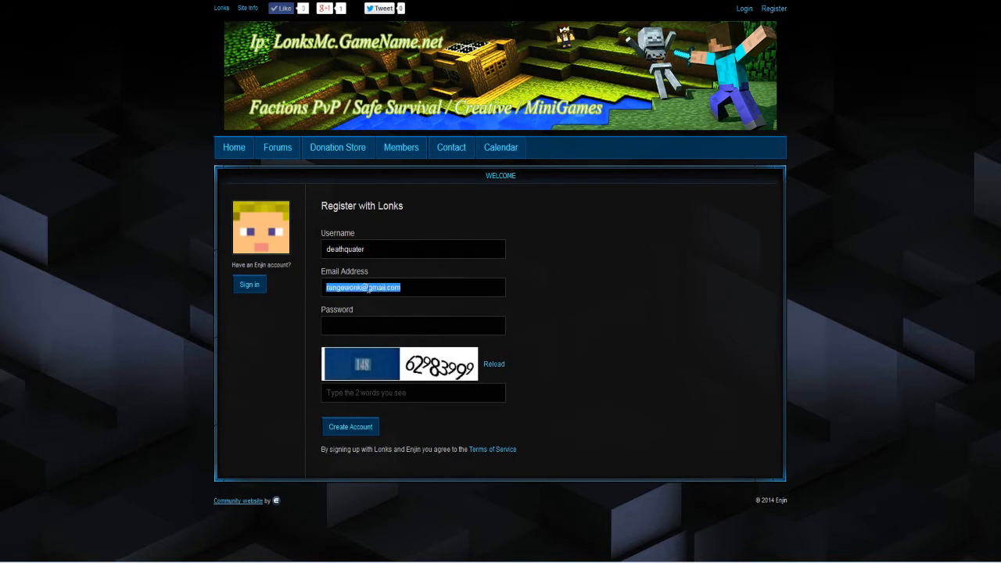
click(390, 299)
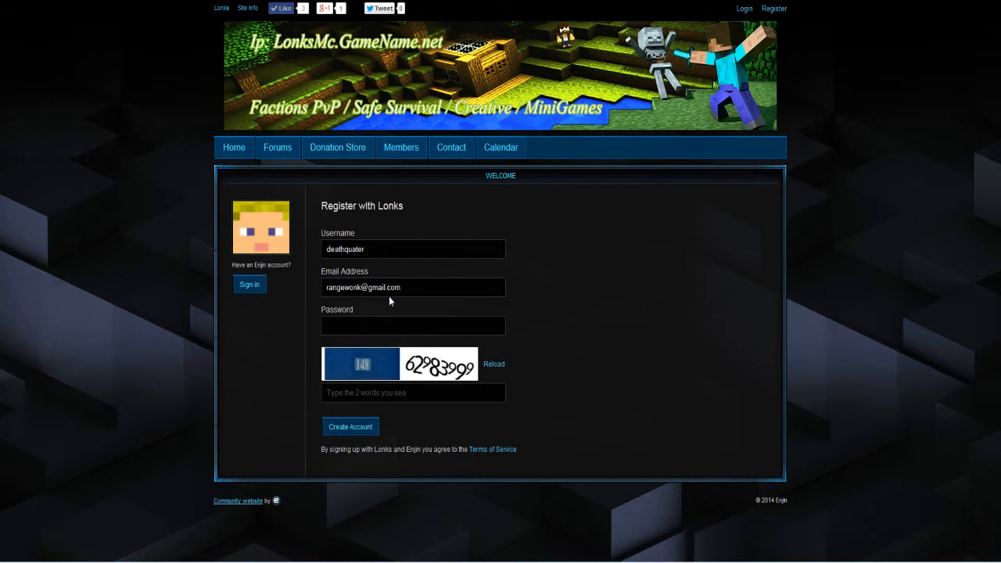
mouse_move(414, 298)
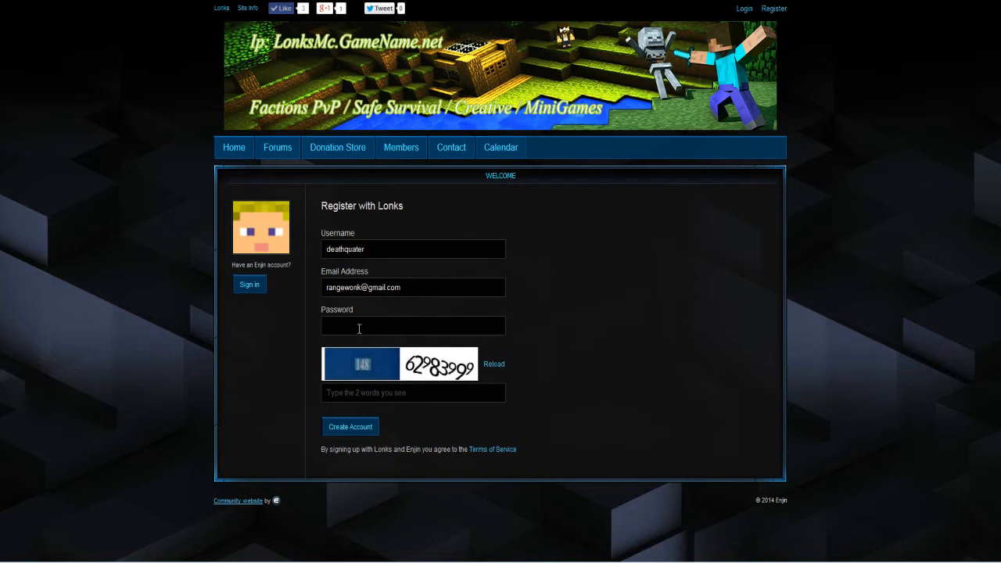
mouse_move(332, 541)
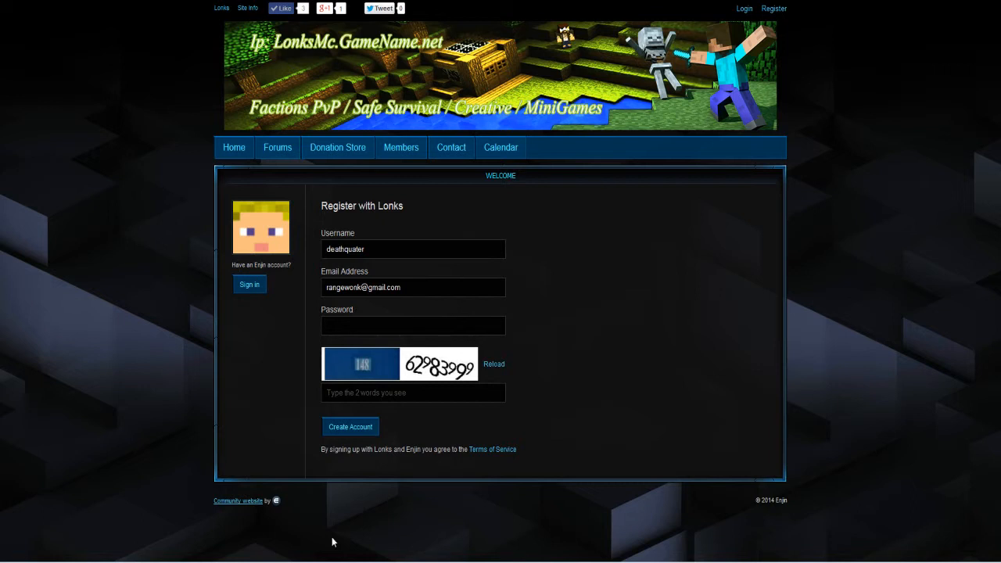
Enter a password in the registration Password field
click(412, 325)
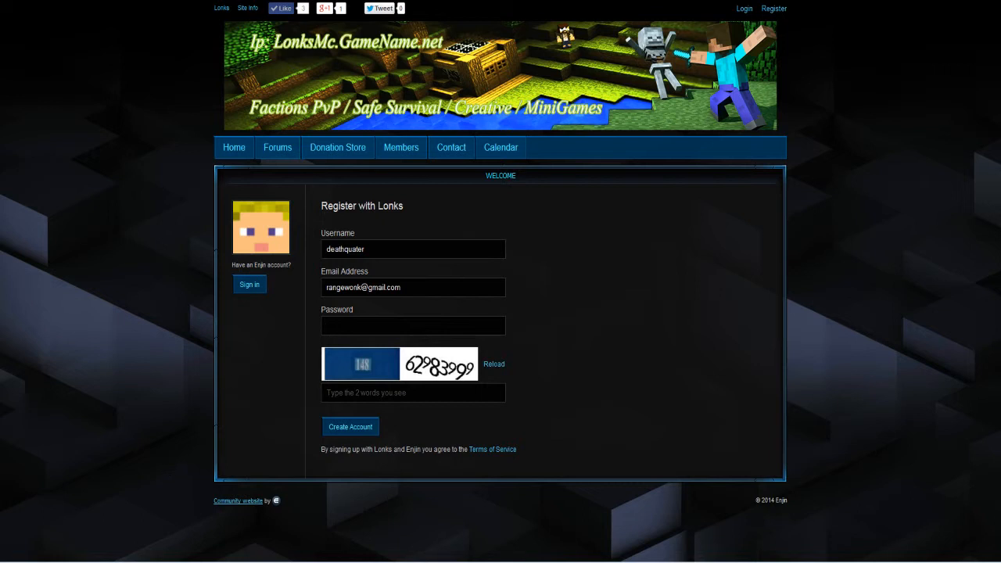
mouse_move(121, 125)
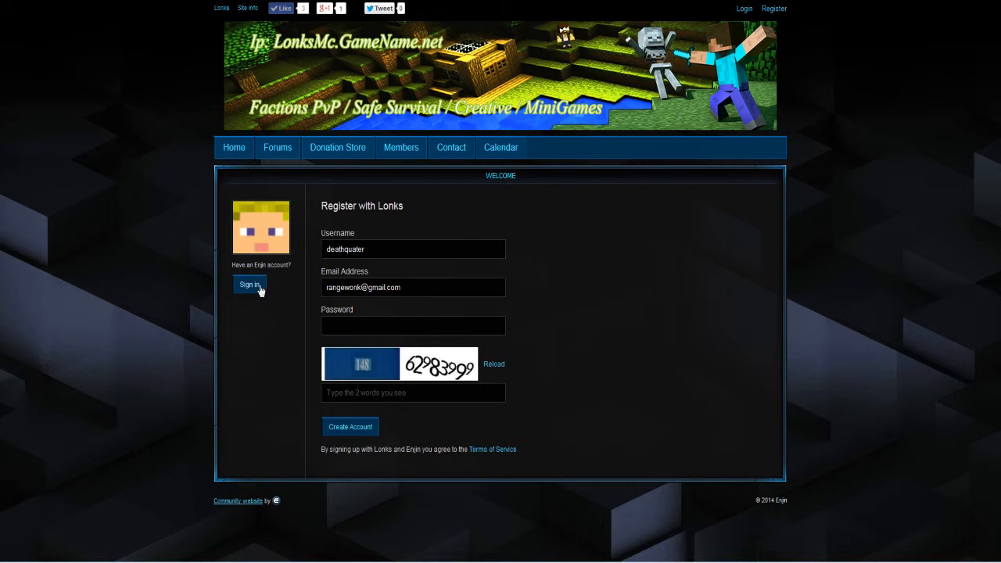
click(413, 325)
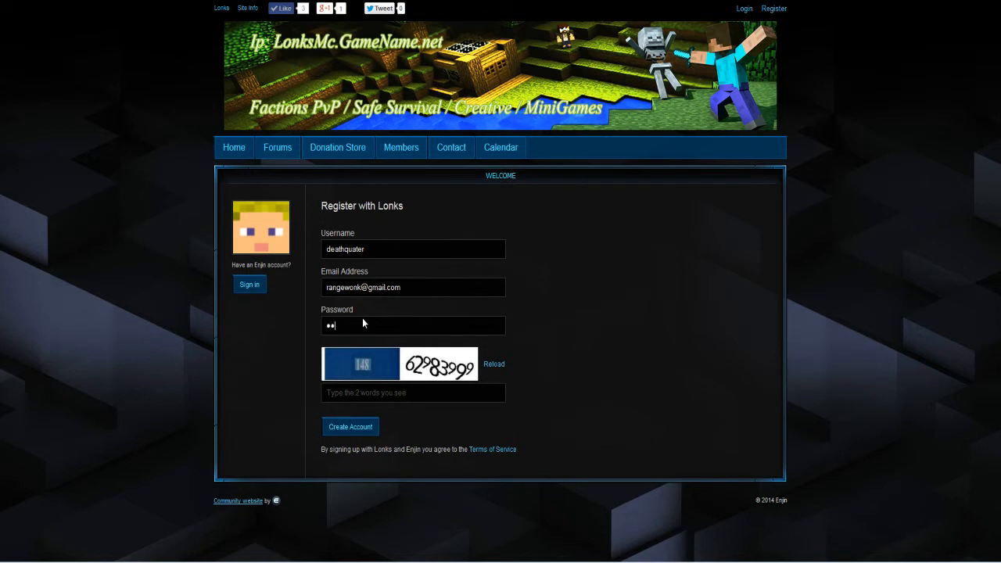
text(••••)
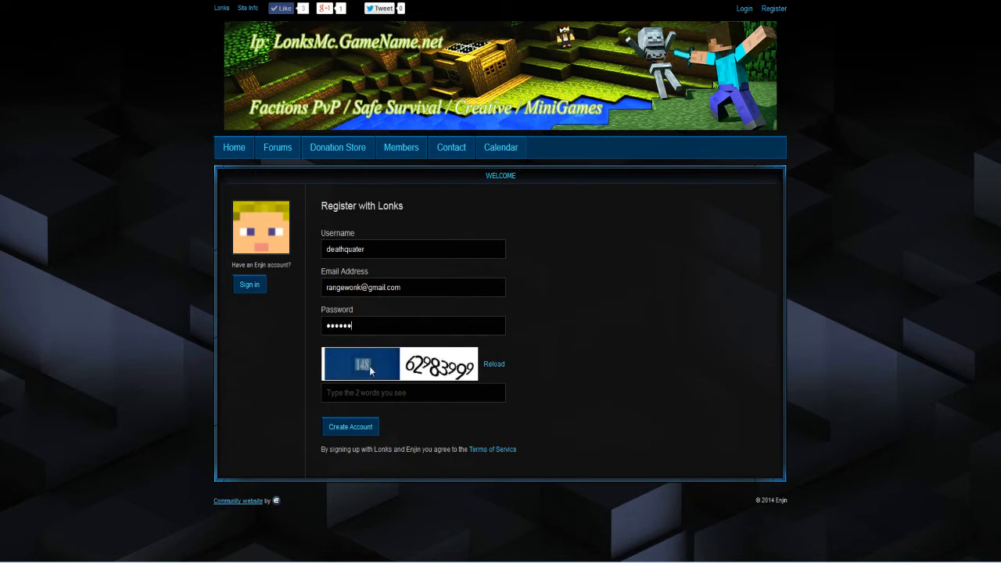
Fill in the captcha words and submit with Create Account
click(412, 393)
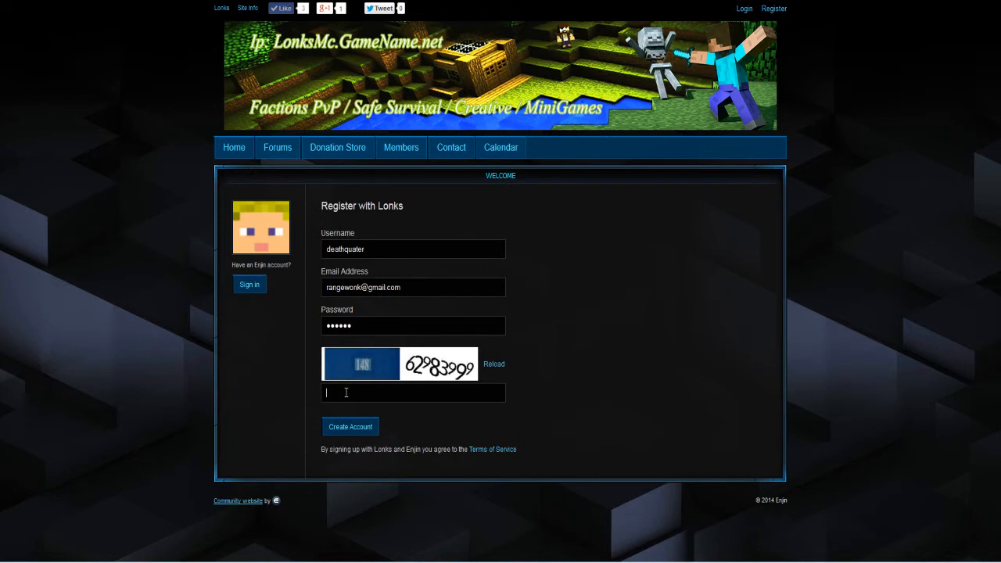
text(1)
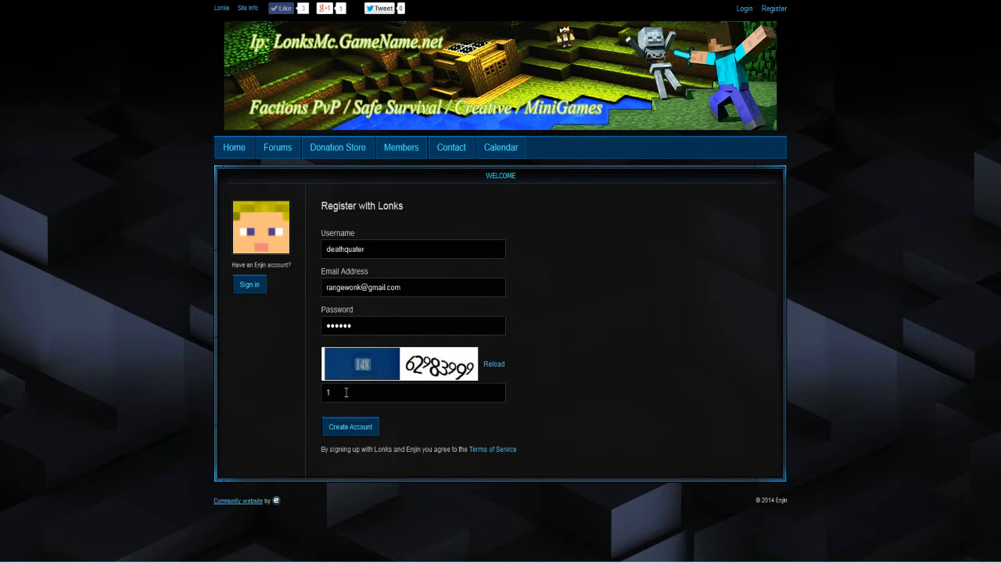
text(48 6298)
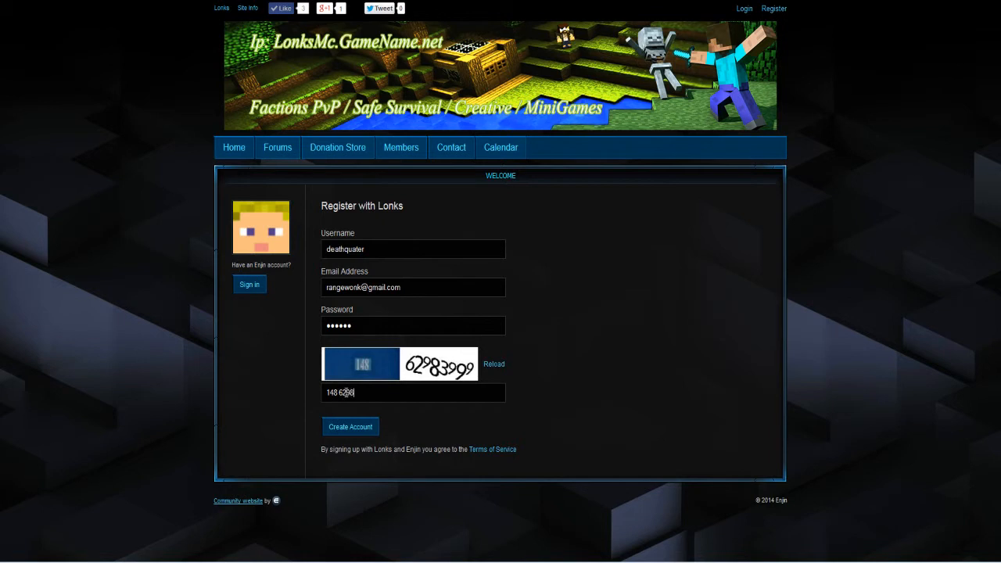
text(3999)
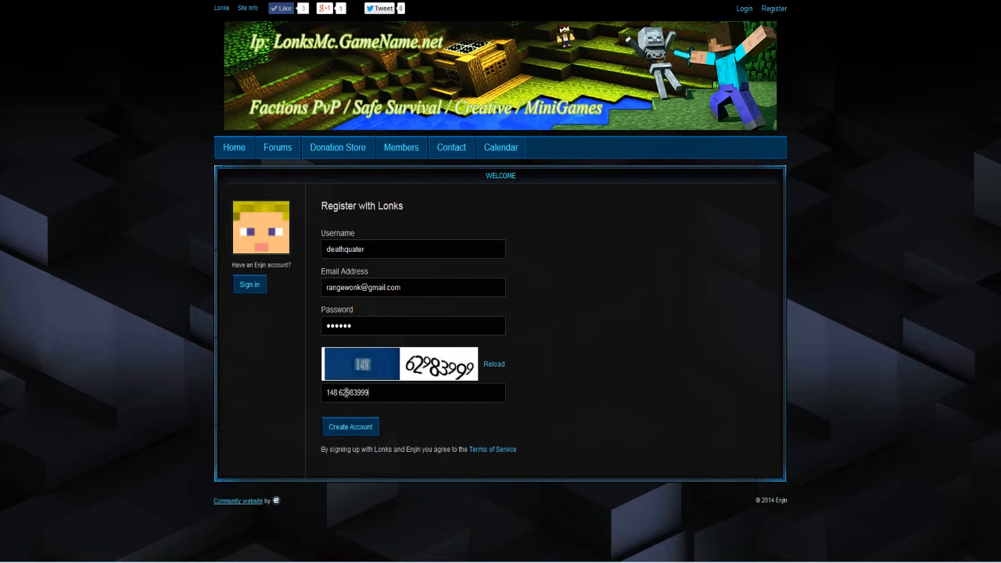
click(351, 427)
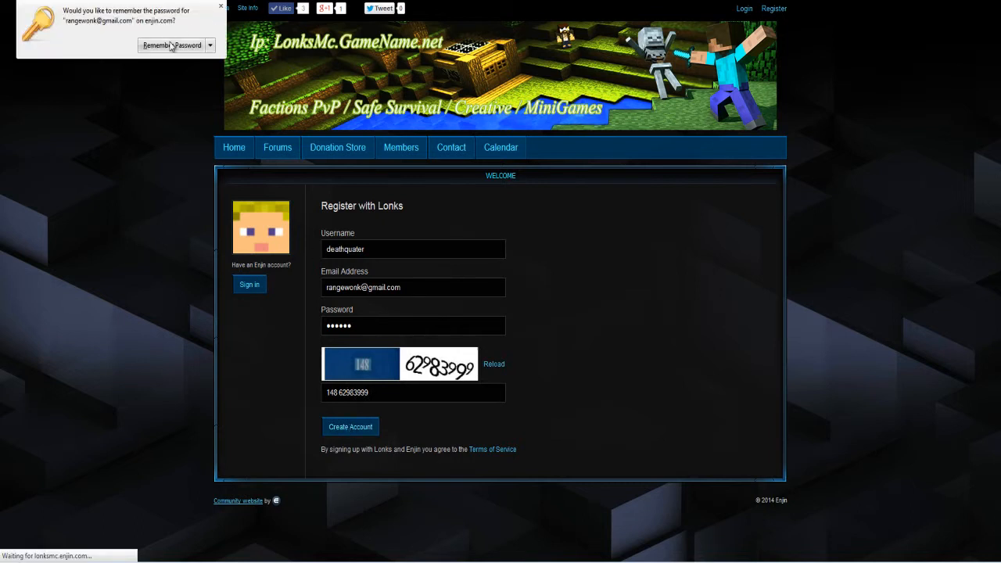
Dismiss the save-password prompt and read the 'Verify your email address' message
click(351, 426)
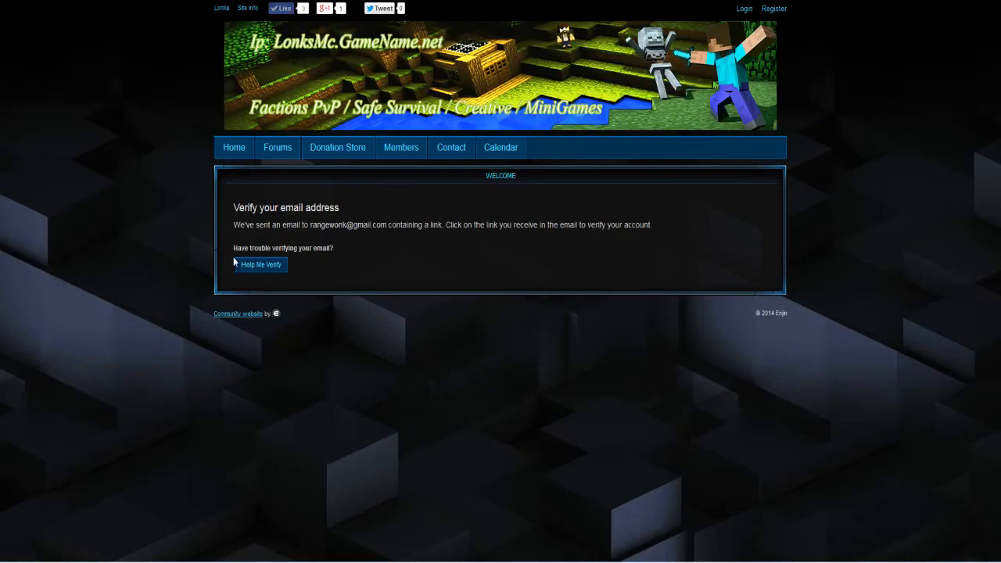
mouse_move(237, 205)
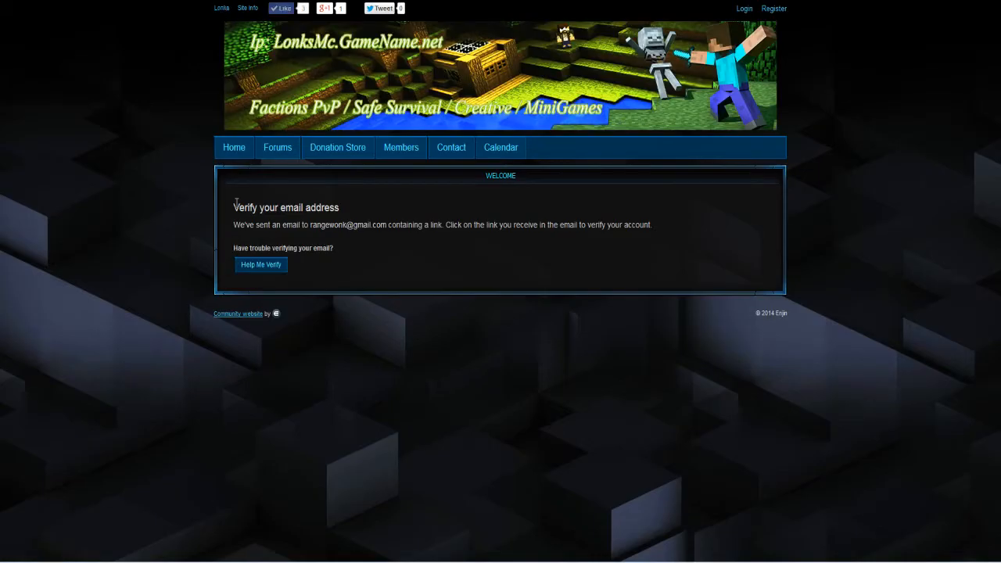
drag(234, 207, 355, 225)
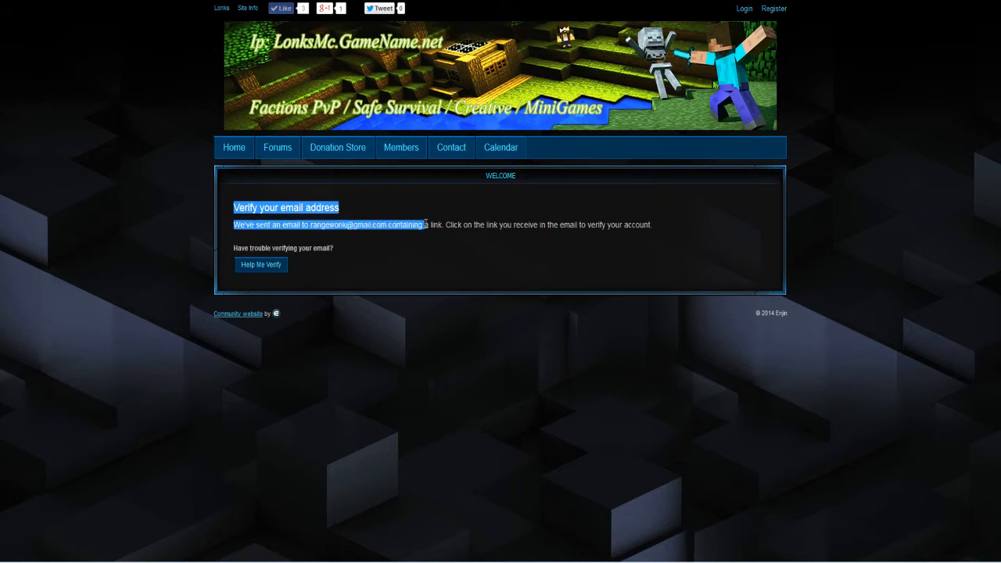
click(320, 229)
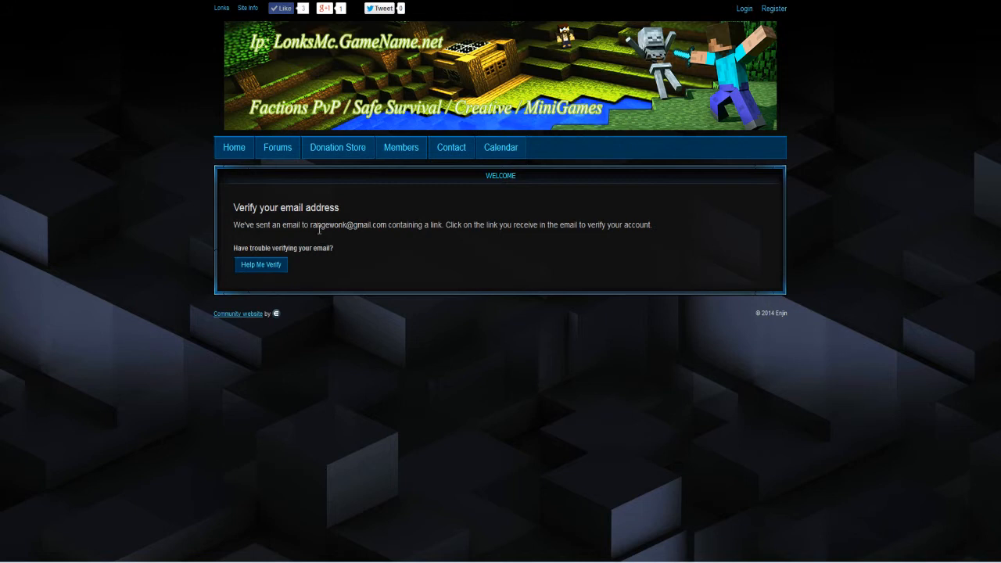
drag(233, 226, 299, 226)
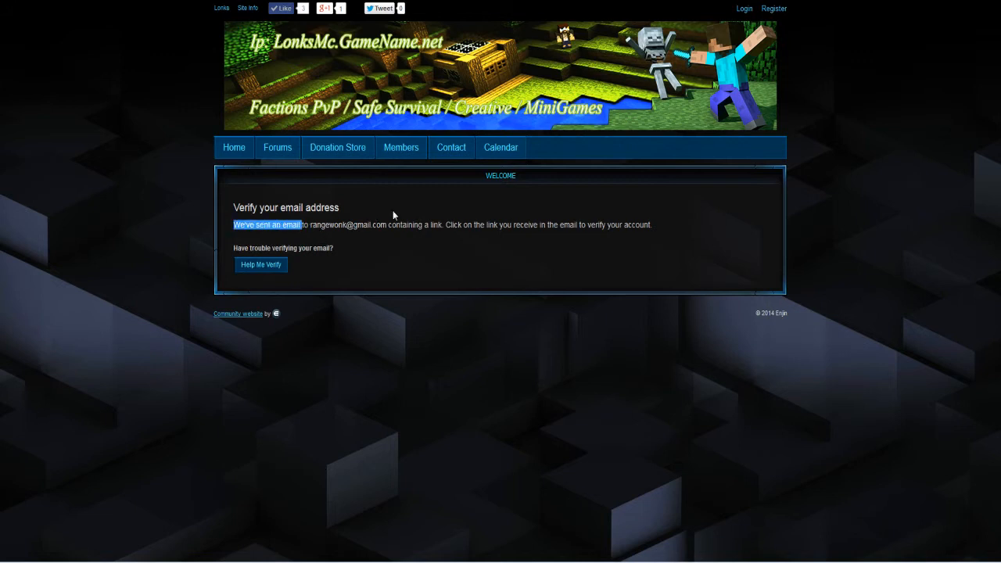
drag(310, 224, 386, 225)
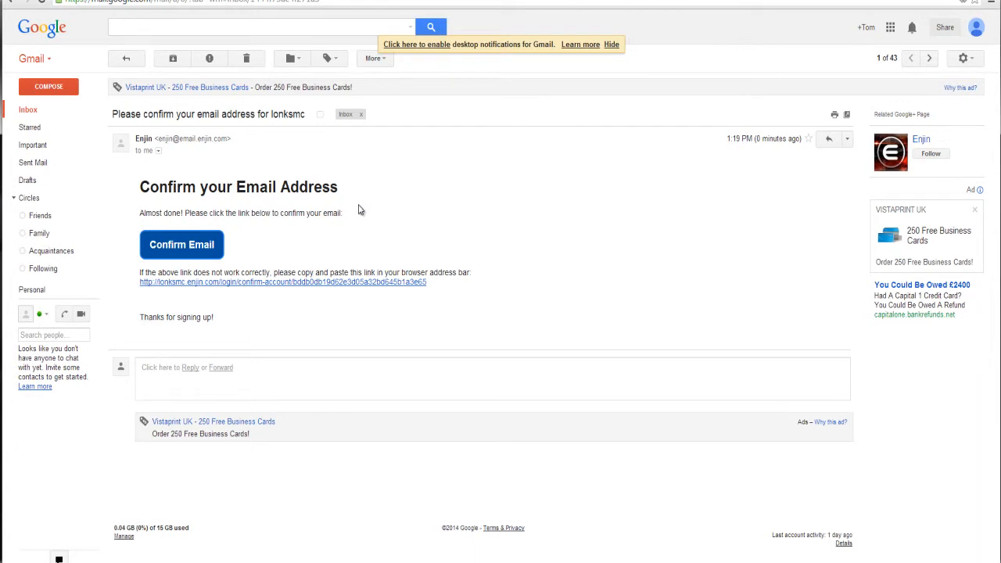
mouse_move(331, 224)
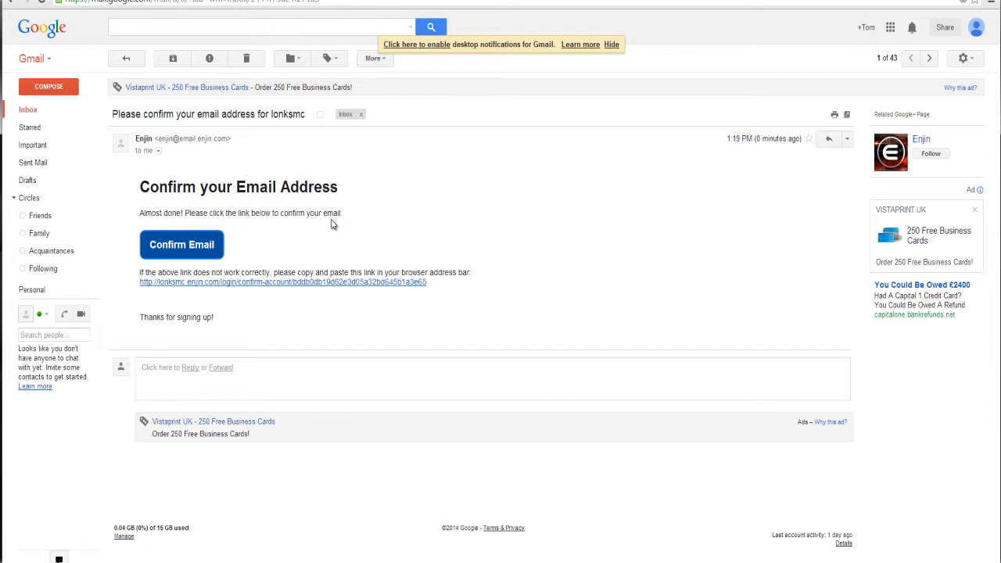
mouse_move(186, 127)
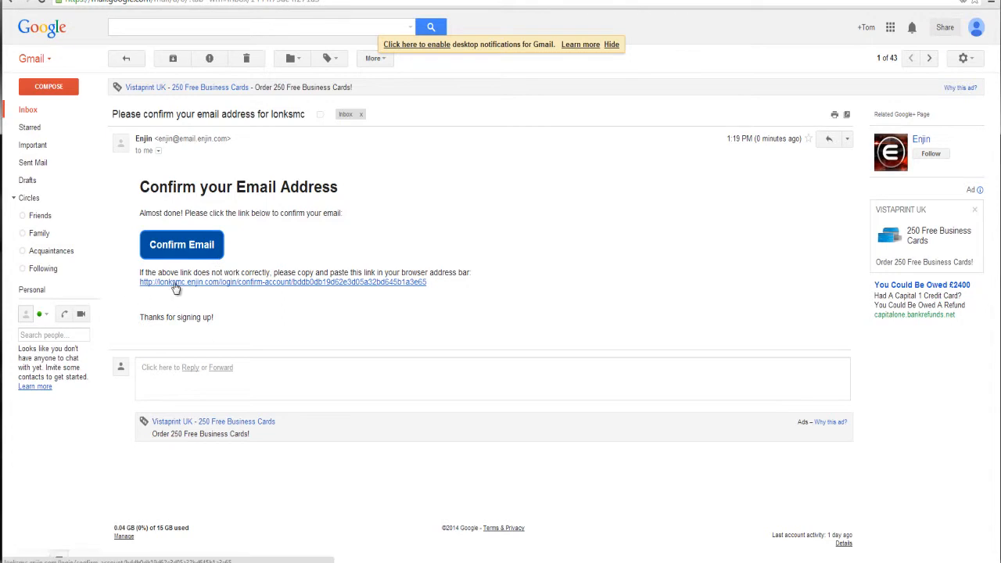
mouse_move(152, 284)
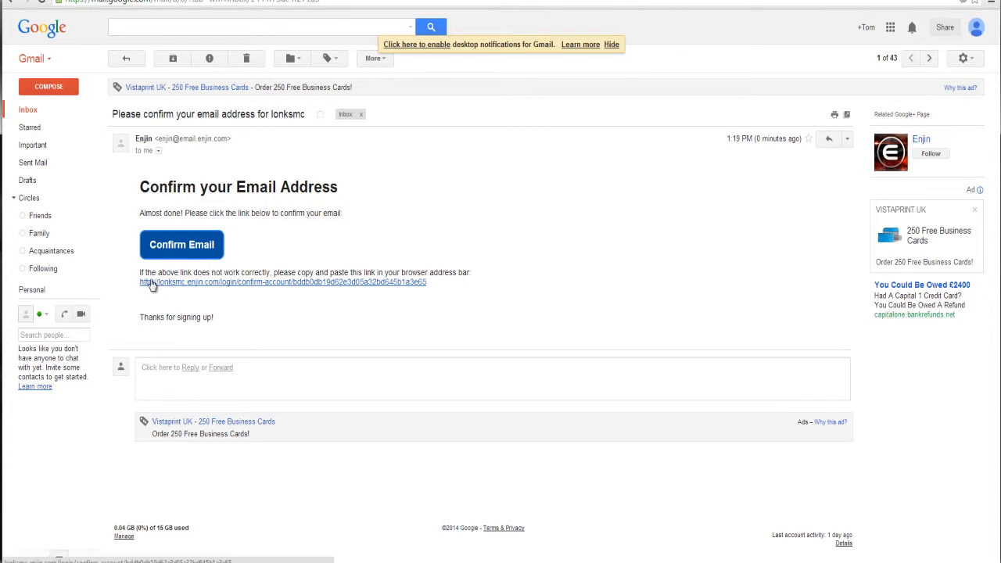
Open Enjin's confirmation email in Gmail and follow its Confirm Email link
click(283, 283)
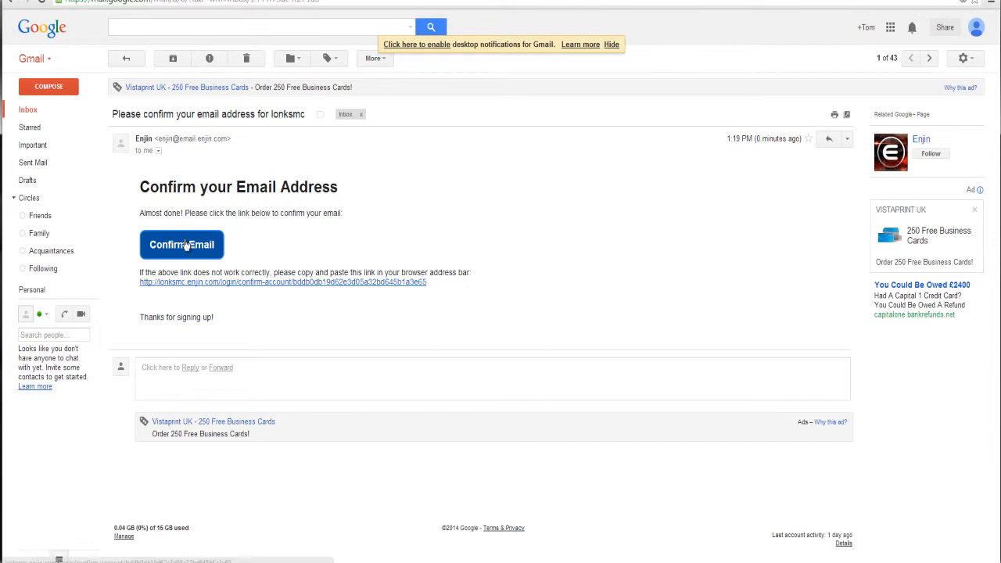
click(181, 244)
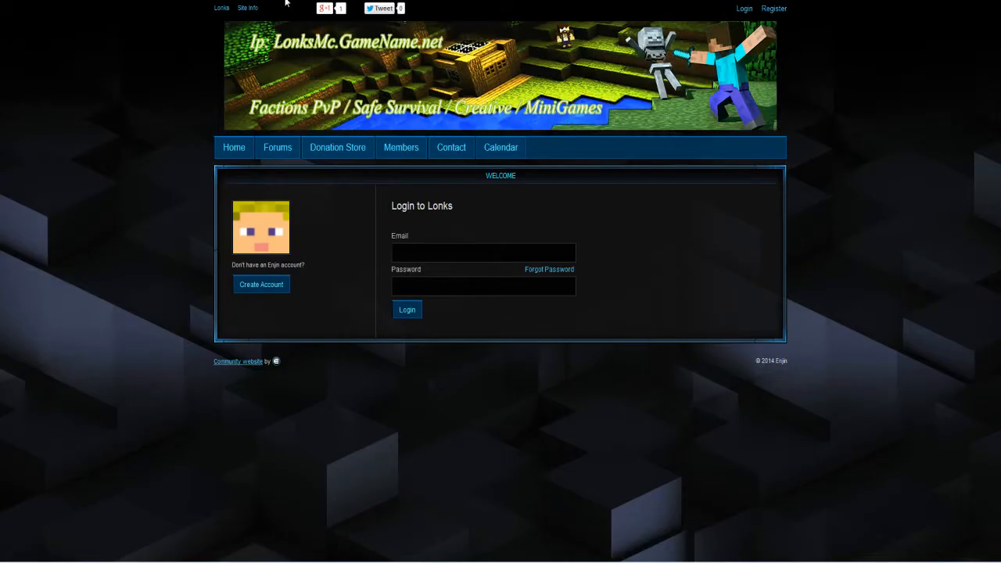
Log in to Lonks with the new email and password
click(281, 9)
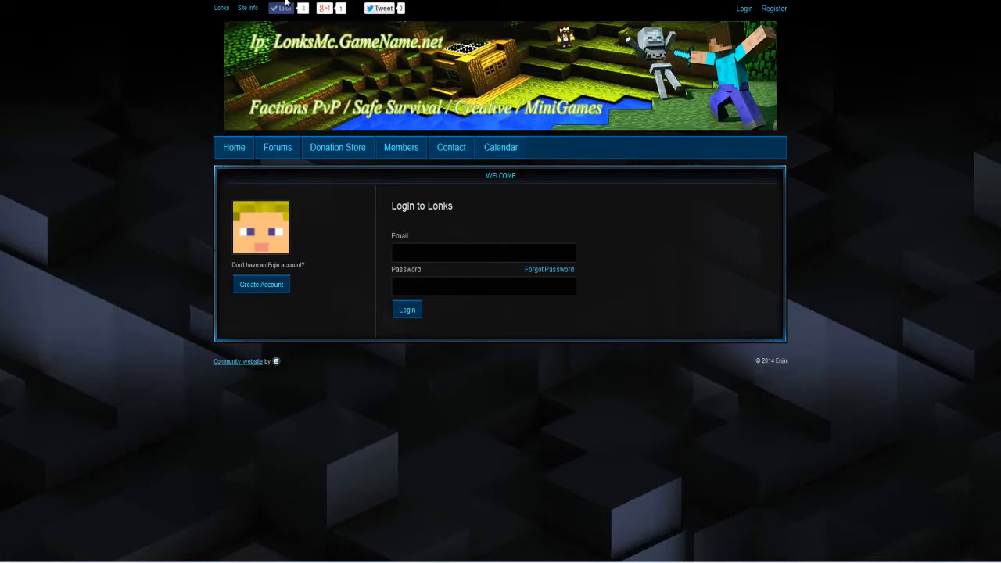
click(483, 252)
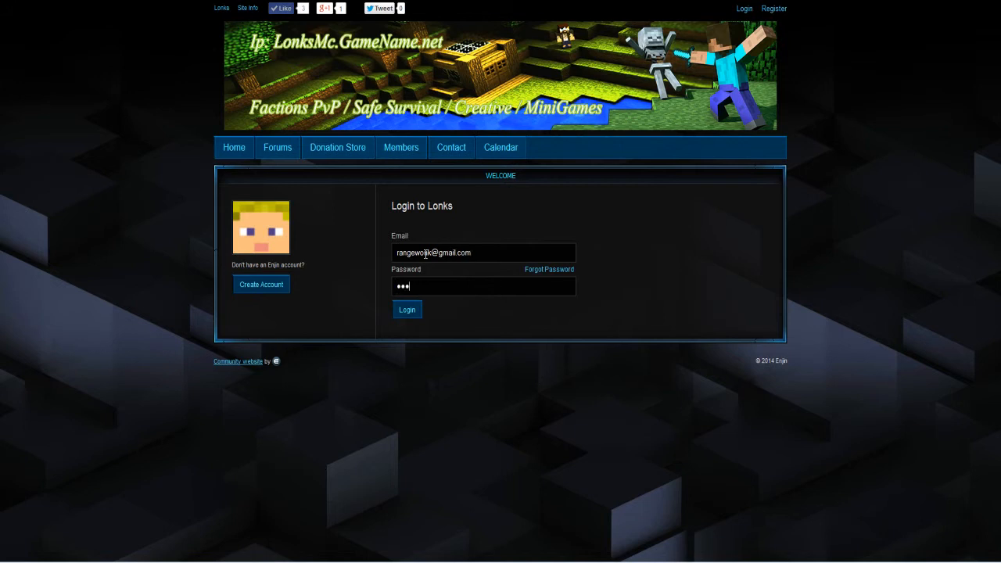
click(406, 310)
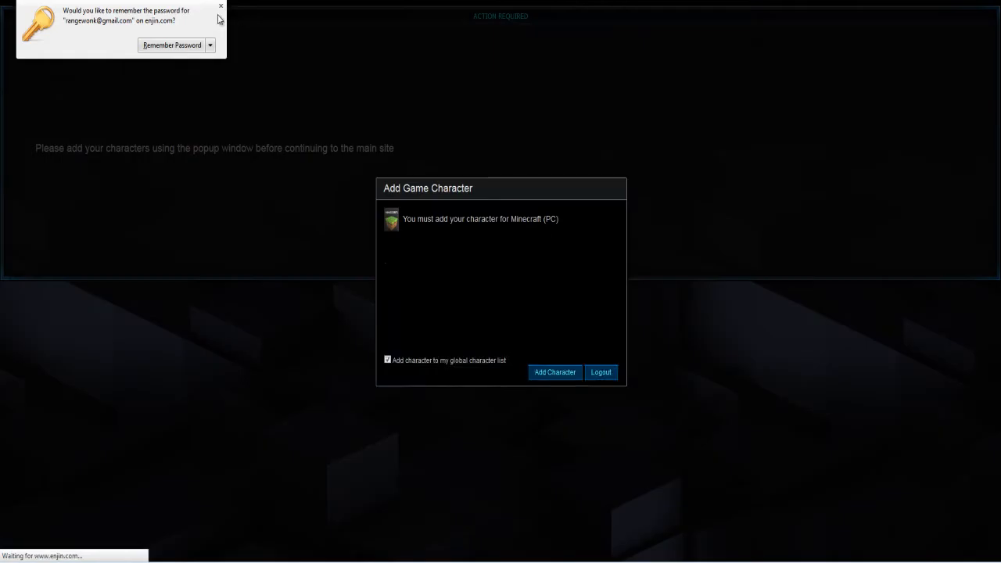
Start Add Character, copy the mclogin.enjin.com address, and ready the code field
click(555, 372)
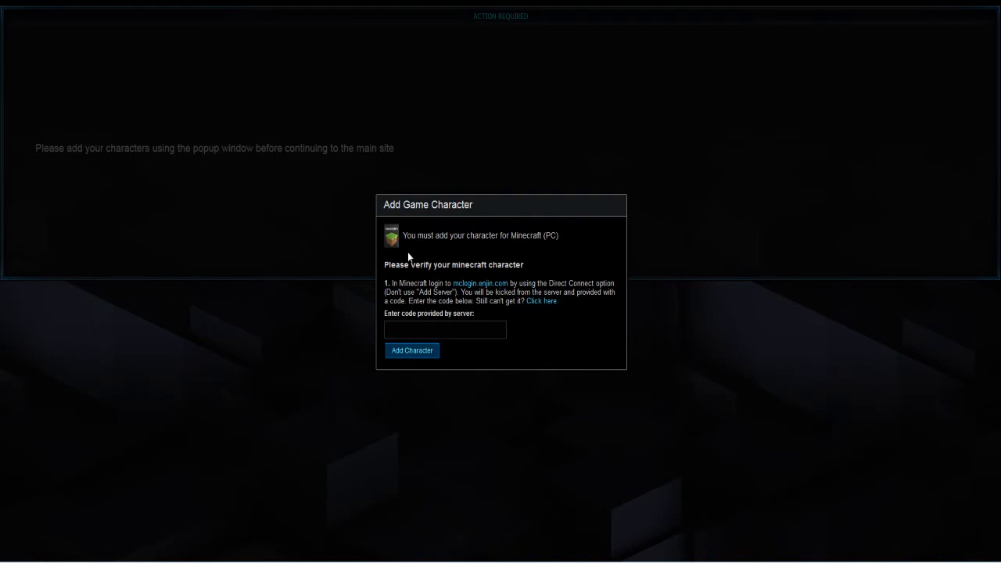
mouse_move(424, 176)
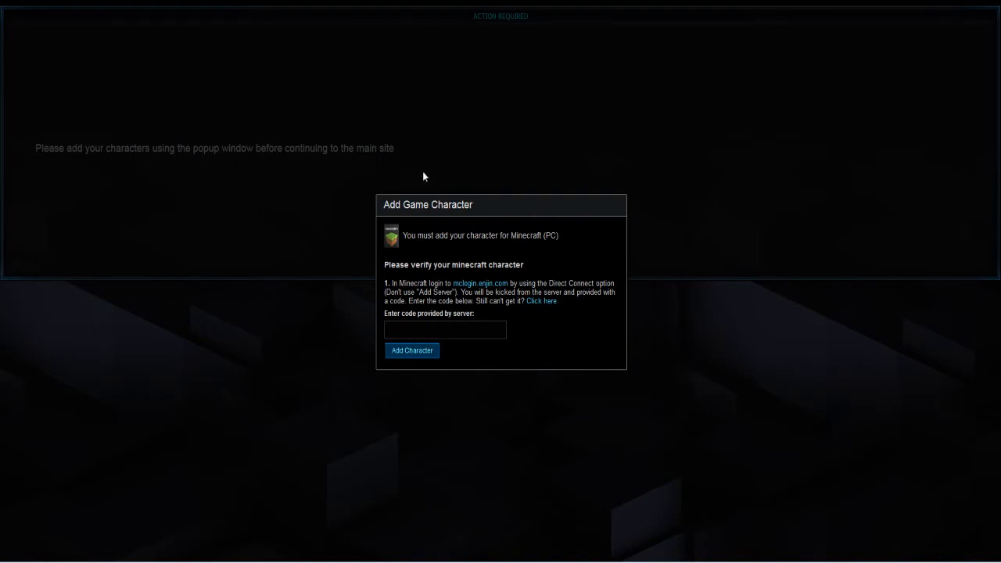
mouse_move(393, 253)
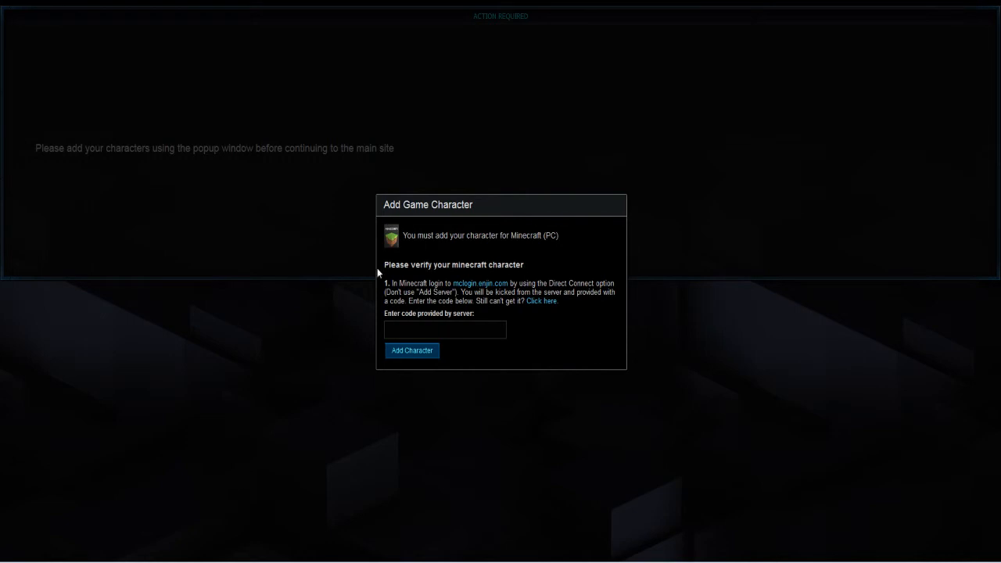
drag(384, 283, 423, 283)
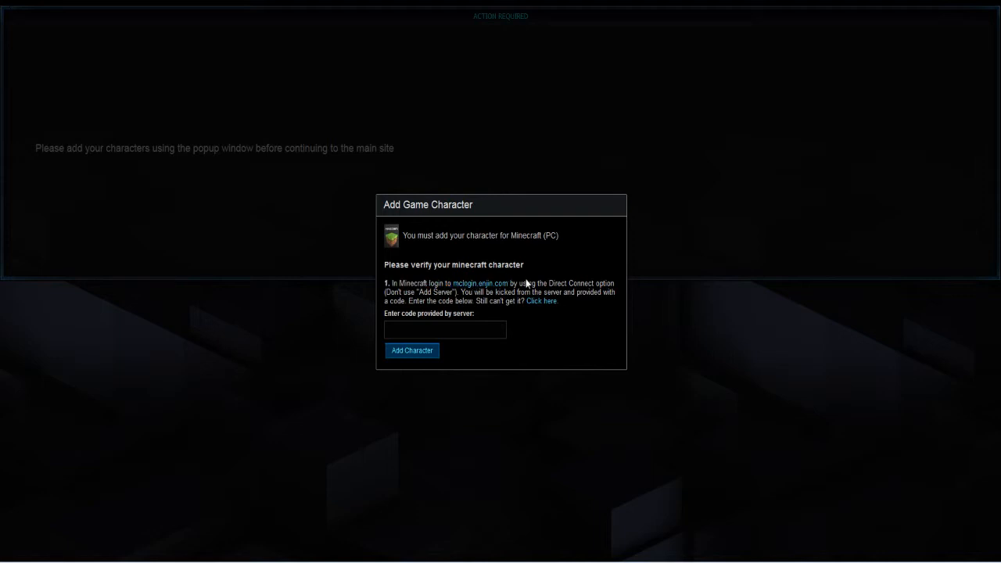
mouse_move(529, 280)
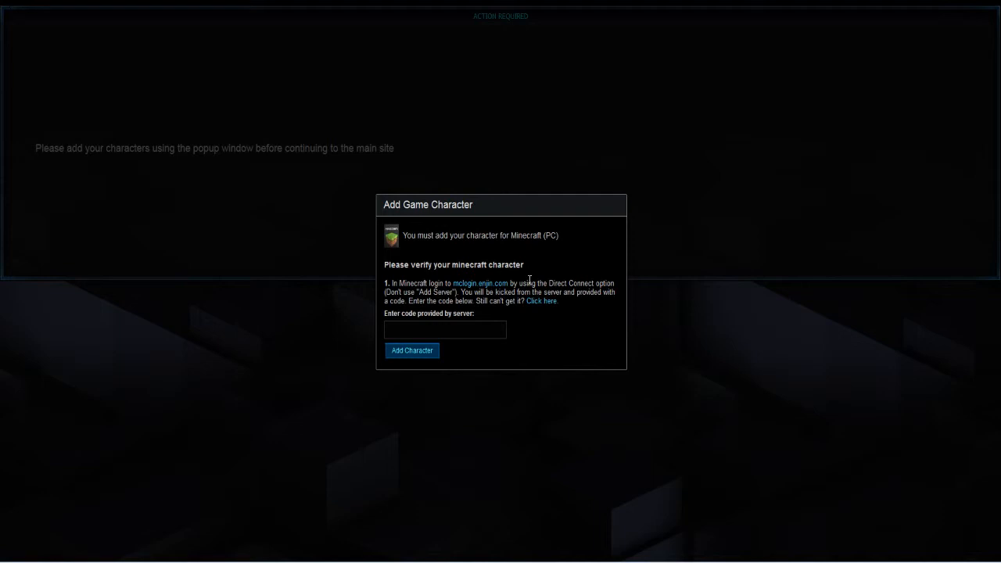
click(444, 329)
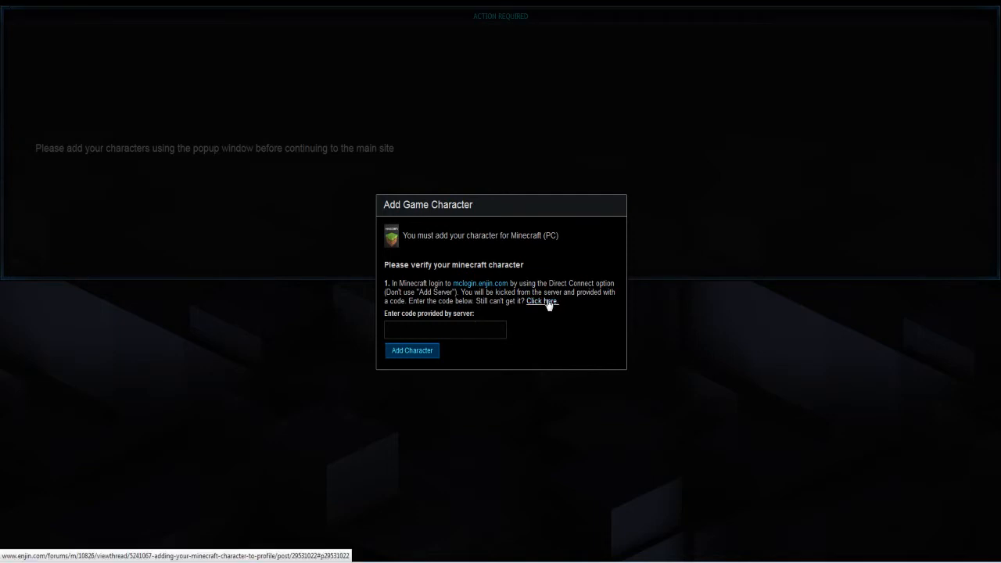
mouse_move(534, 305)
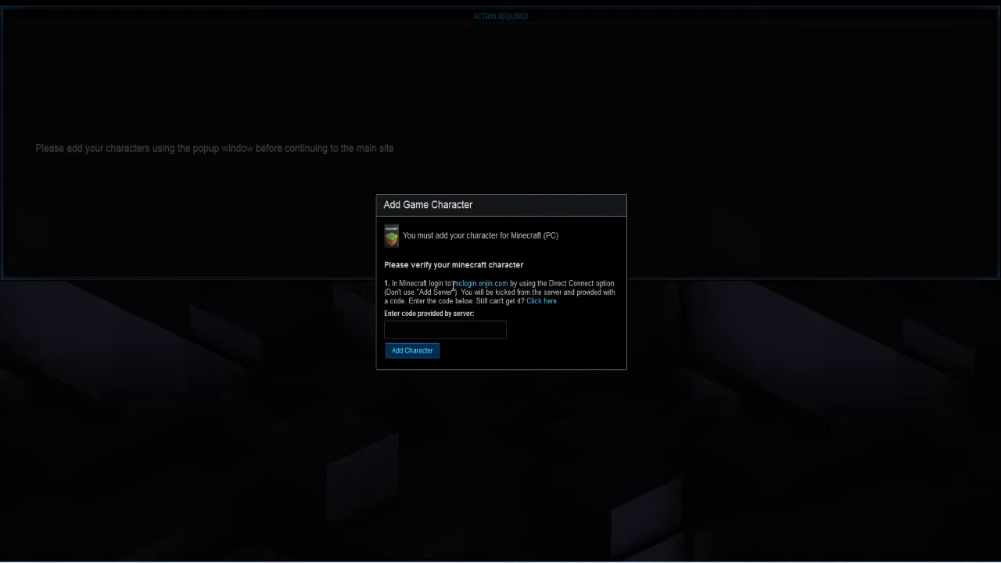
double_click(480, 283)
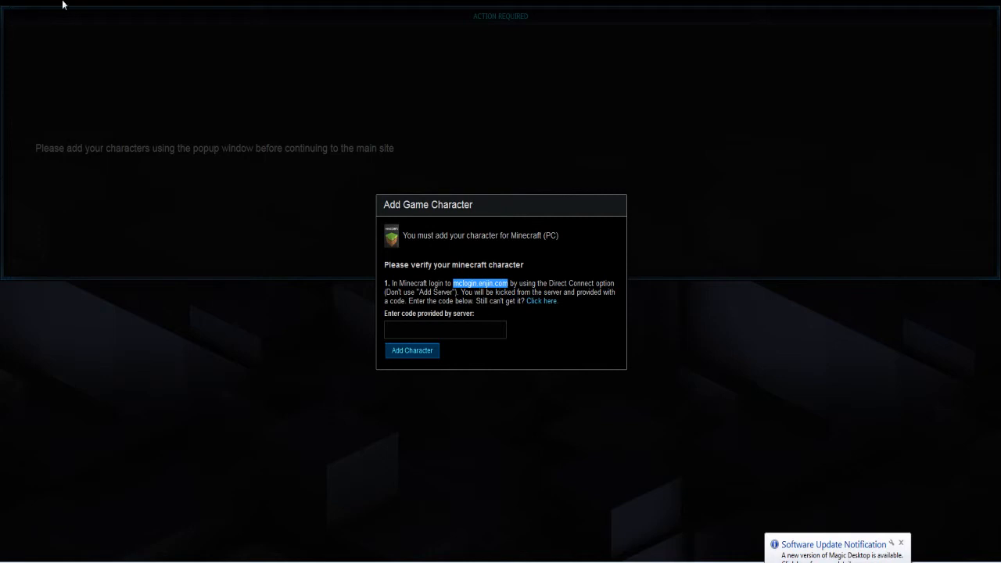
click(444, 329)
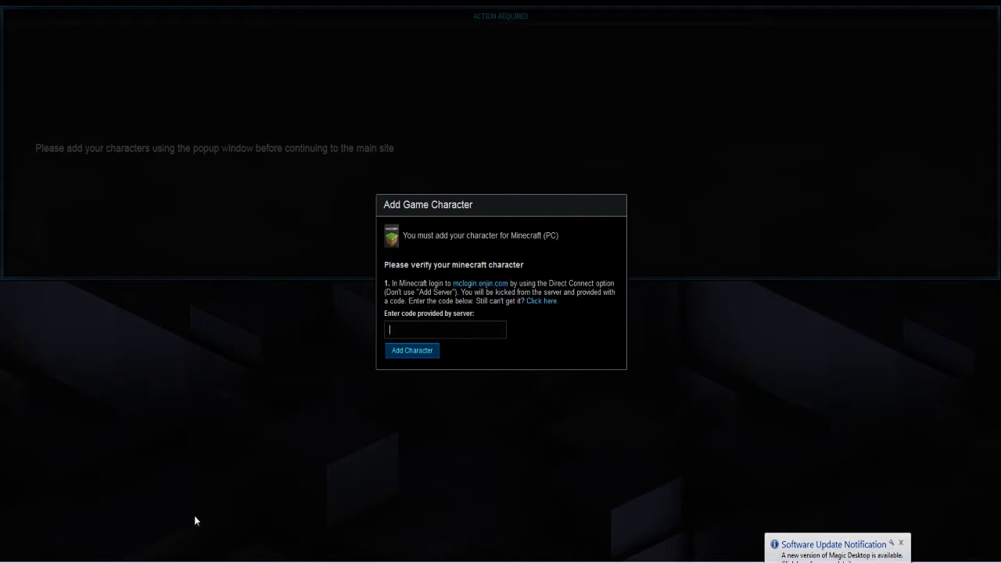
mouse_move(287, 498)
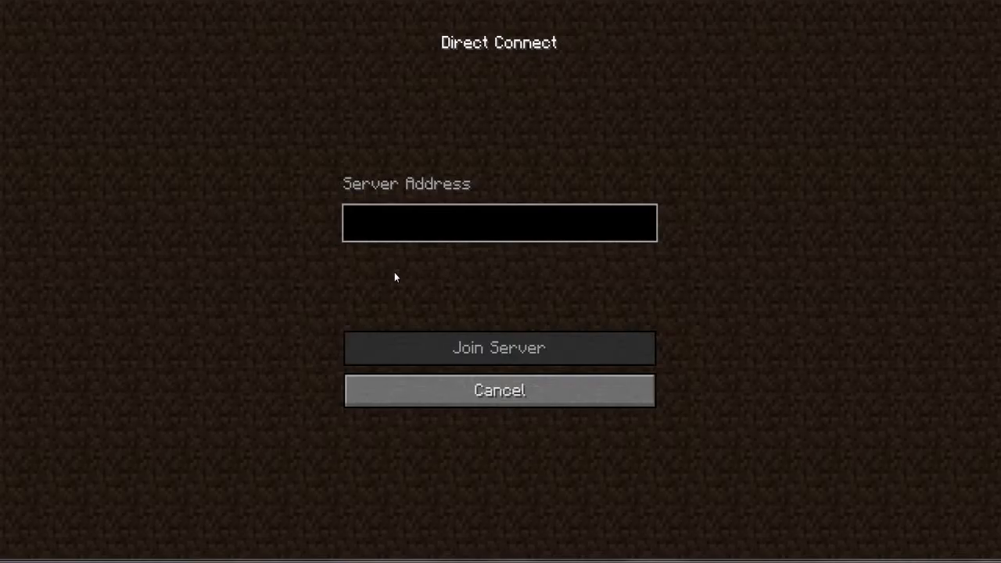
Direct-connect Minecraft to mclogin.enjin.com to get the verification code
click(499, 223)
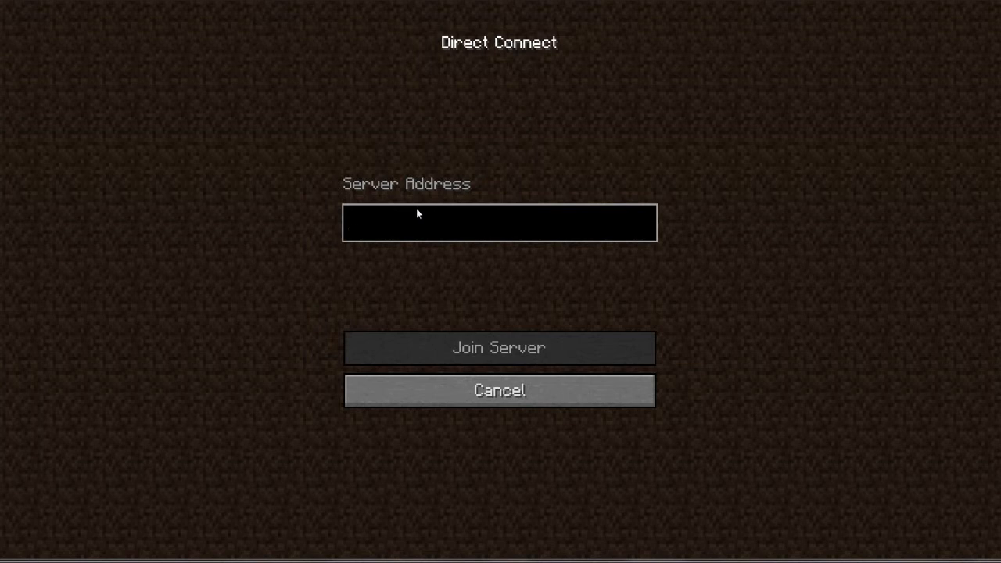
click(500, 223)
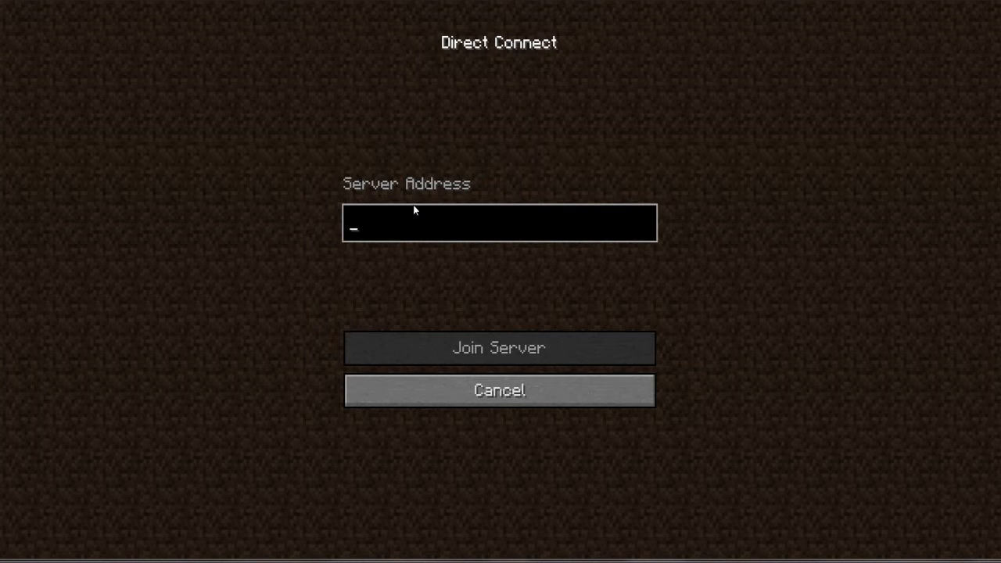
text(mclogin.enjin.com)
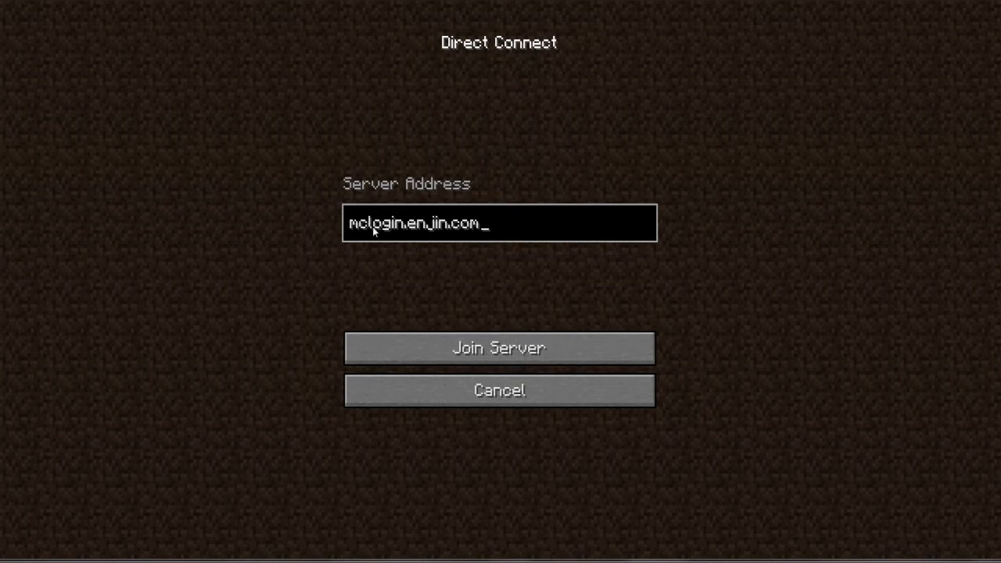
mouse_move(415, 248)
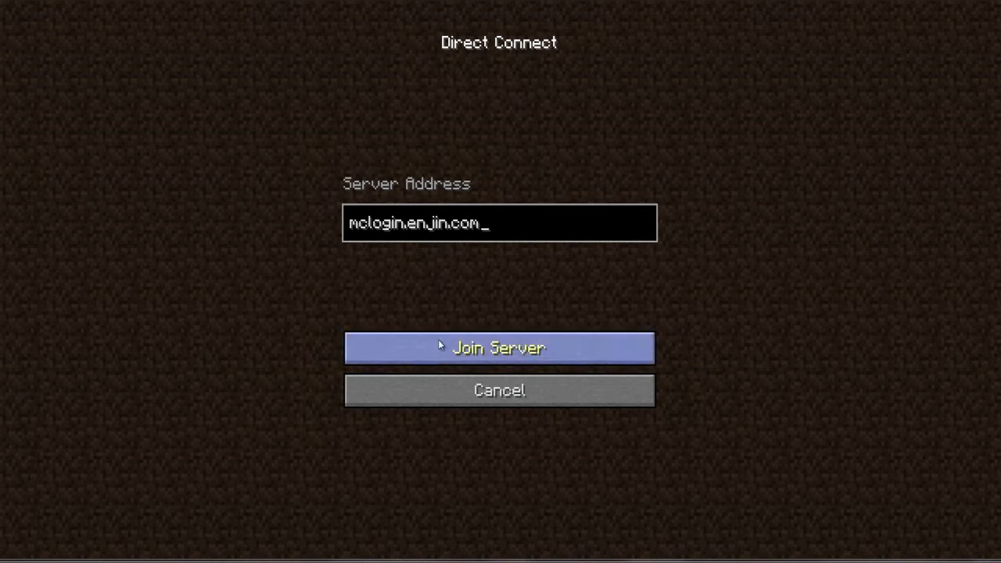
click(499, 347)
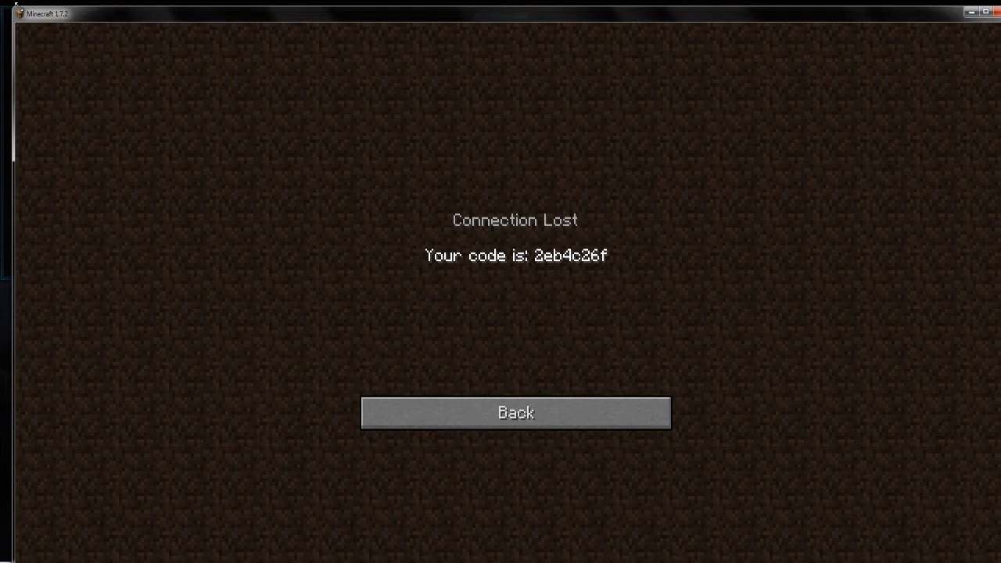
mouse_move(546, 263)
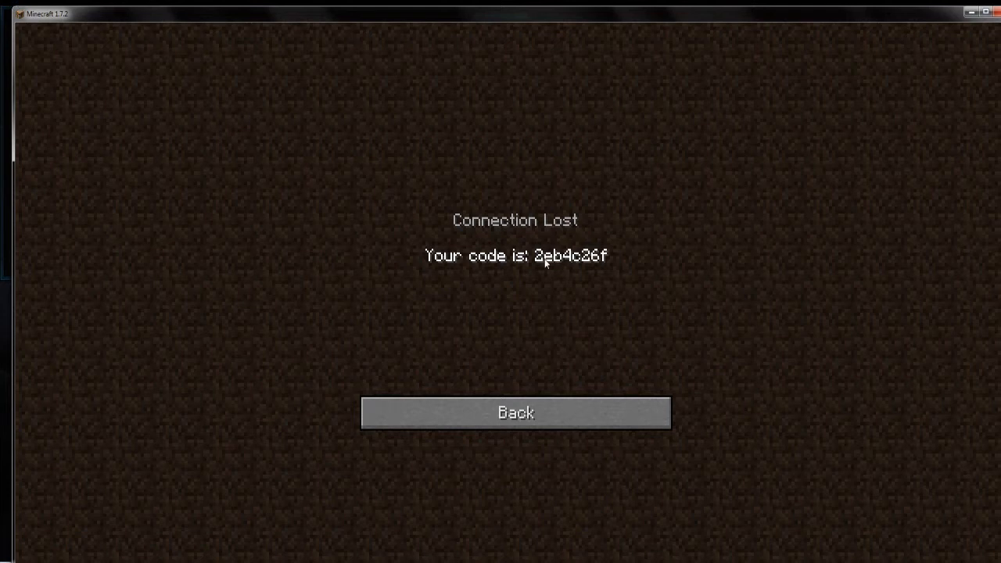
mouse_move(553, 277)
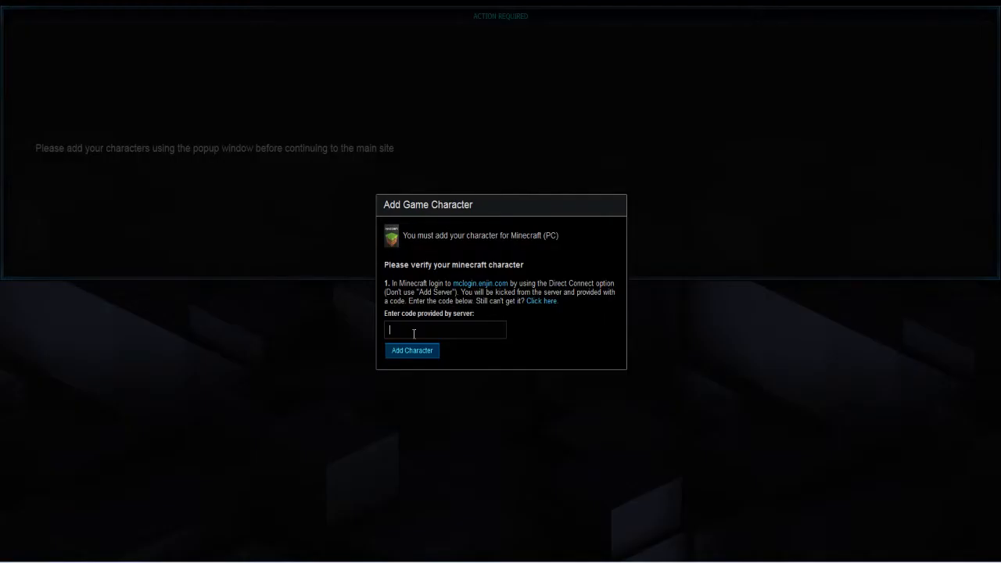
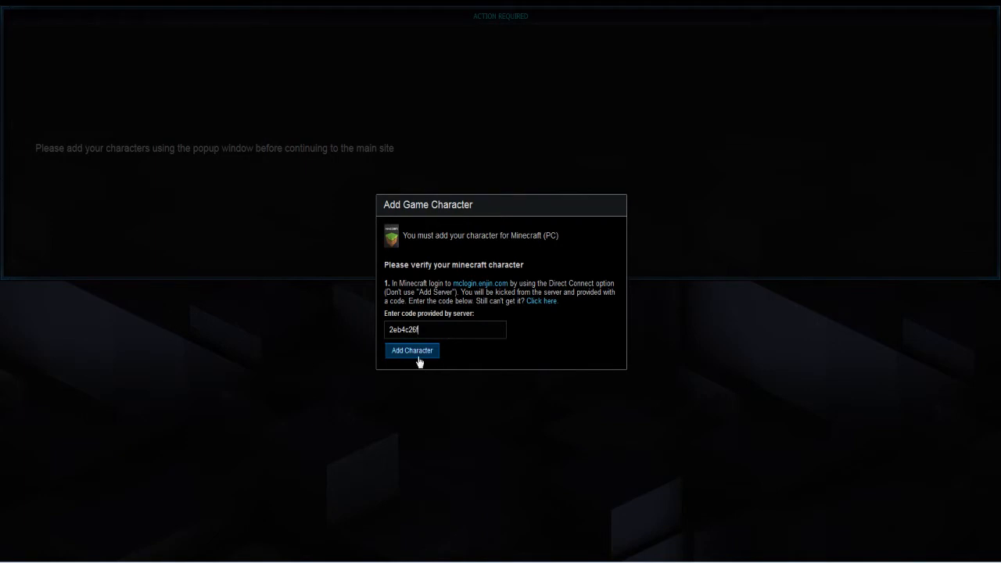
mouse_move(429, 363)
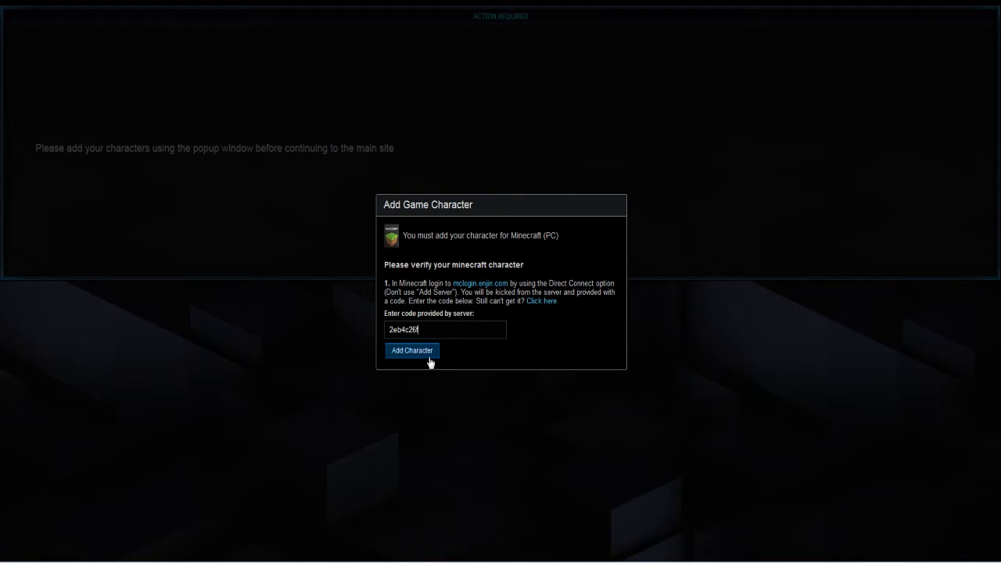
click(412, 351)
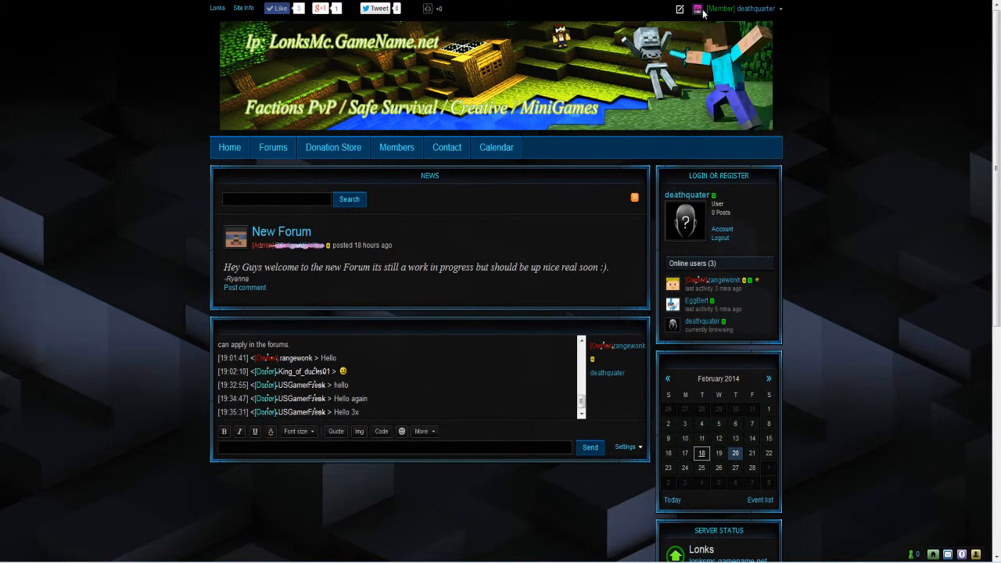
Reload the Lonks home page and scroll to the Member profile and online list
click(739, 8)
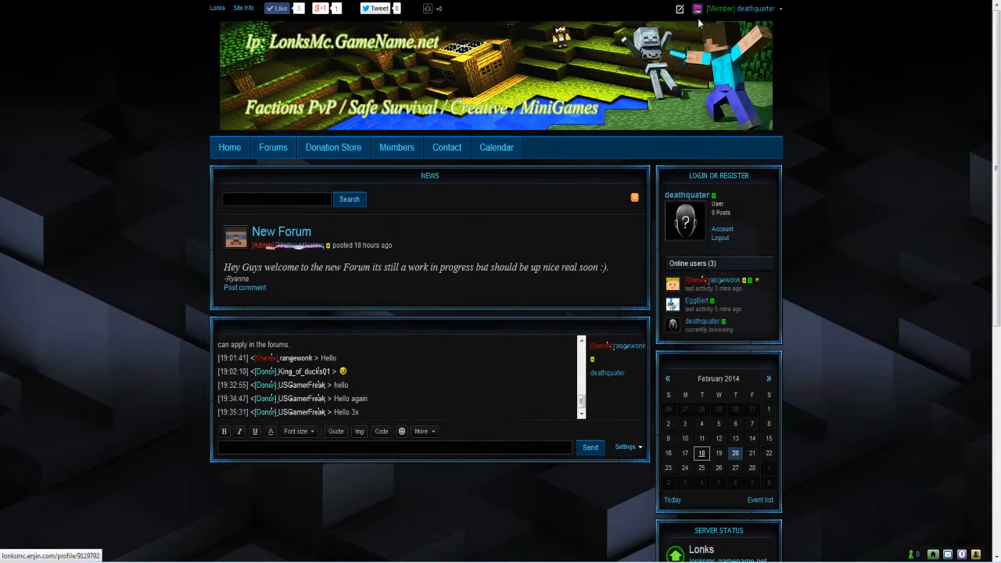
scroll(down, 3)
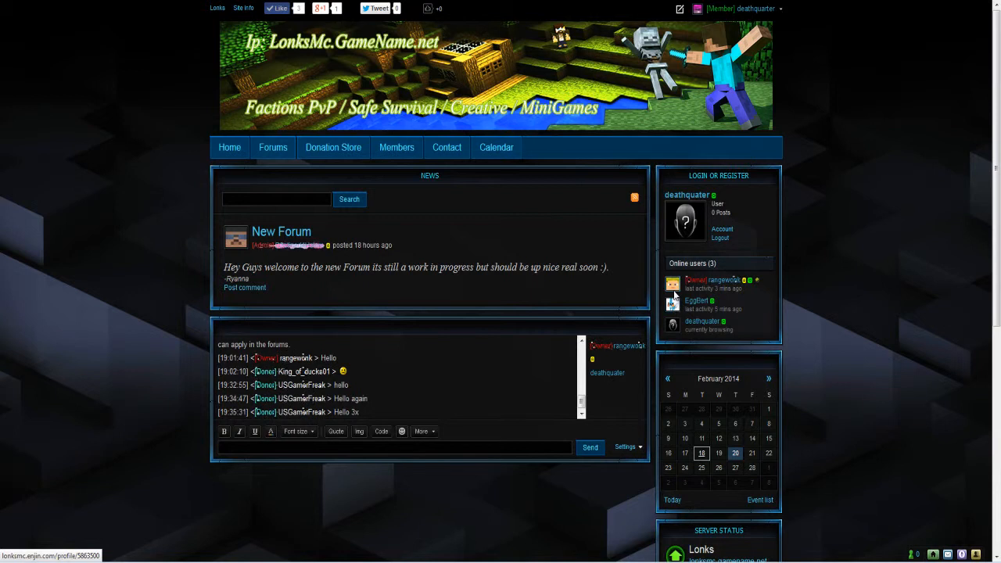
scroll(down, 3)
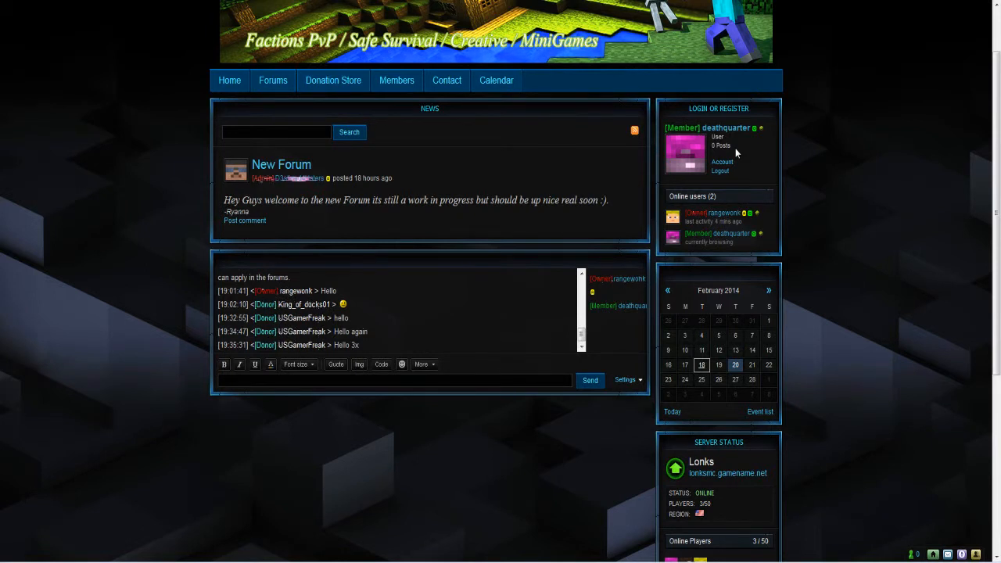
scroll(down, 3)
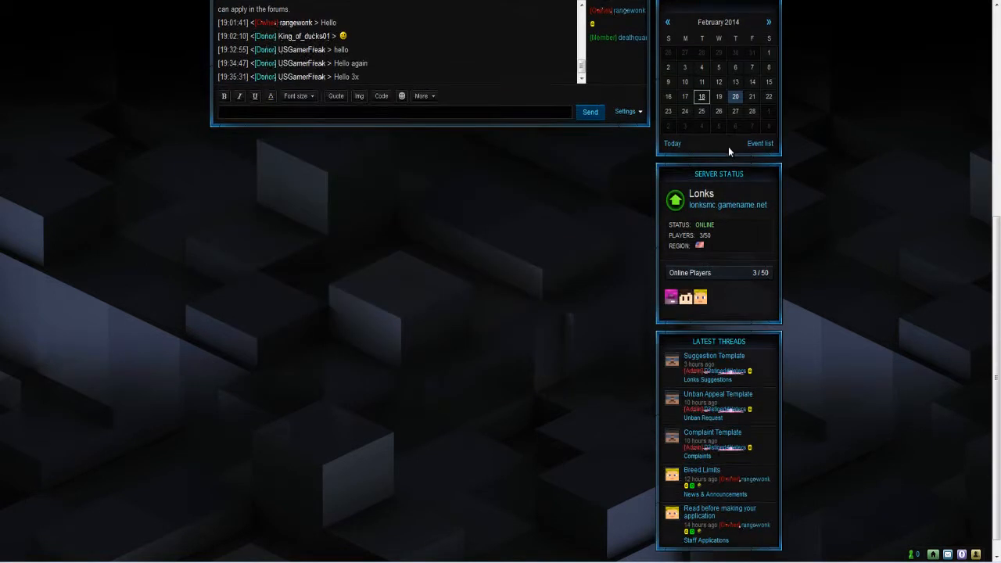
scroll(up, 3)
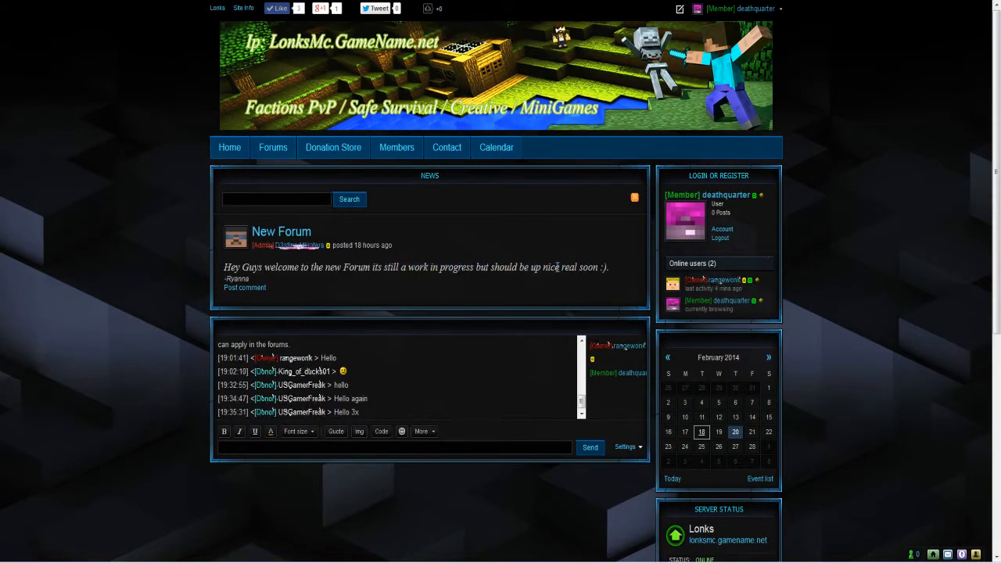
scroll(down, 3)
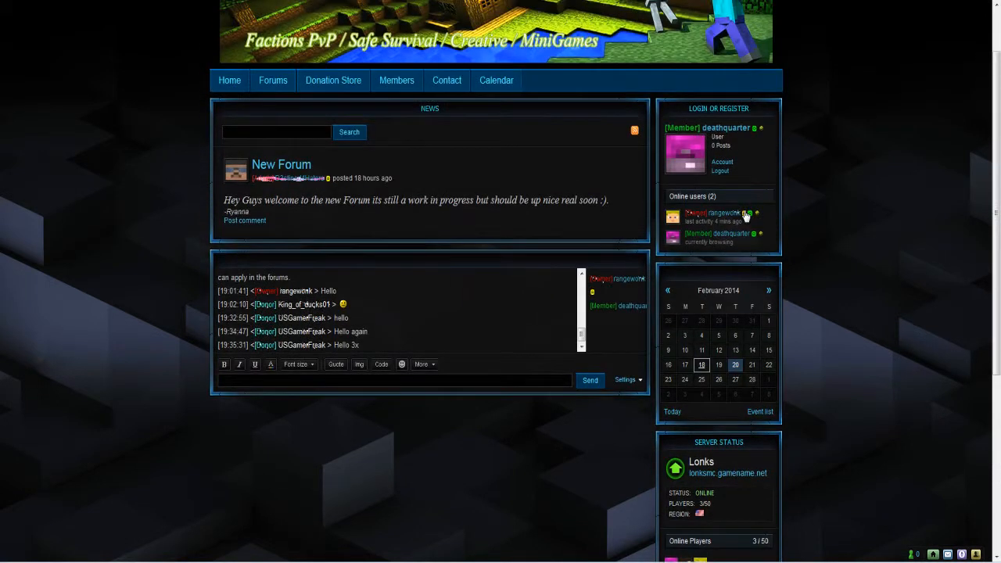
scroll(down, 3)
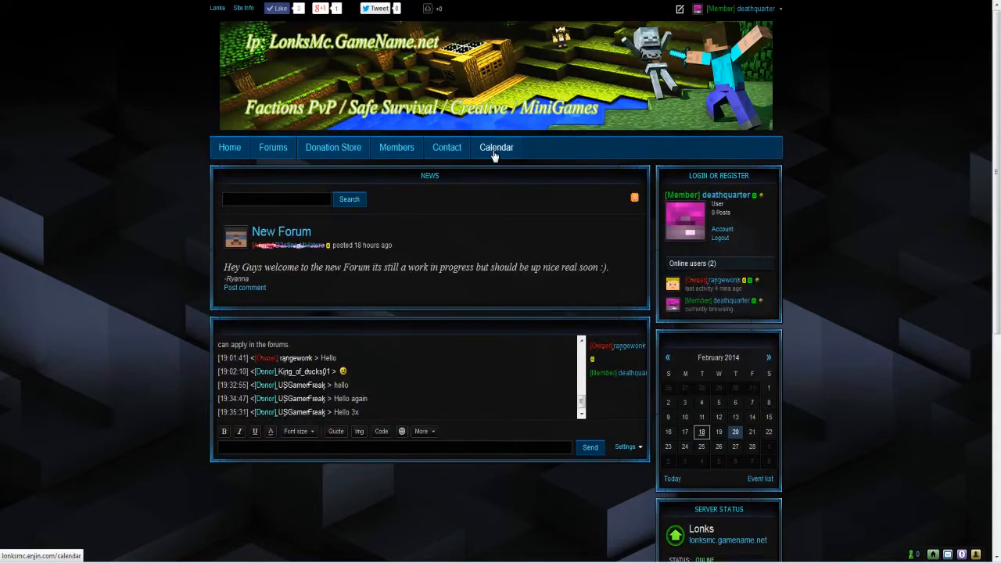
scroll(down, 3)
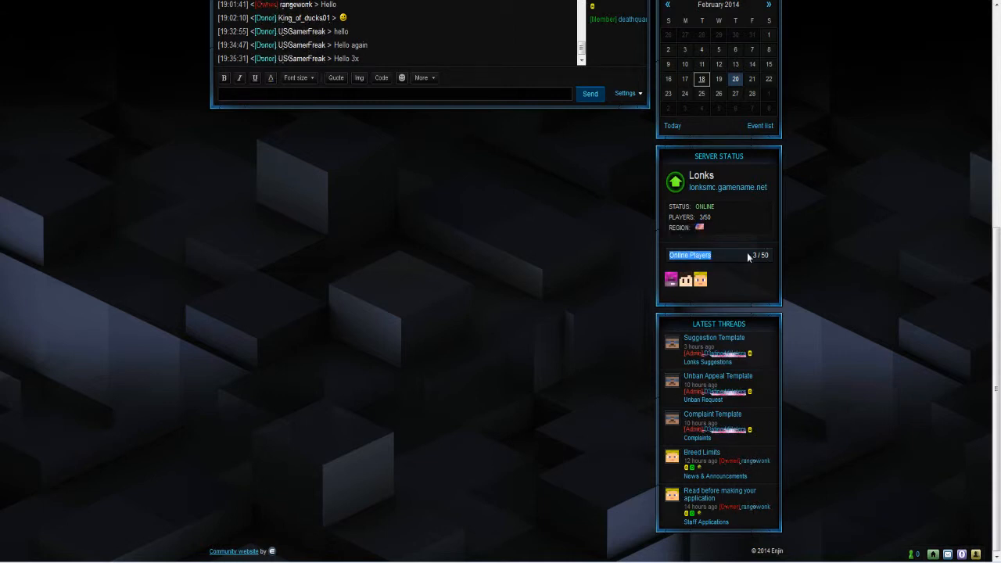
mouse_move(670, 280)
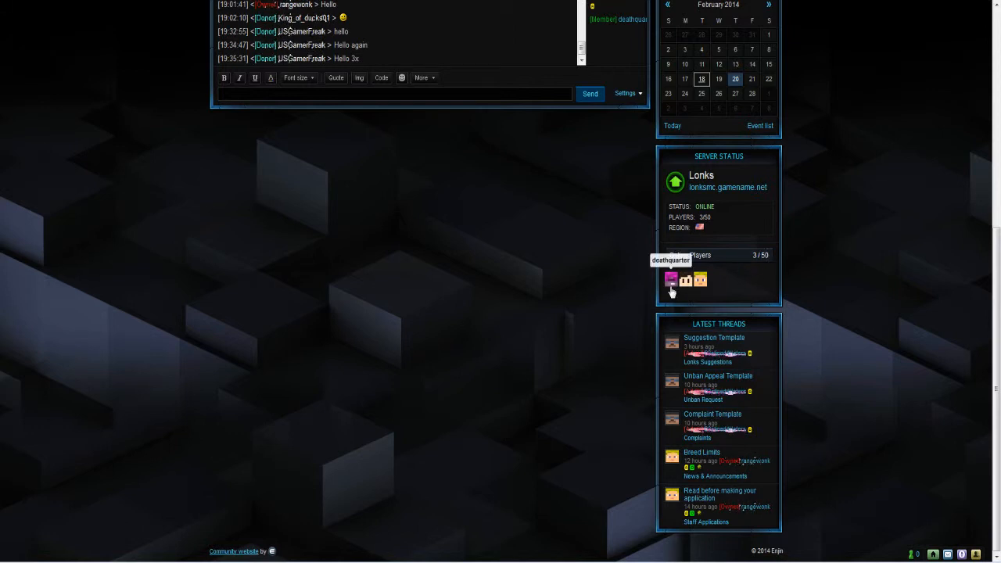
mouse_move(685, 280)
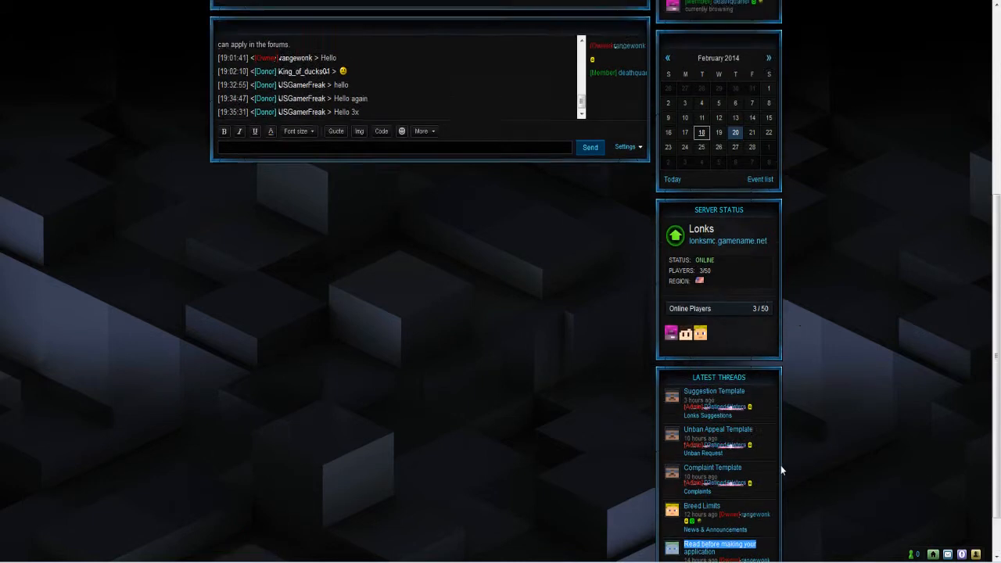
scroll(up, 3)
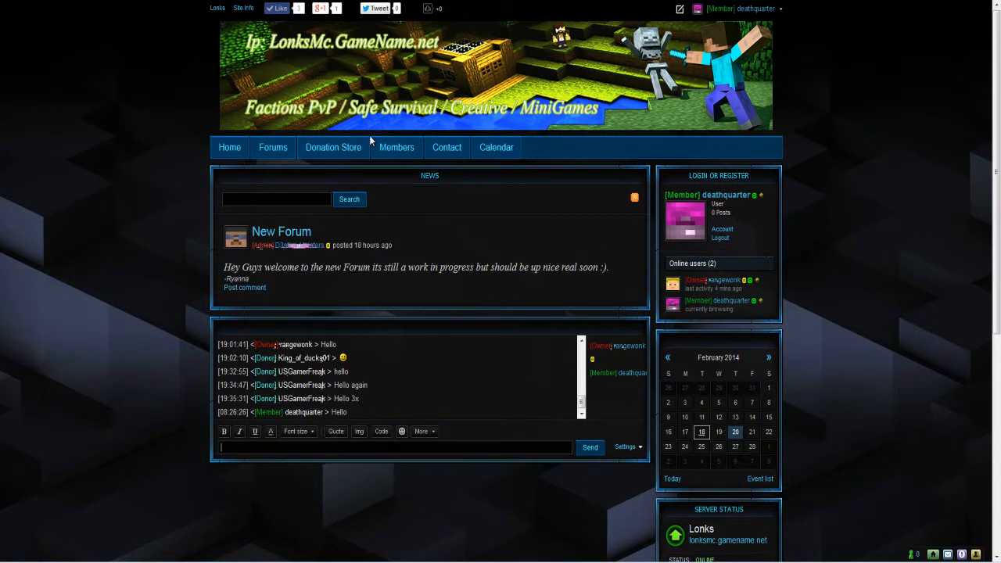
click(273, 147)
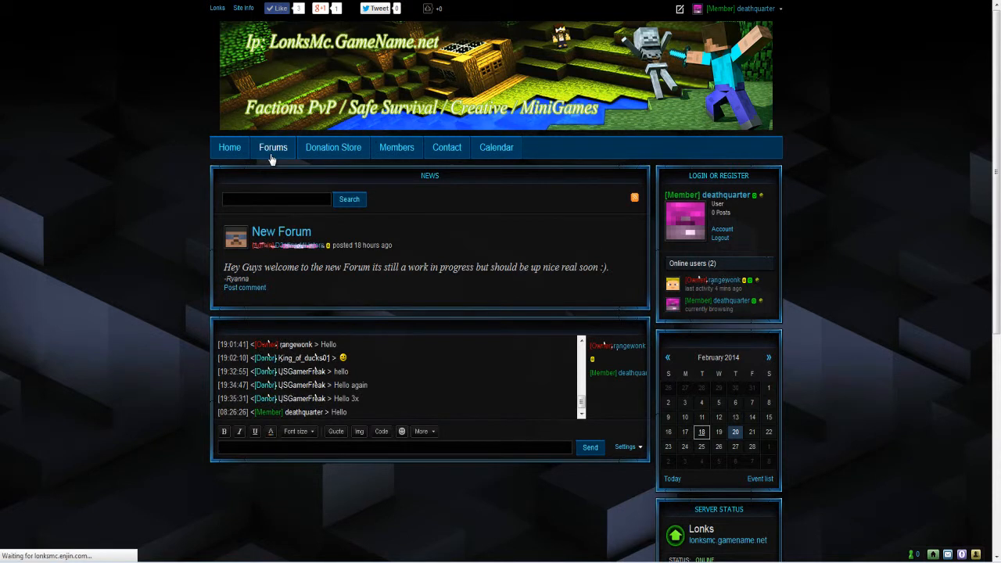
Browse the Lonks forum sections and enter News & Announcements
click(273, 147)
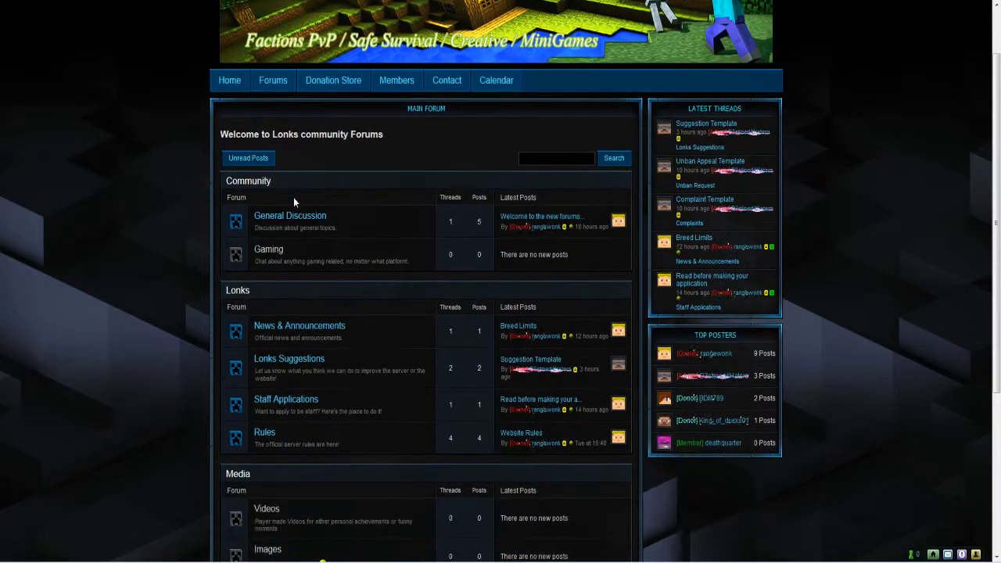
scroll(down, 3)
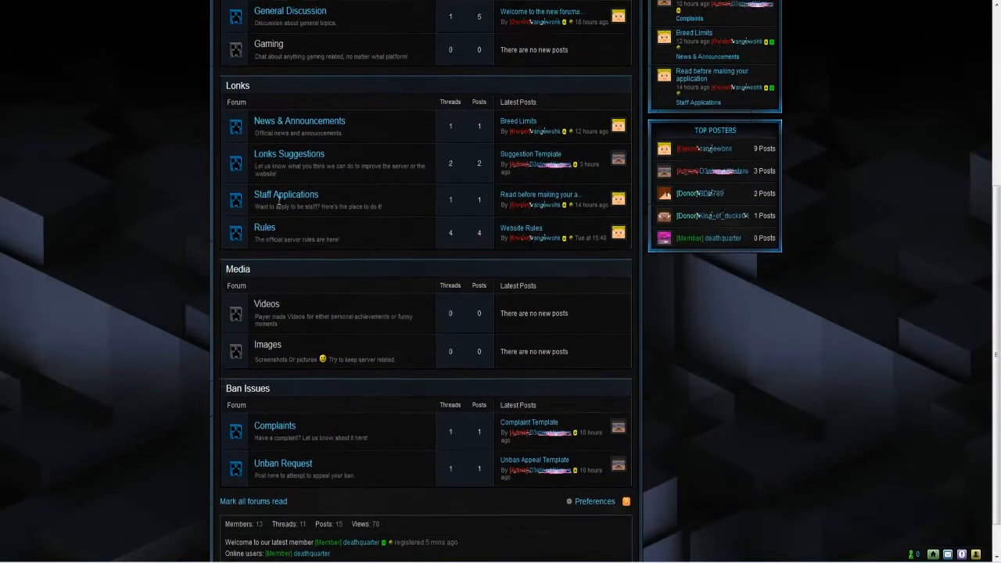
scroll(up, 3)
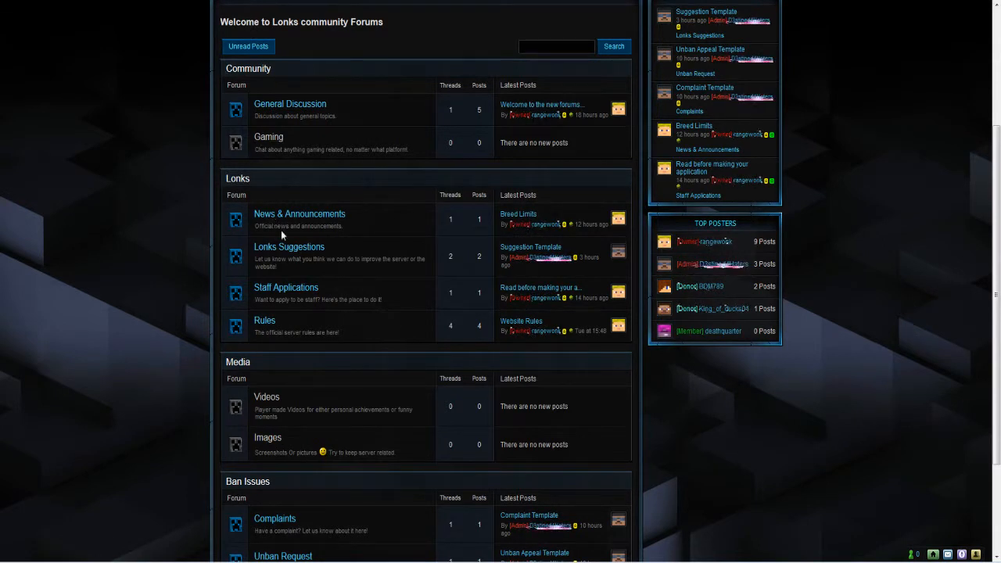
mouse_move(286, 287)
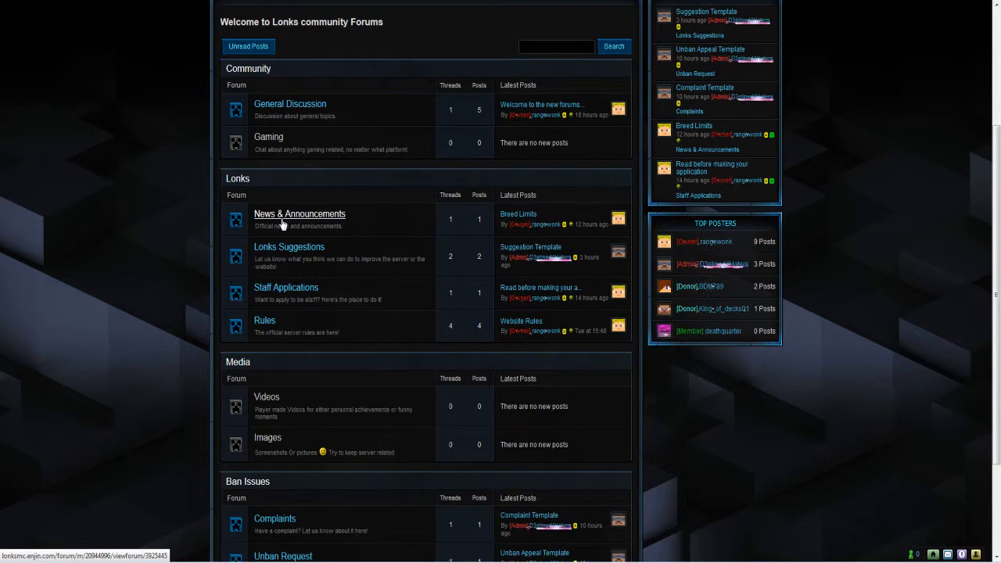
click(299, 213)
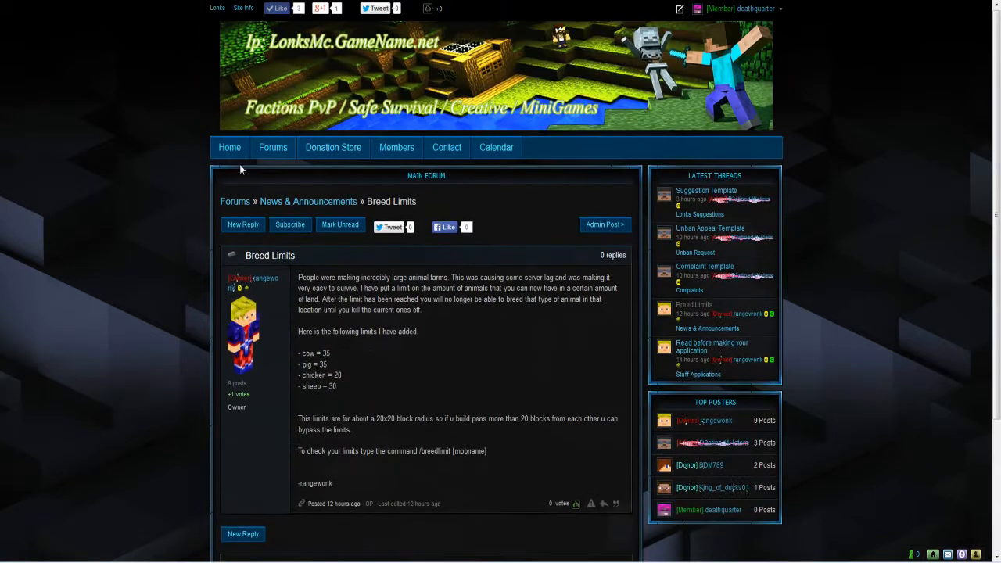
Scroll the forum index down to the Ban Issues section and back to the top
scroll(down, 3)
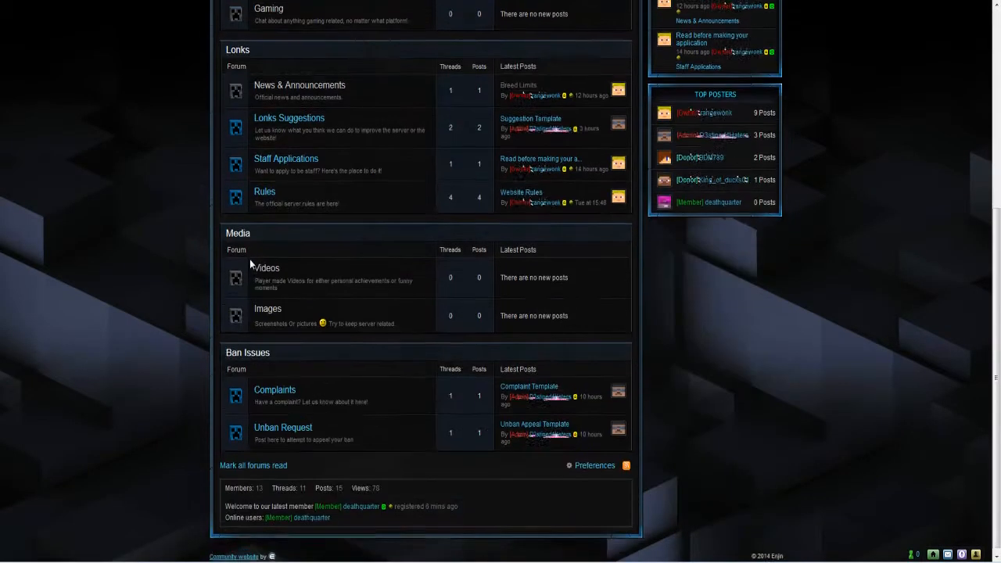
scroll(down, 3)
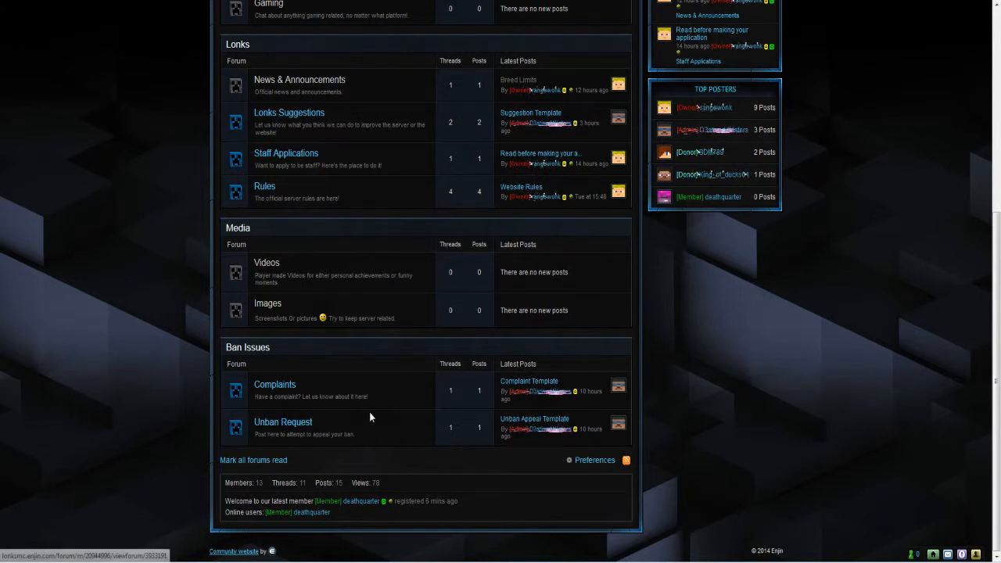
scroll(up, 3)
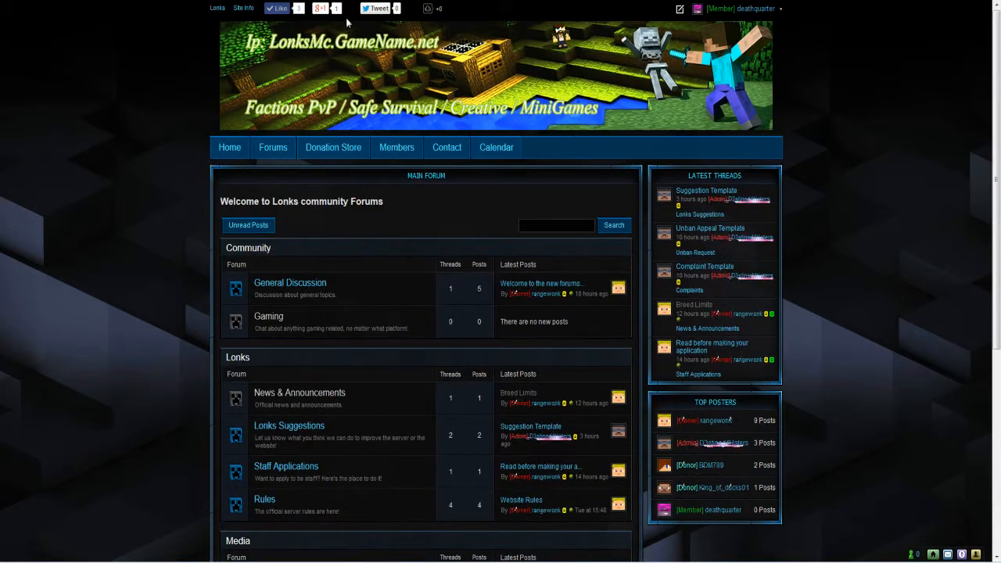
Open the Lonks donation store and highlight, then clear, its welcome message
click(334, 147)
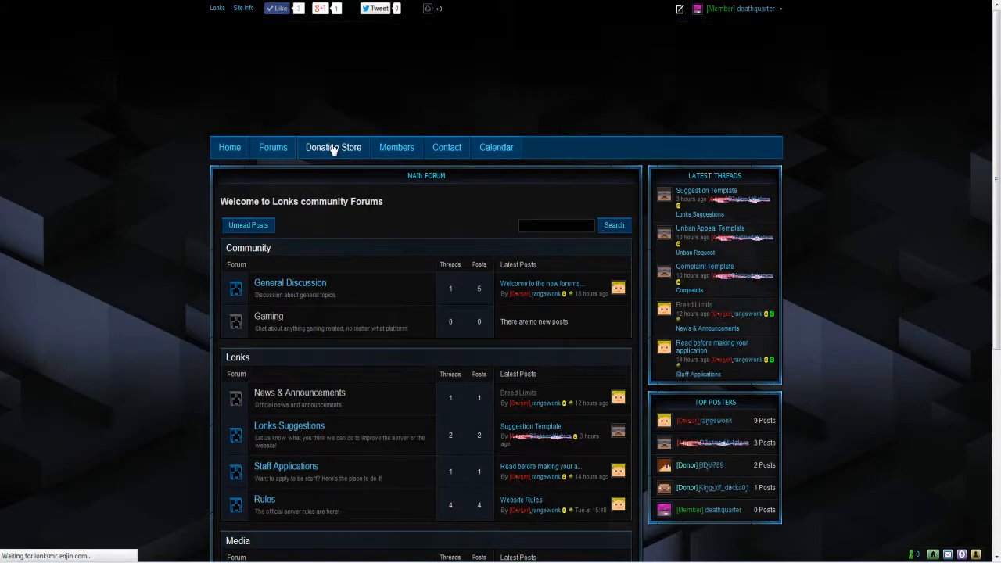
click(333, 147)
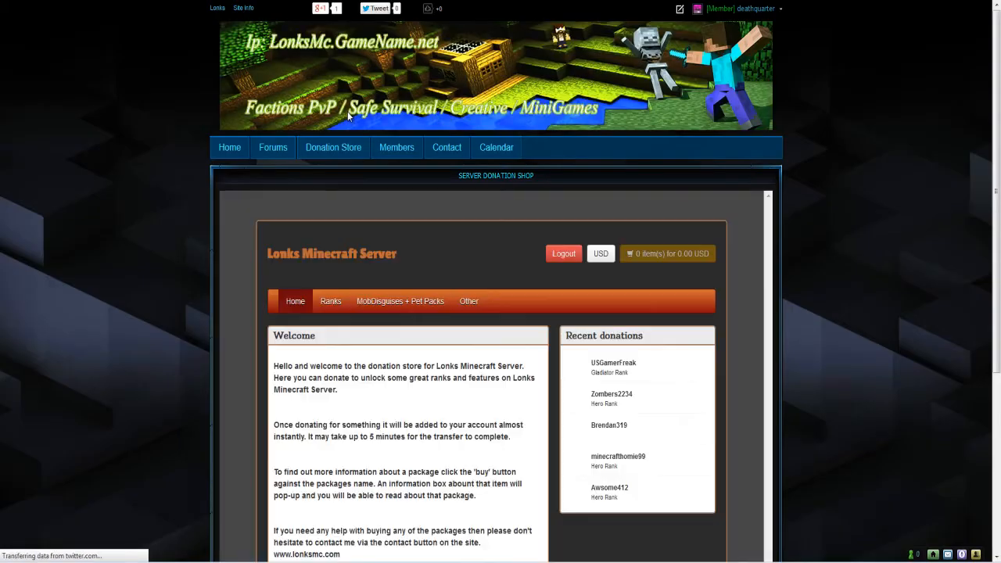
scroll(down, 3)
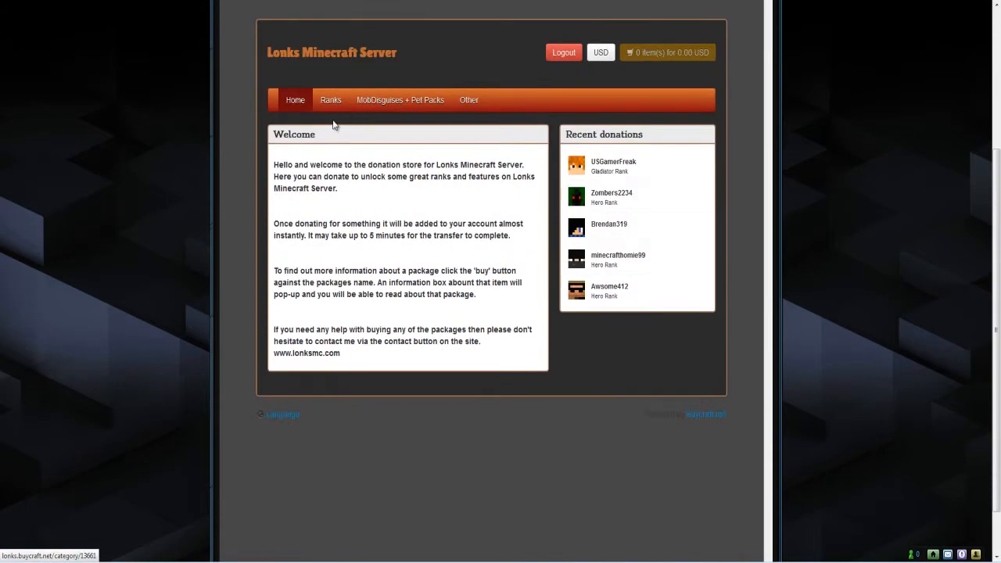
drag(273, 164, 458, 341)
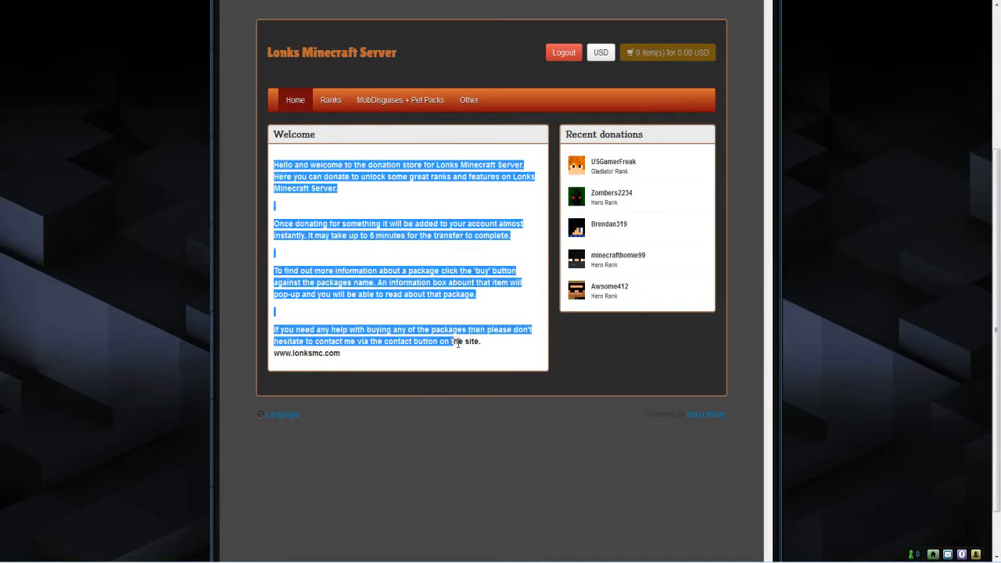
click(448, 159)
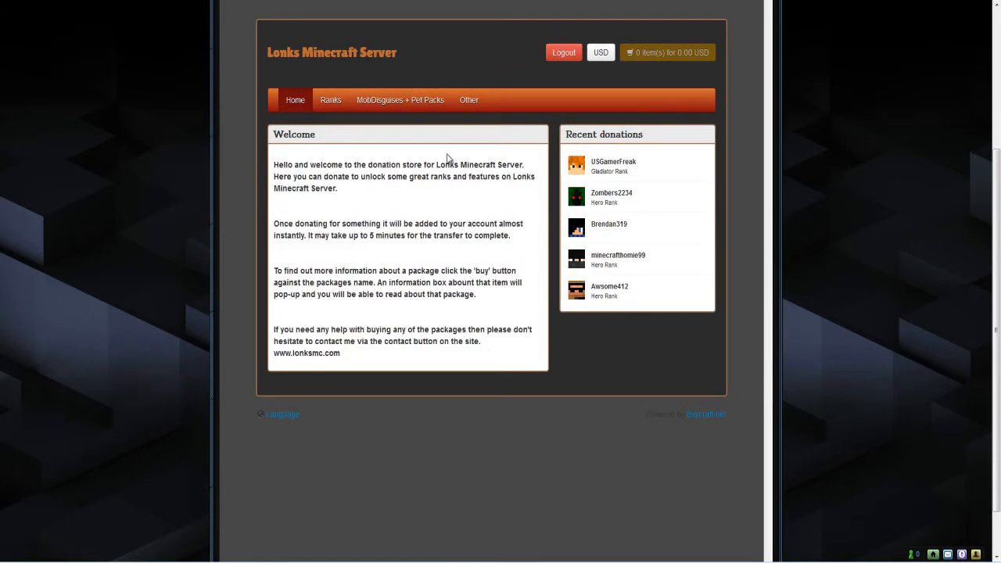
mouse_move(444, 133)
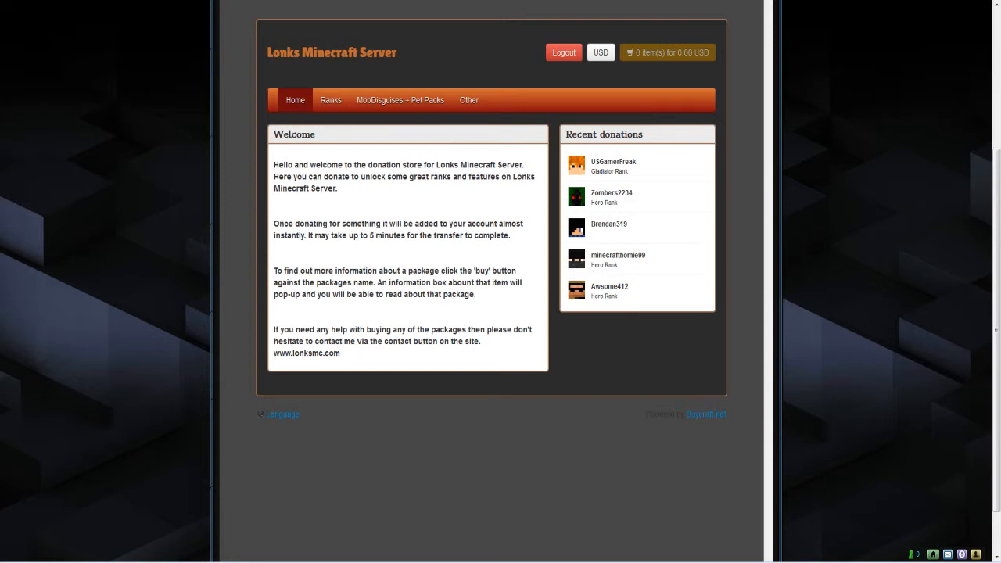
mouse_move(665, 85)
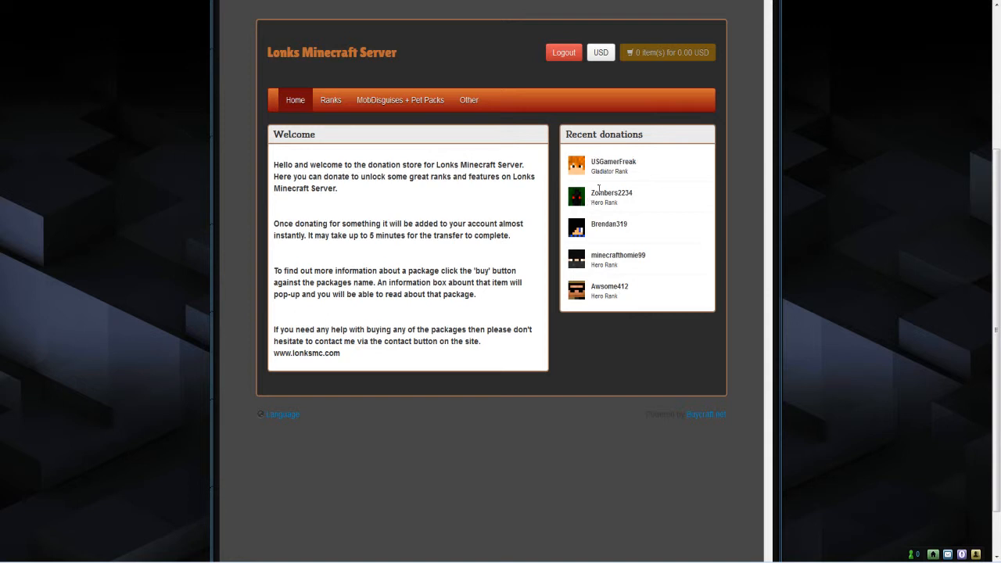
mouse_move(617, 186)
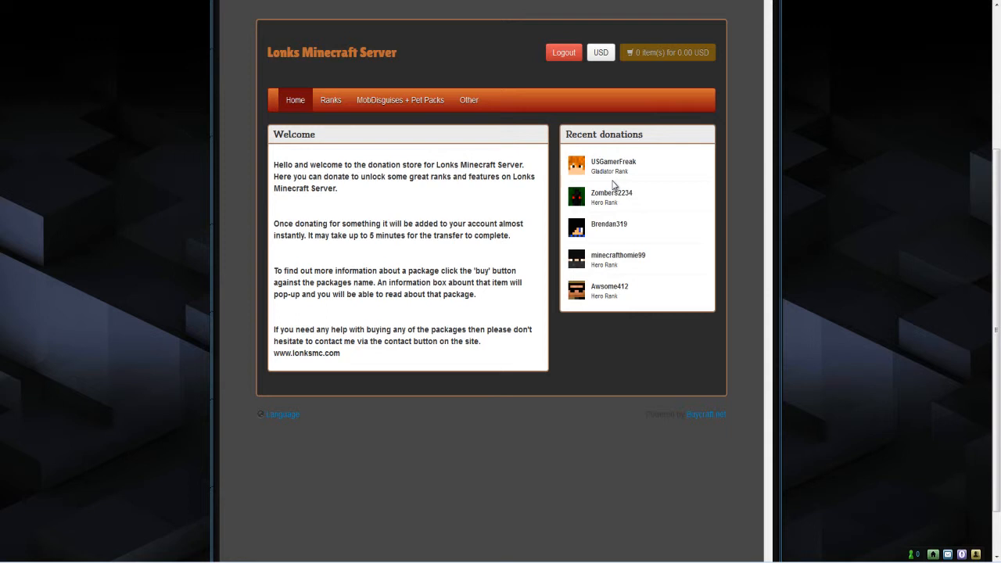
mouse_move(635, 175)
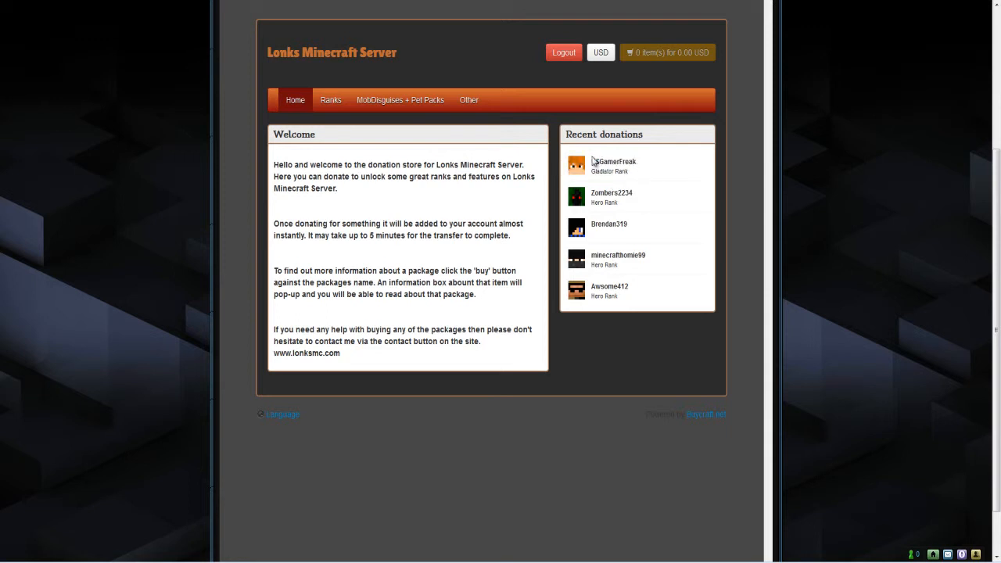
mouse_move(332, 99)
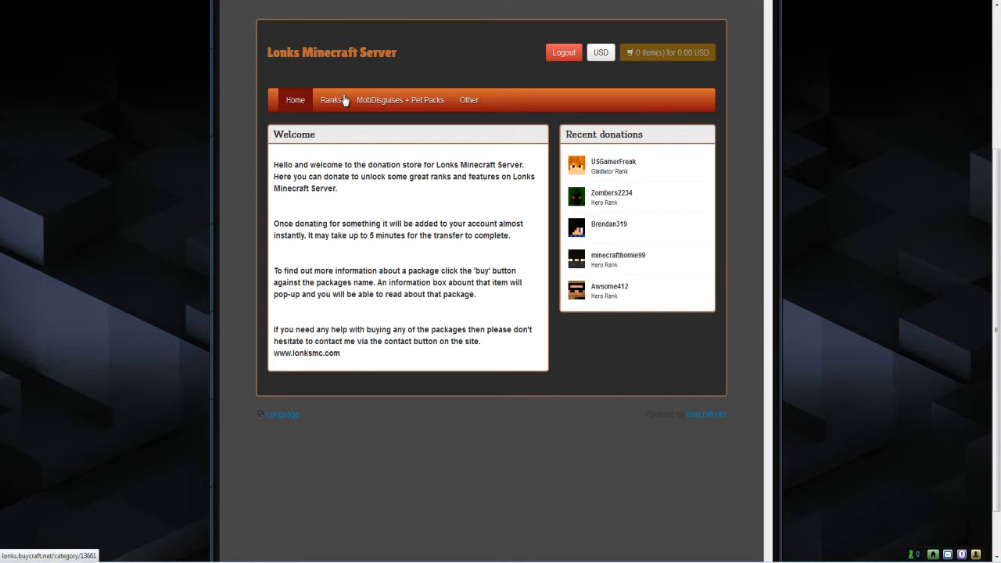
click(330, 100)
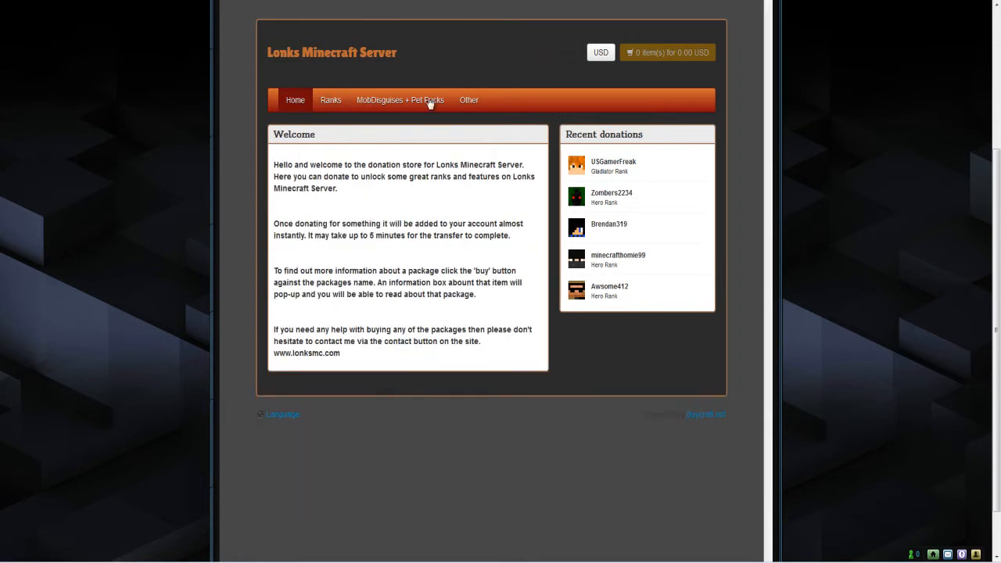
click(330, 100)
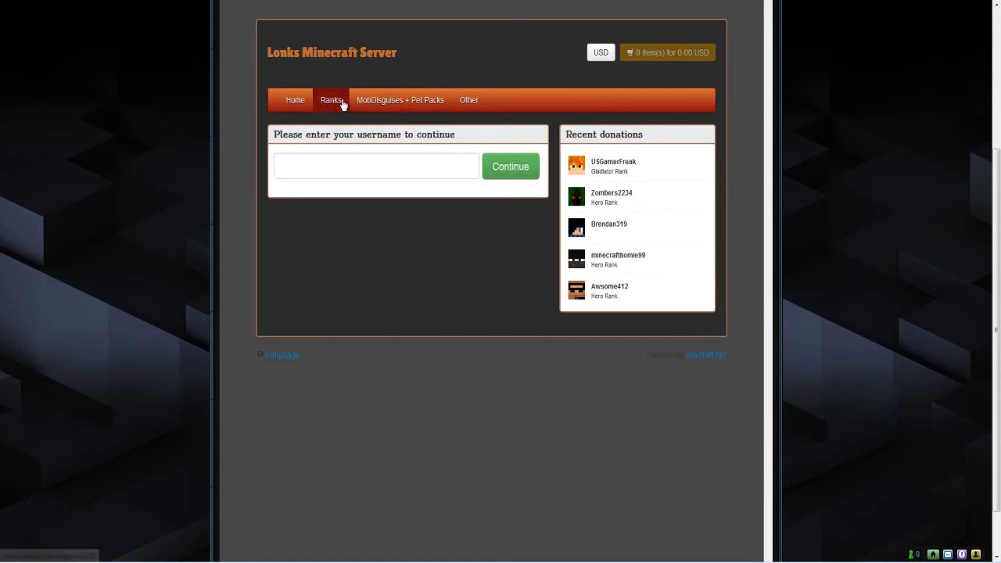
click(375, 166)
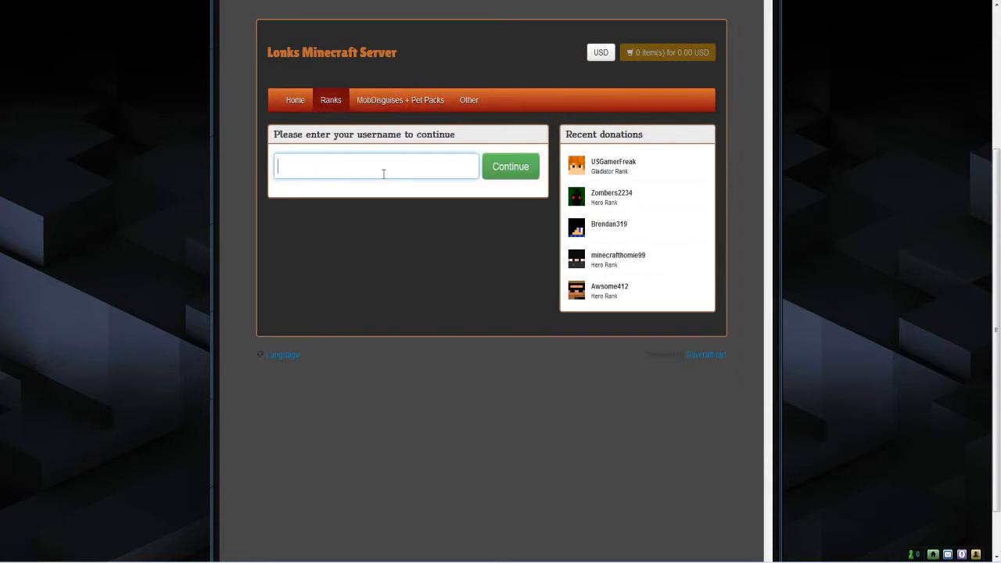
text(deathquare)
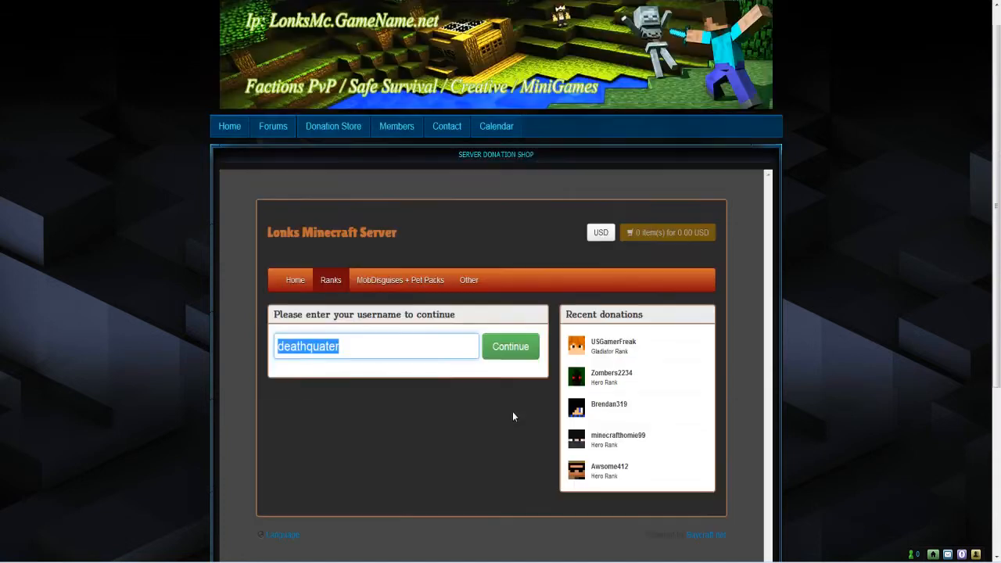
click(510, 347)
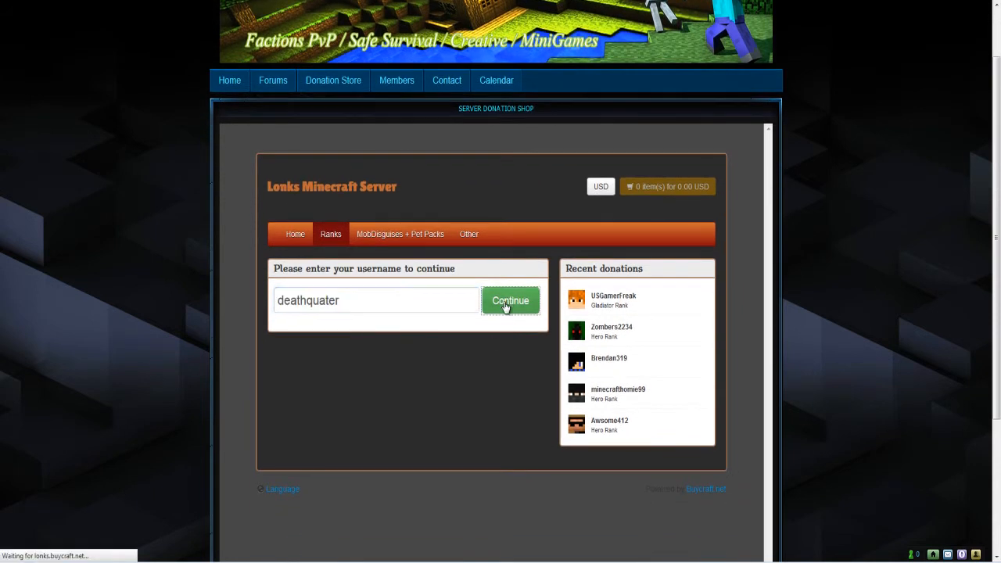
Retype the username after the invalid-username error and submit it again
click(510, 300)
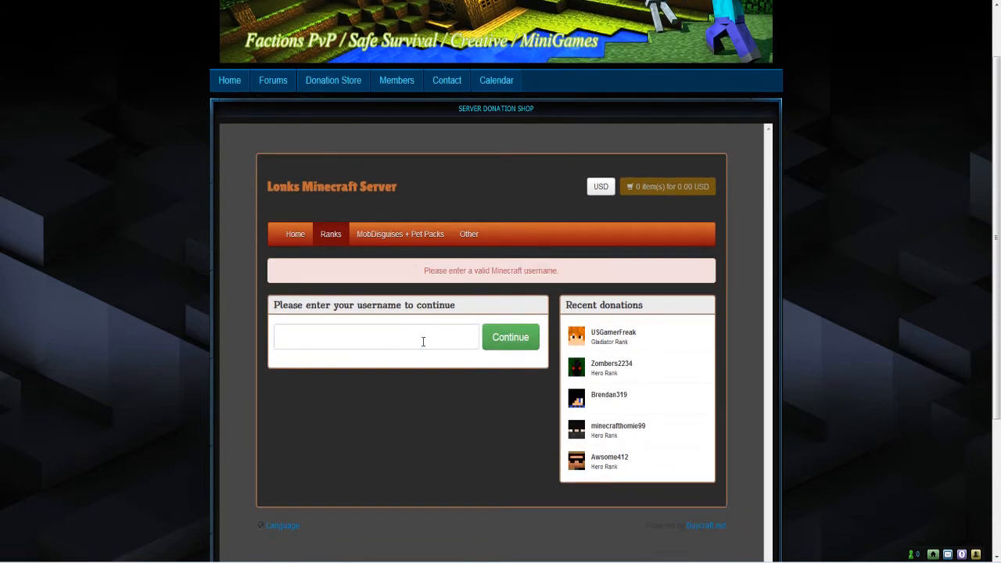
text(deathquat)
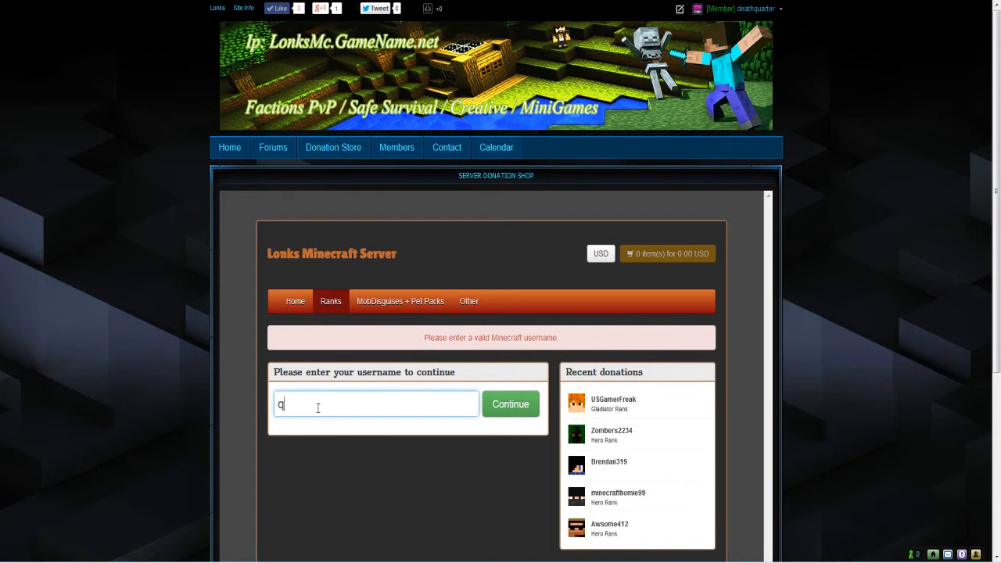
text(deathquarter)
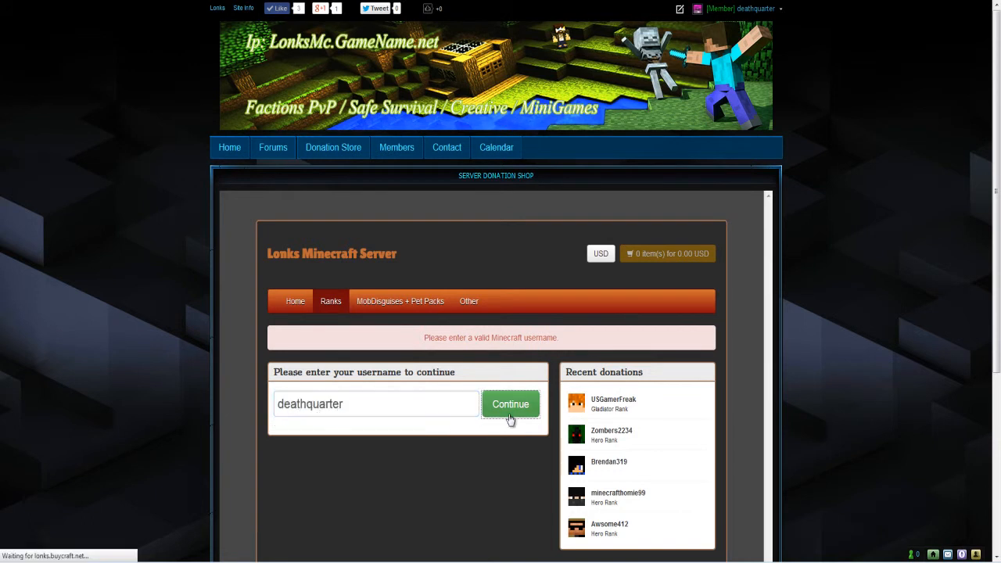
click(510, 404)
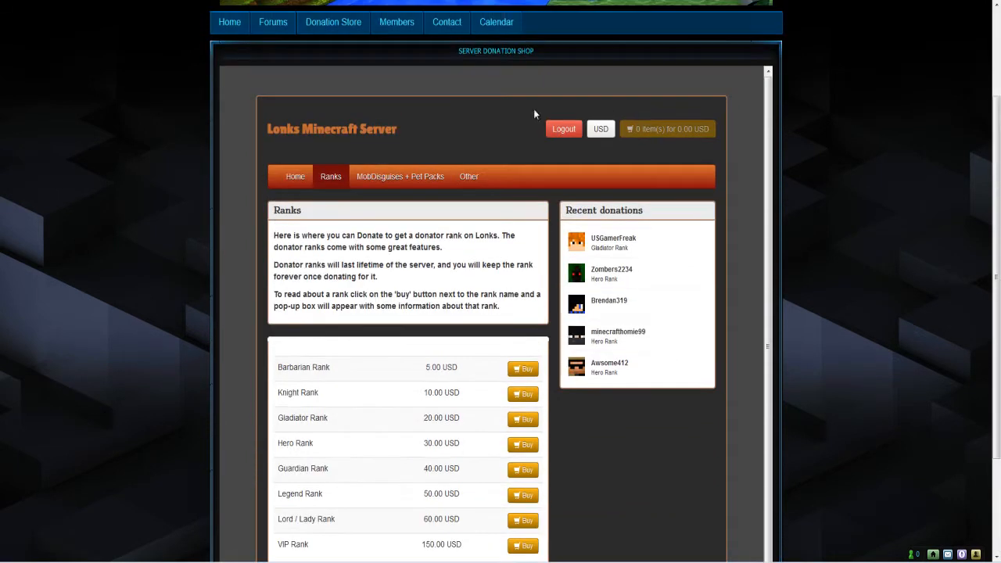
Scroll the Ranks page to show every rank, Barbarian at 5 USD to VIP at 150 USD
scroll(down, 3)
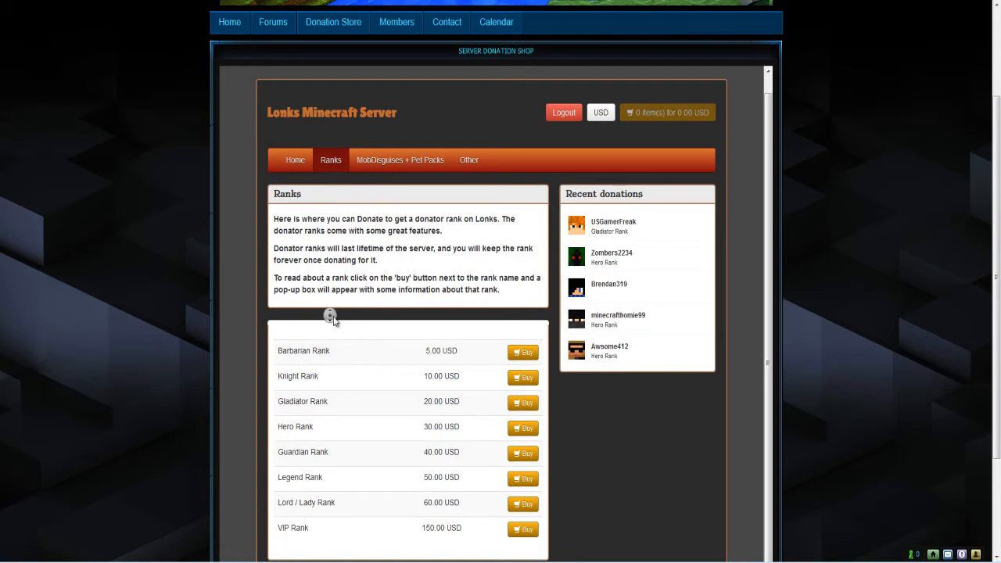
mouse_move(598, 94)
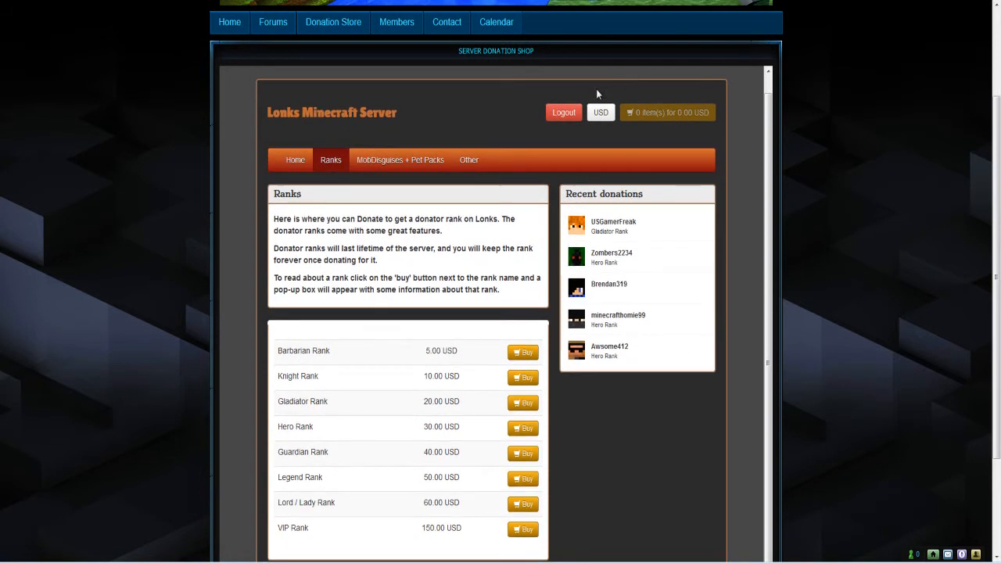
mouse_move(493, 445)
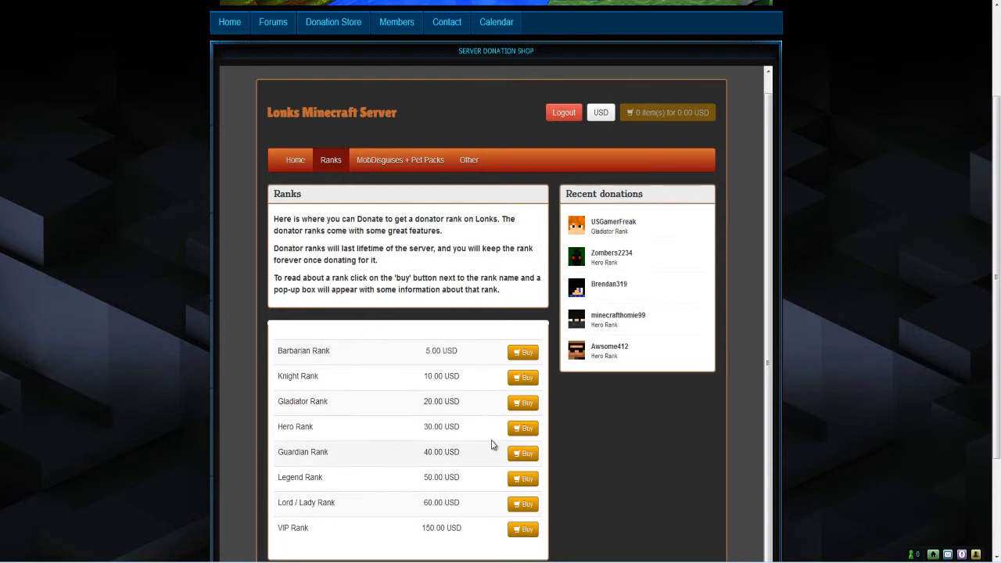
scroll(down, 3)
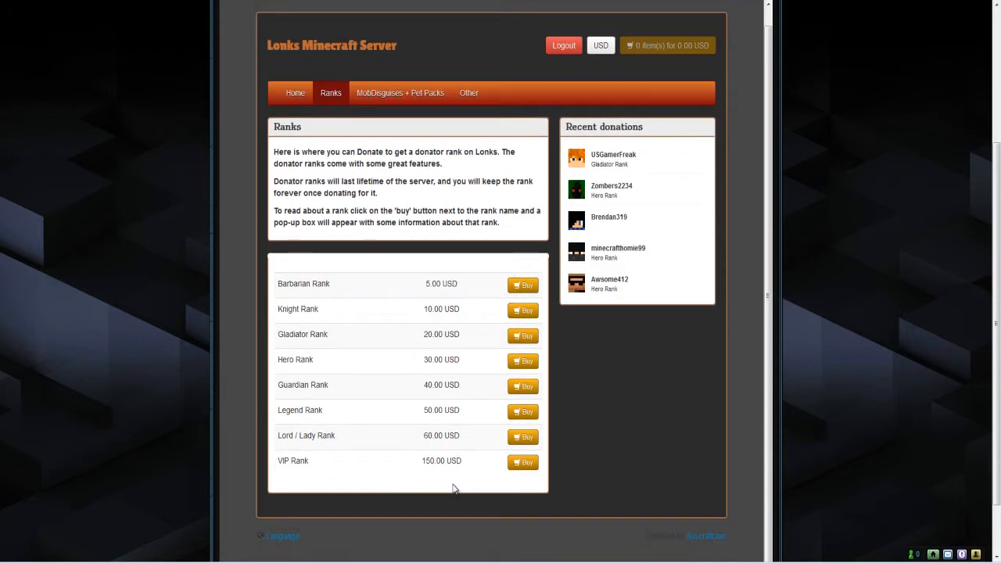
scroll(down, 3)
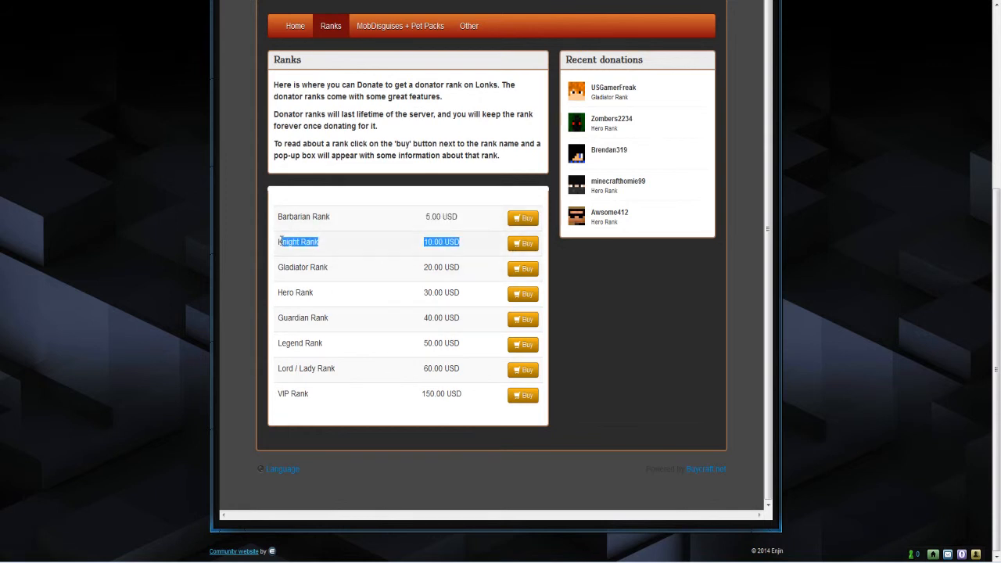
Open and close Knight Rank's 10 USD package details, then scroll the store page
click(523, 243)
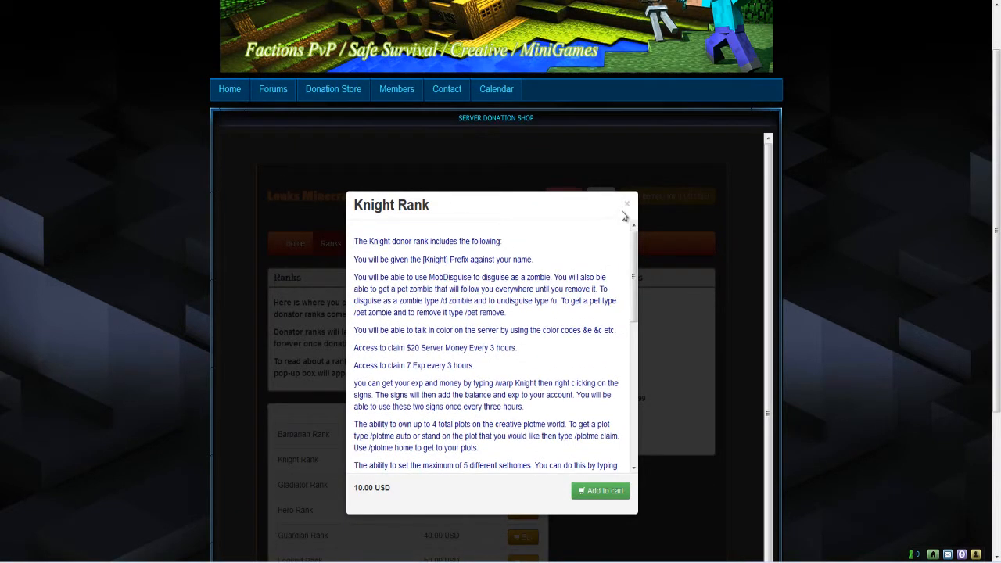
mouse_move(480, 387)
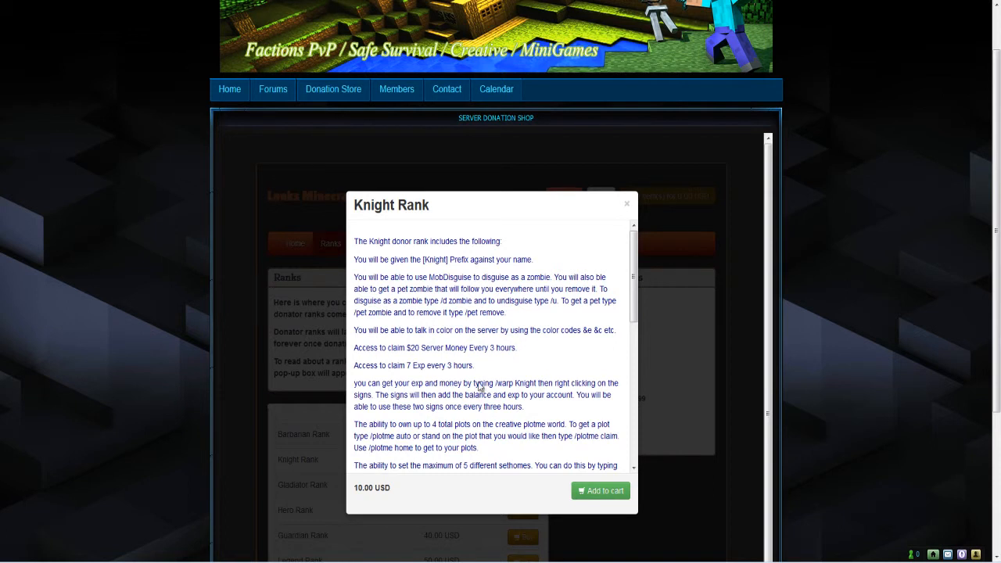
mouse_move(632, 199)
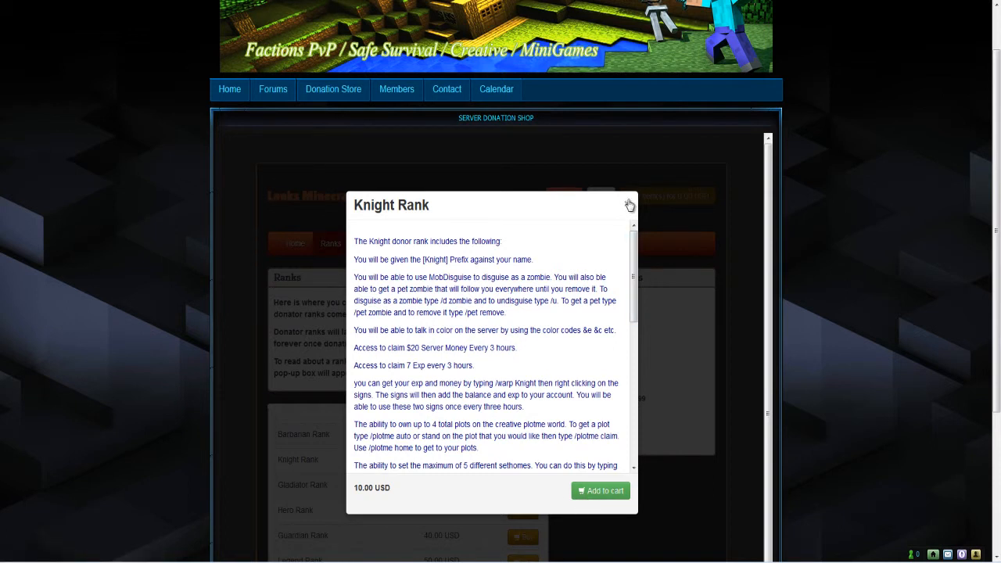
click(630, 204)
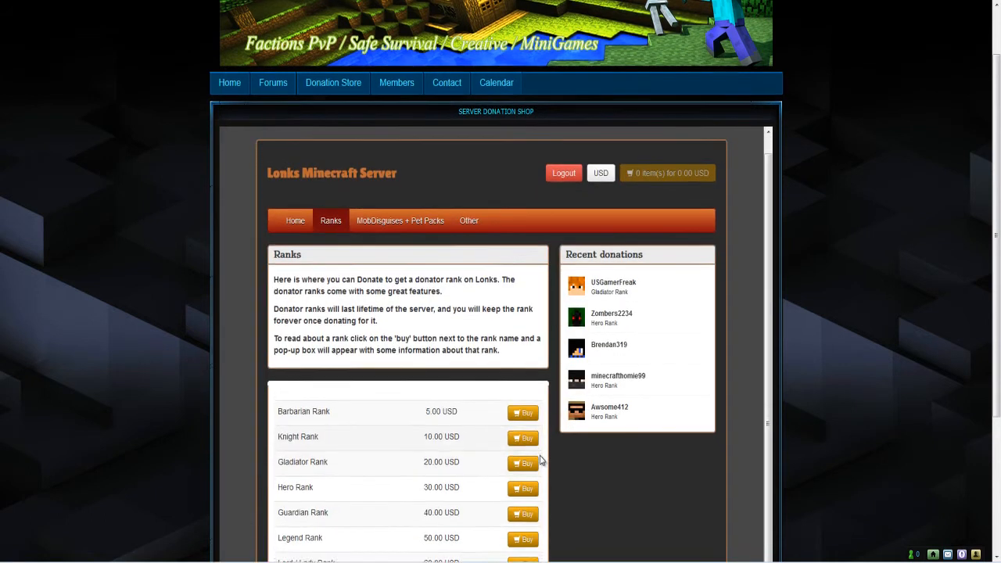
scroll(down, 3)
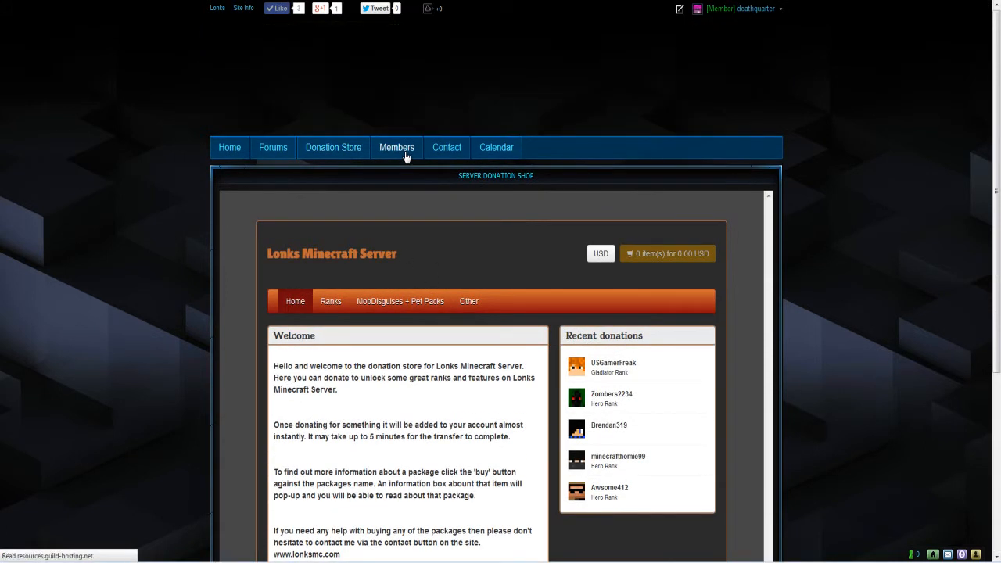
View owner rangewonk's verified Minecraft character from Members, then return to the members list
click(396, 147)
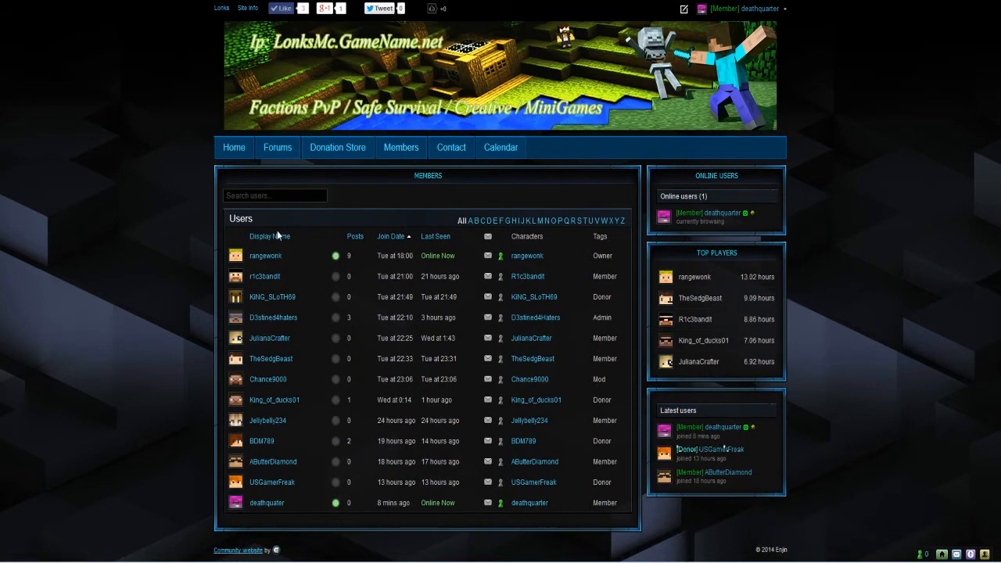
mouse_move(331, 259)
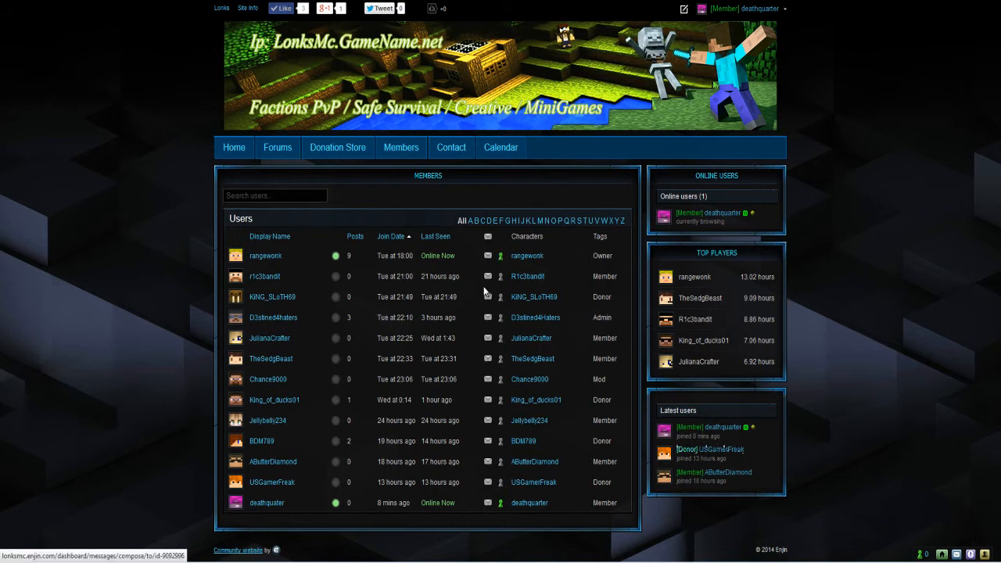
mouse_move(481, 272)
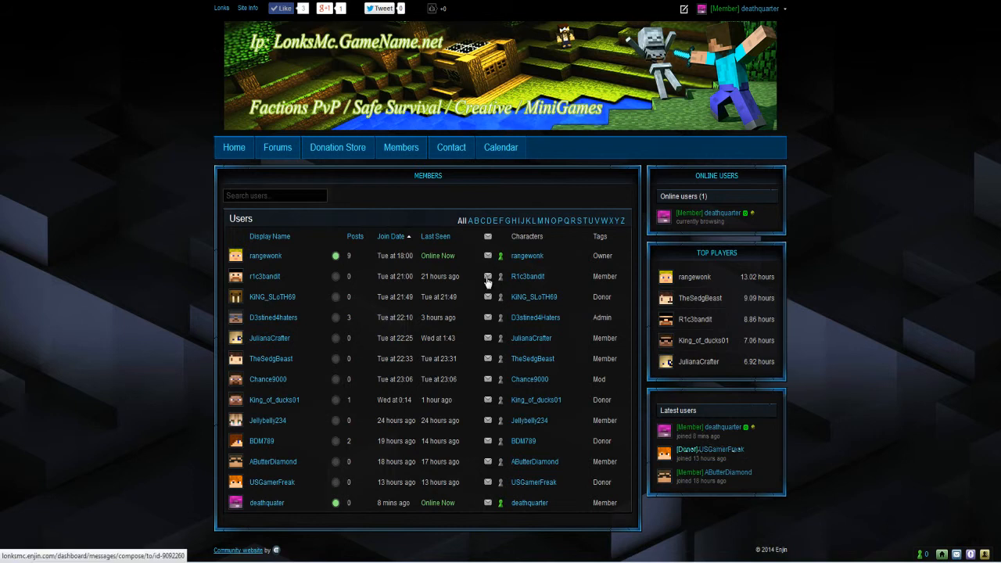
click(487, 276)
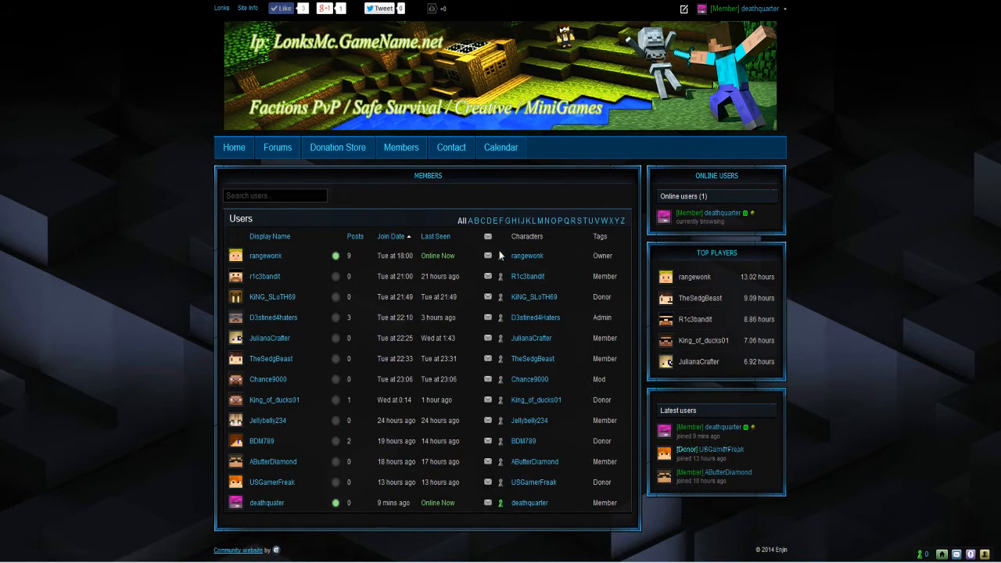
mouse_move(610, 205)
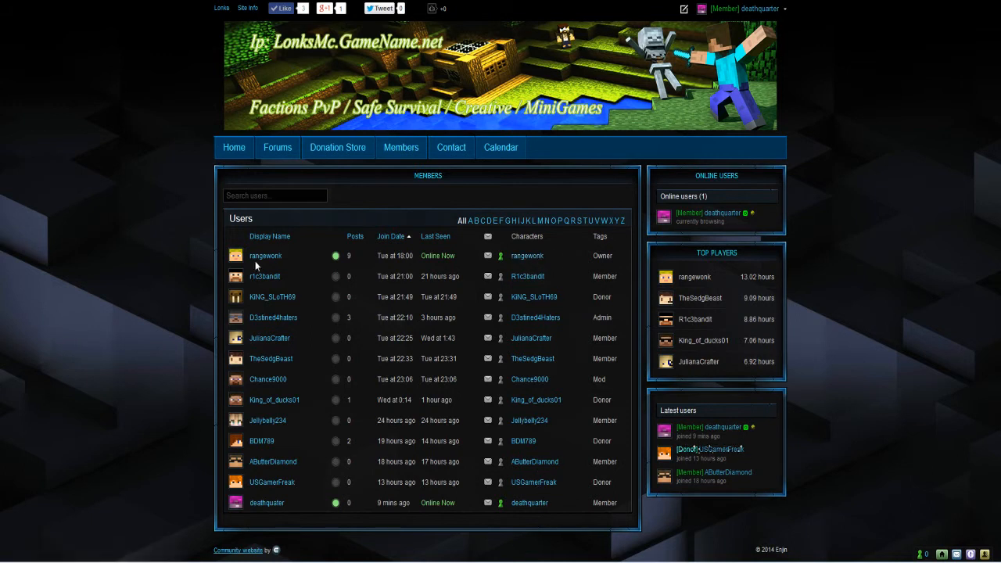
mouse_move(560, 454)
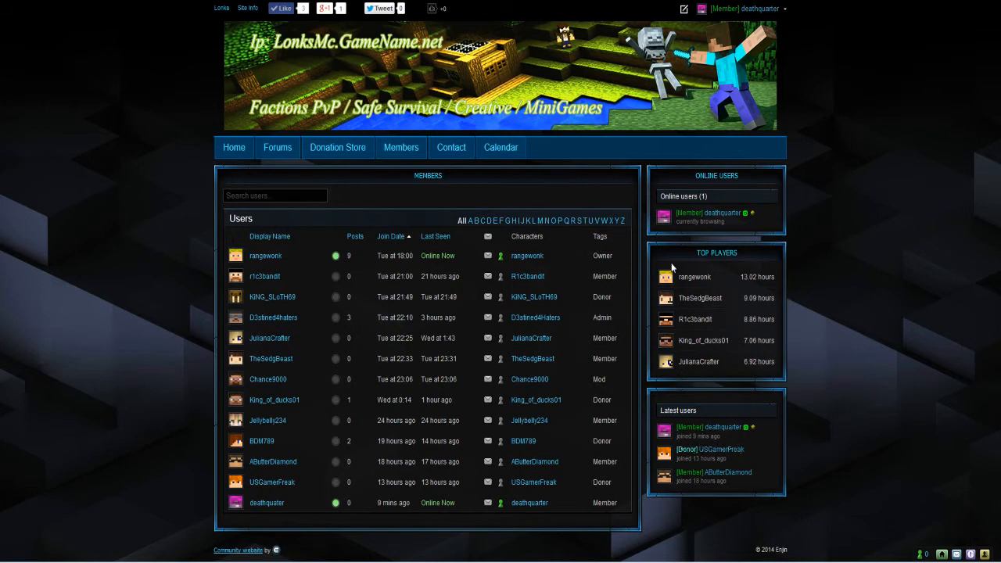
mouse_move(654, 272)
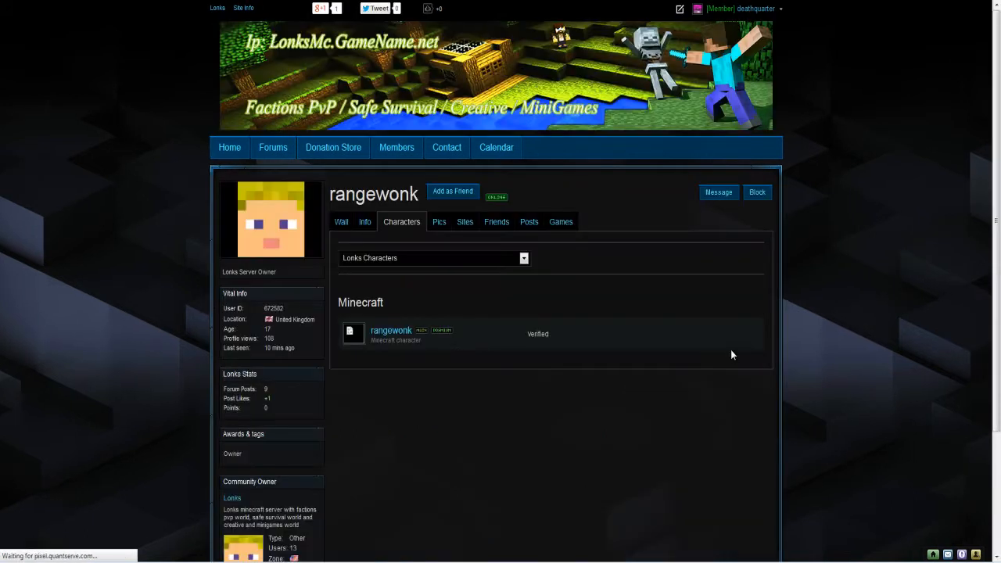
click(396, 147)
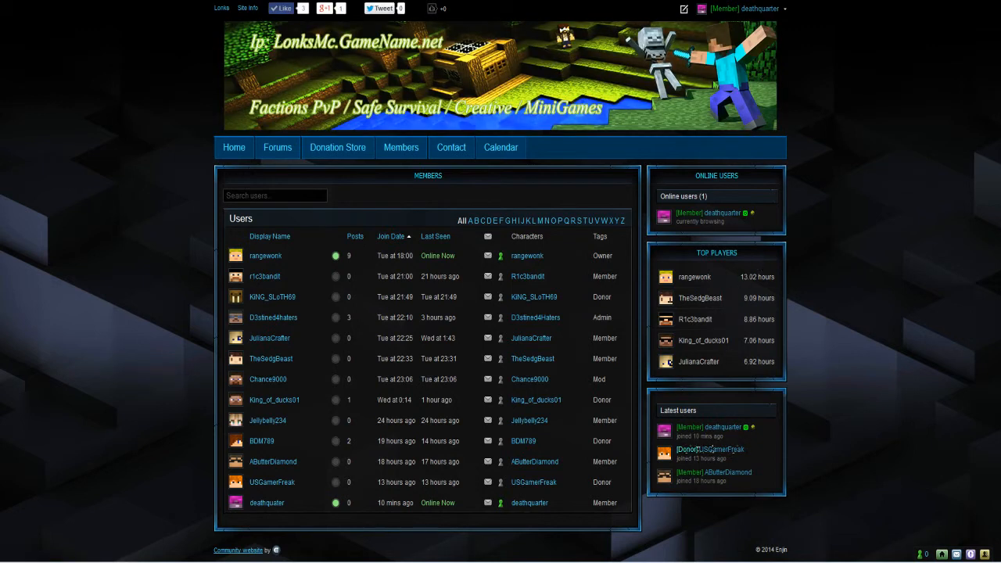
mouse_move(552, 259)
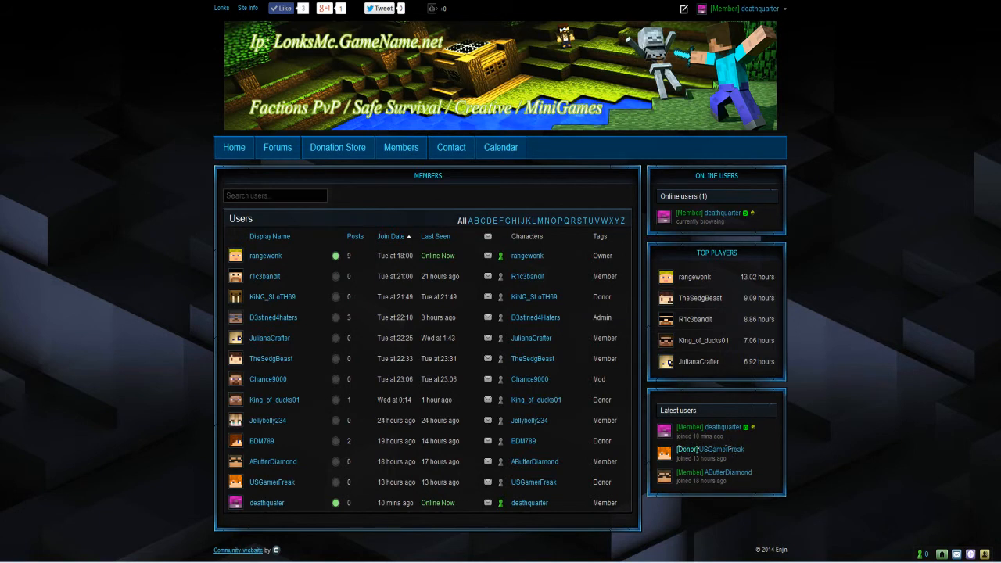
mouse_move(718, 445)
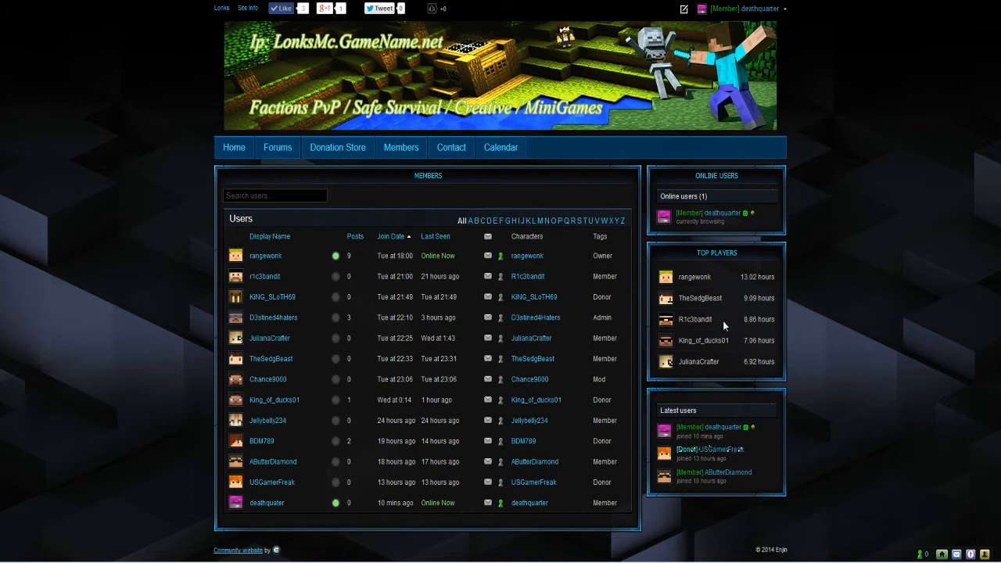
mouse_move(427, 138)
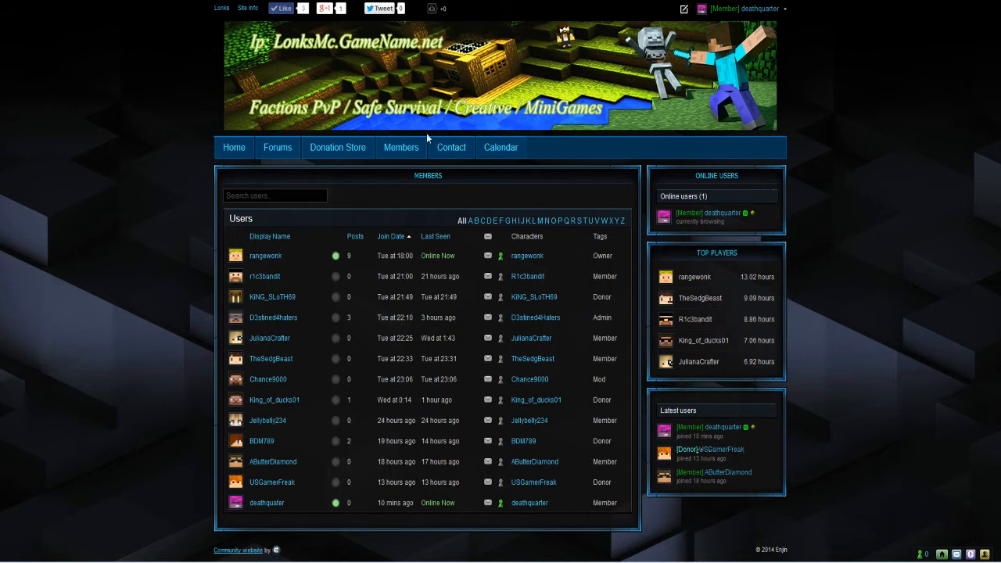
mouse_move(500, 147)
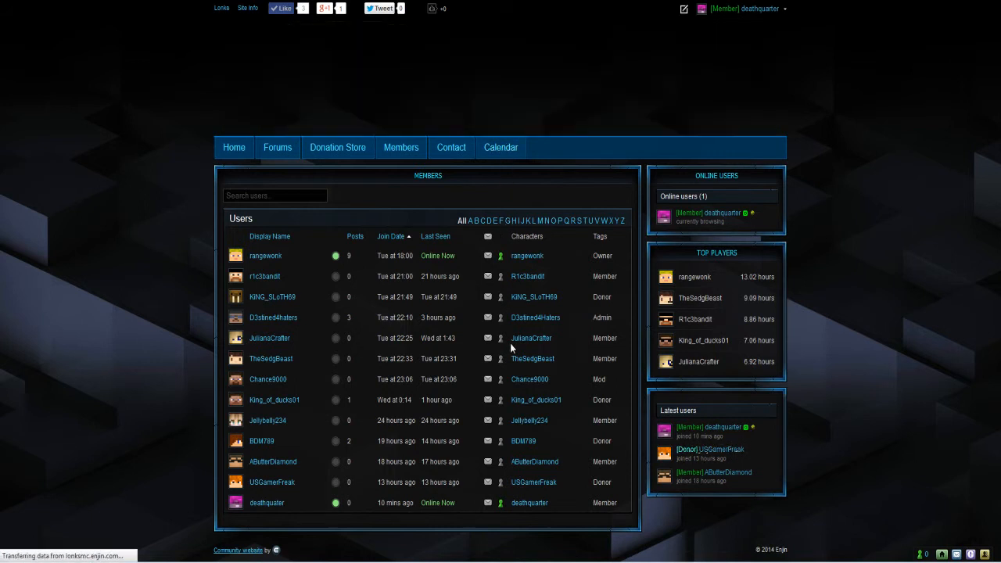
Open the site calendar and page forward from February to April 2014
click(500, 147)
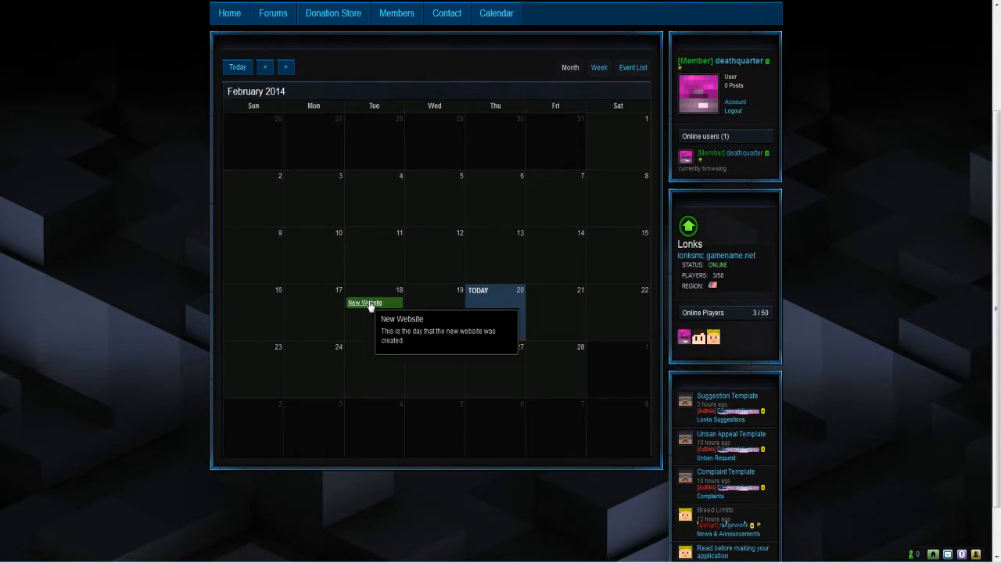
mouse_move(436, 295)
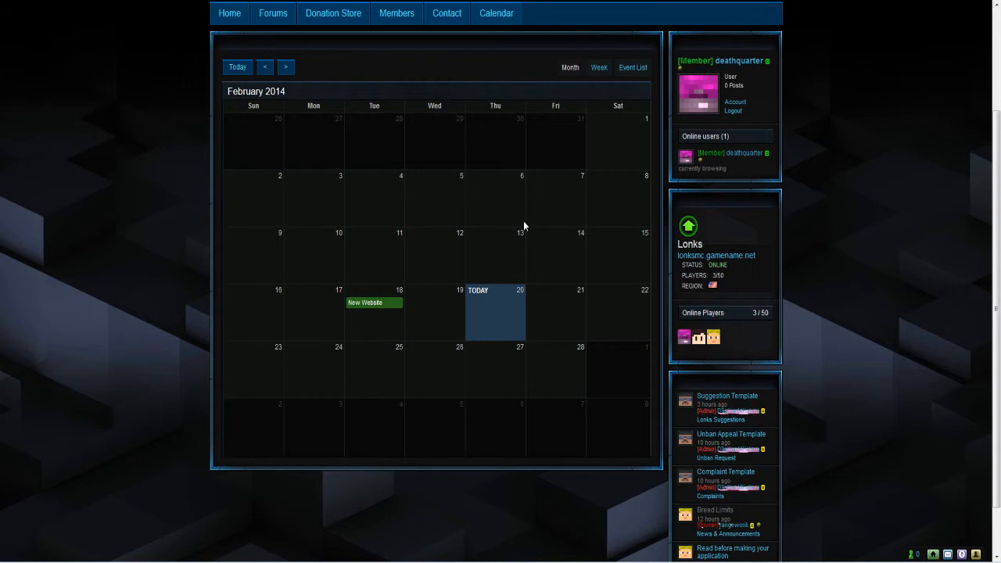
mouse_move(554, 184)
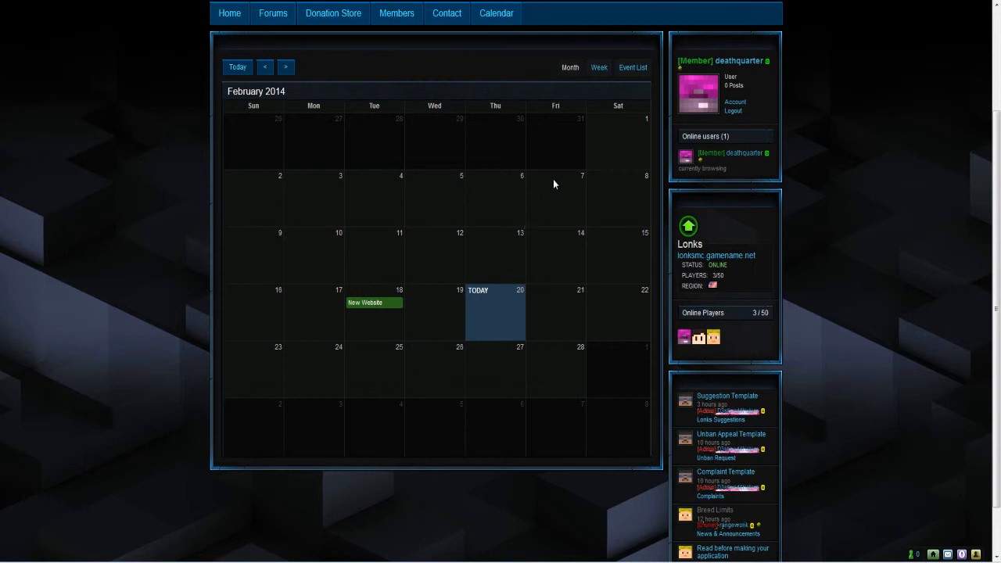
scroll(down, 3)
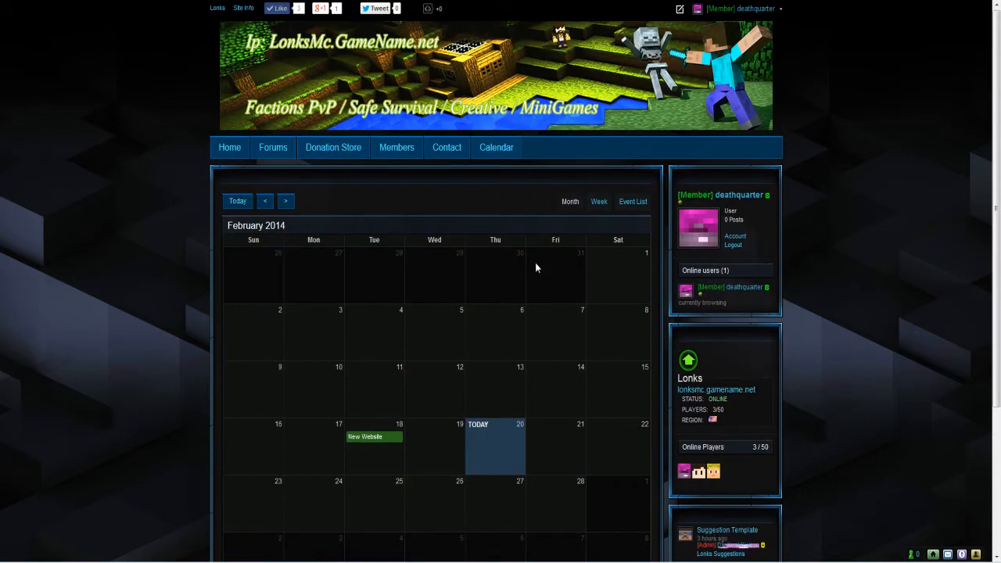
scroll(down, 3)
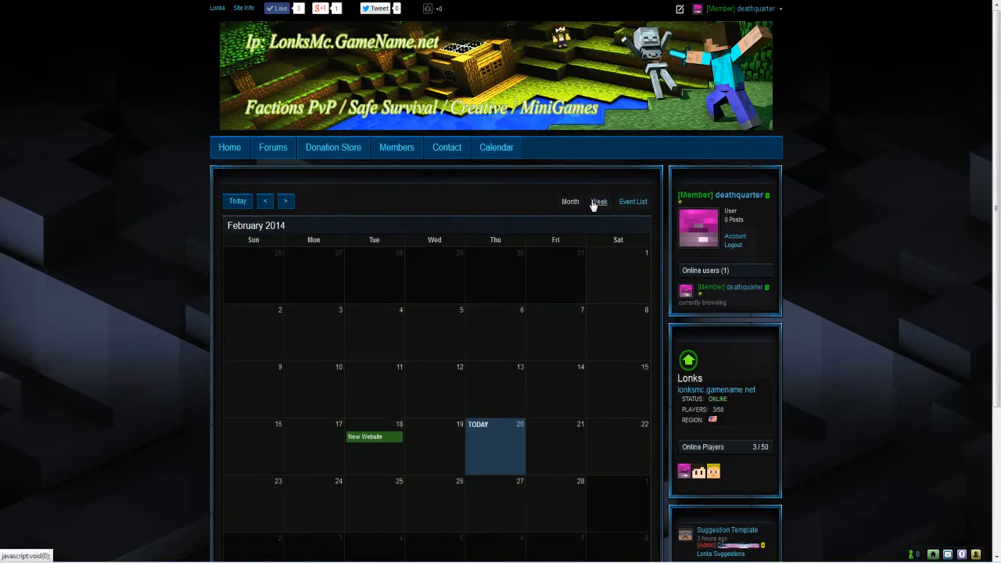
mouse_move(448, 185)
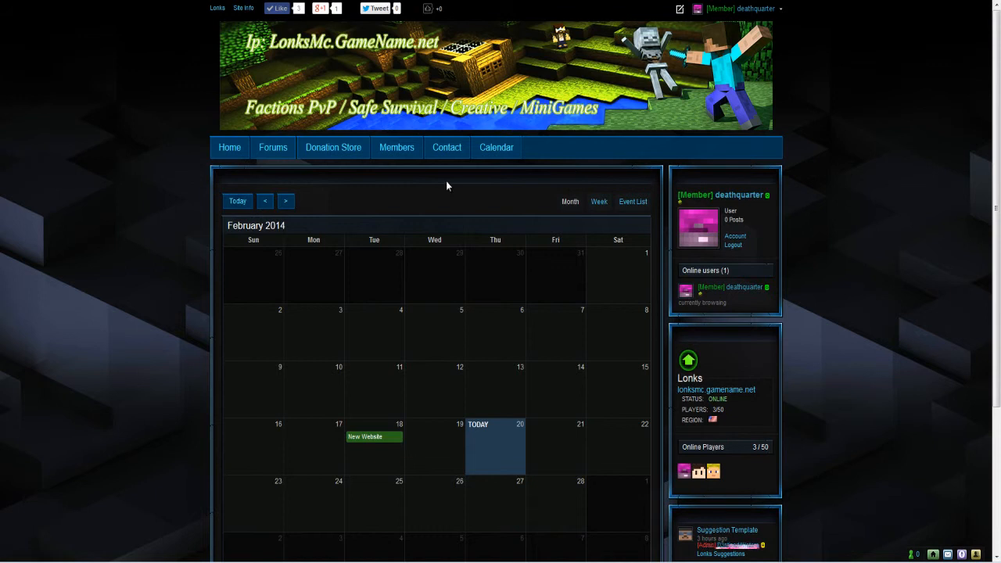
mouse_move(675, 217)
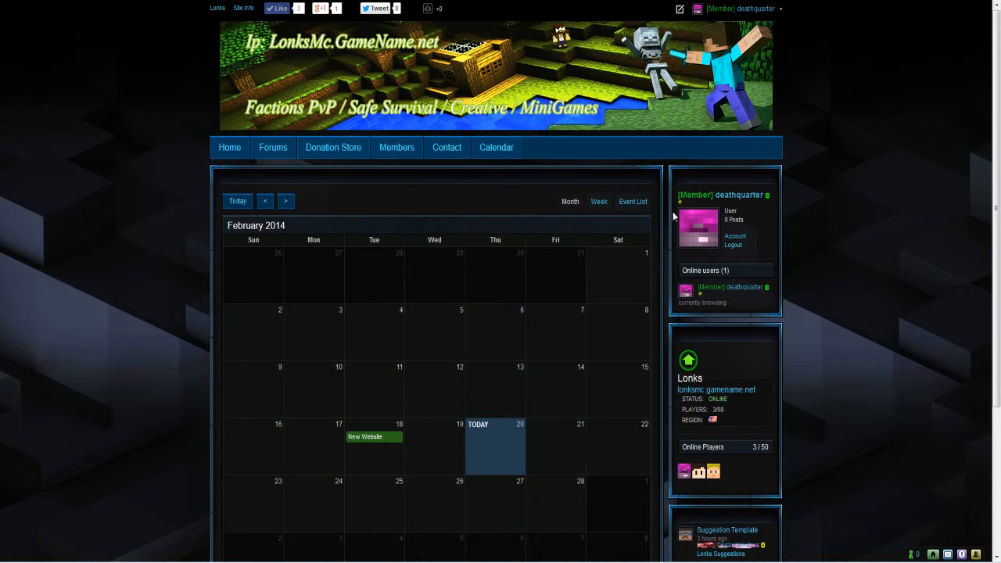
scroll(down, 3)
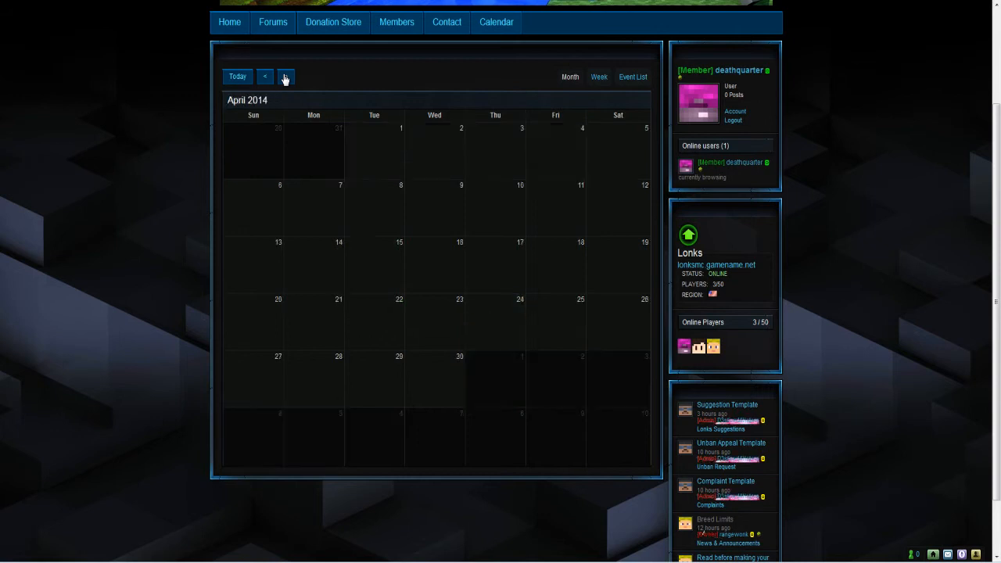
Step back to March 2014's birthday event, then forward to April 2014
click(265, 76)
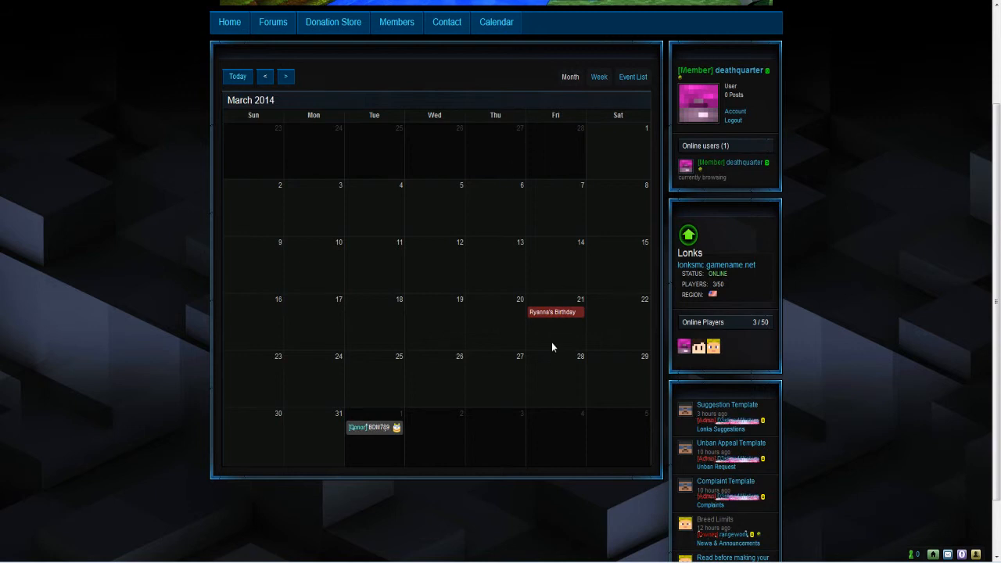
mouse_move(575, 131)
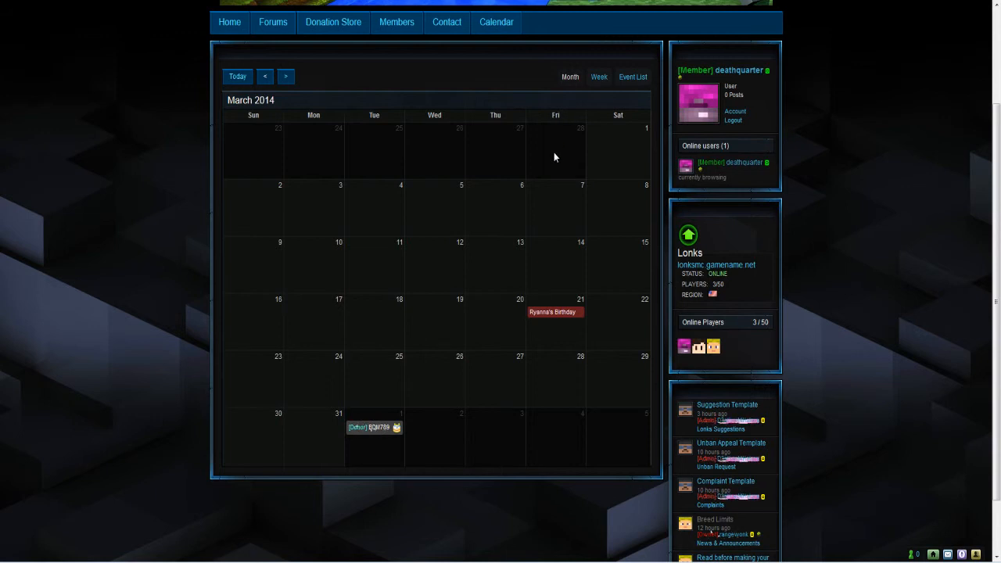
click(285, 76)
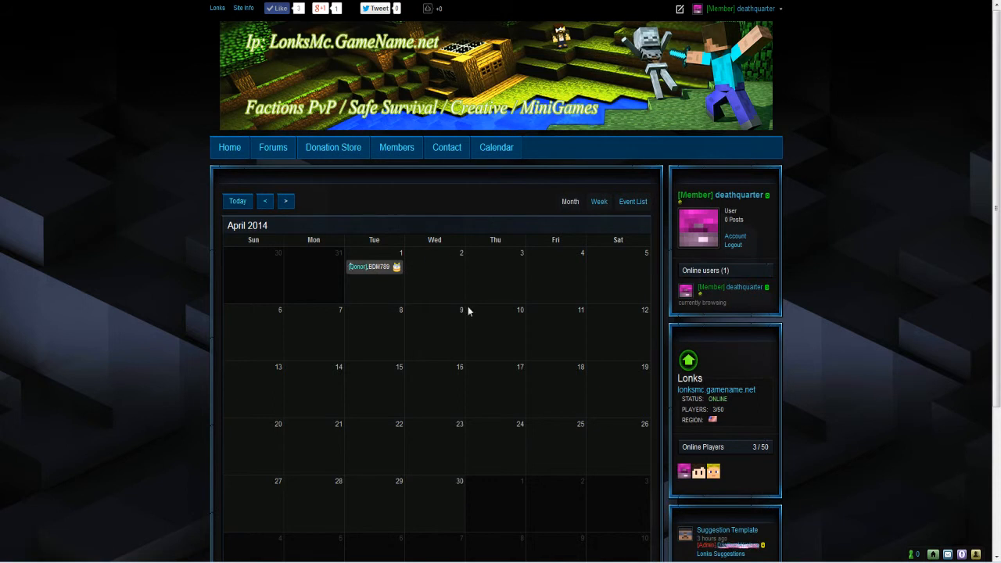
mouse_move(230, 147)
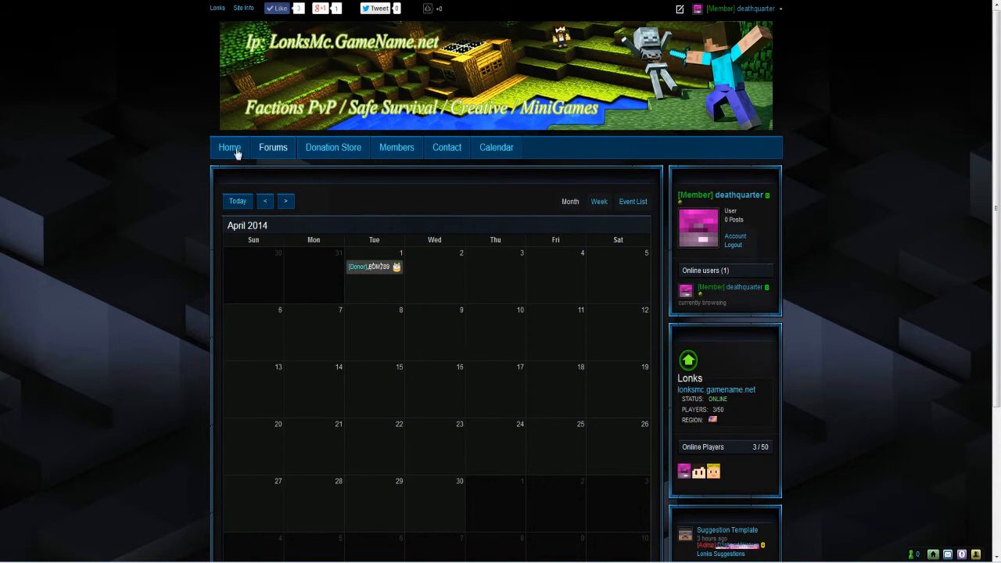
Load the Lonks home page and look over the New Forum news post and chat box
click(229, 147)
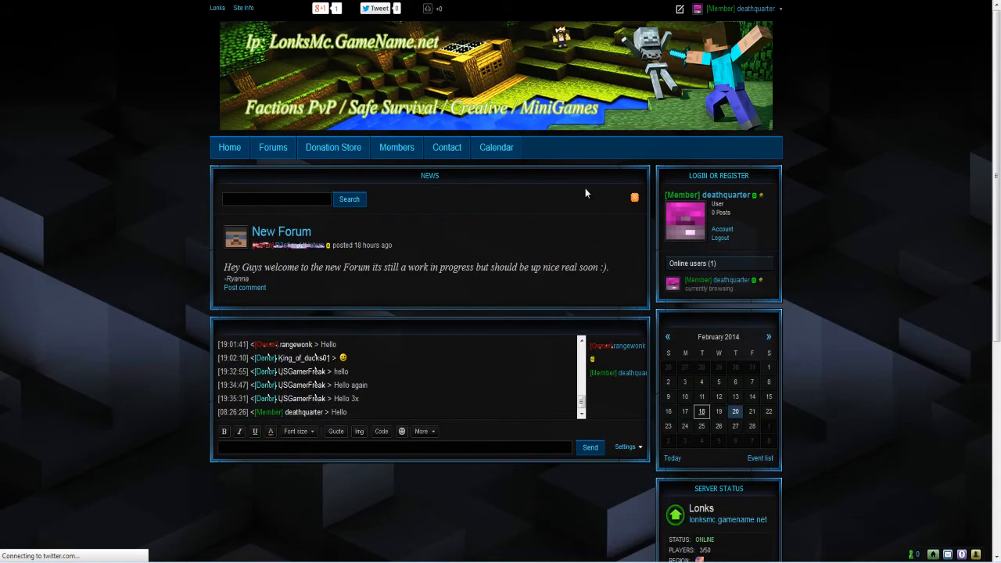
scroll(down, 3)
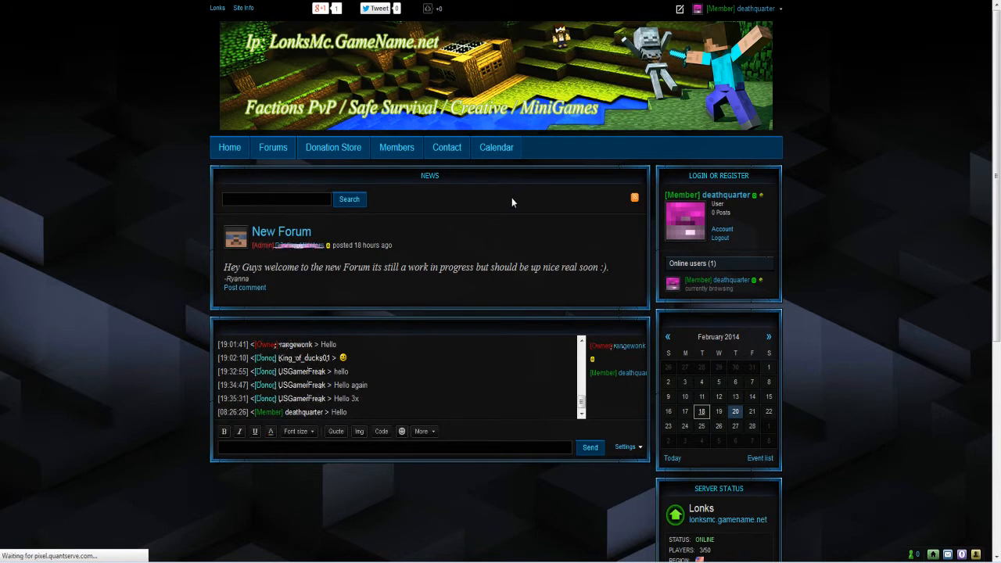
click(278, 8)
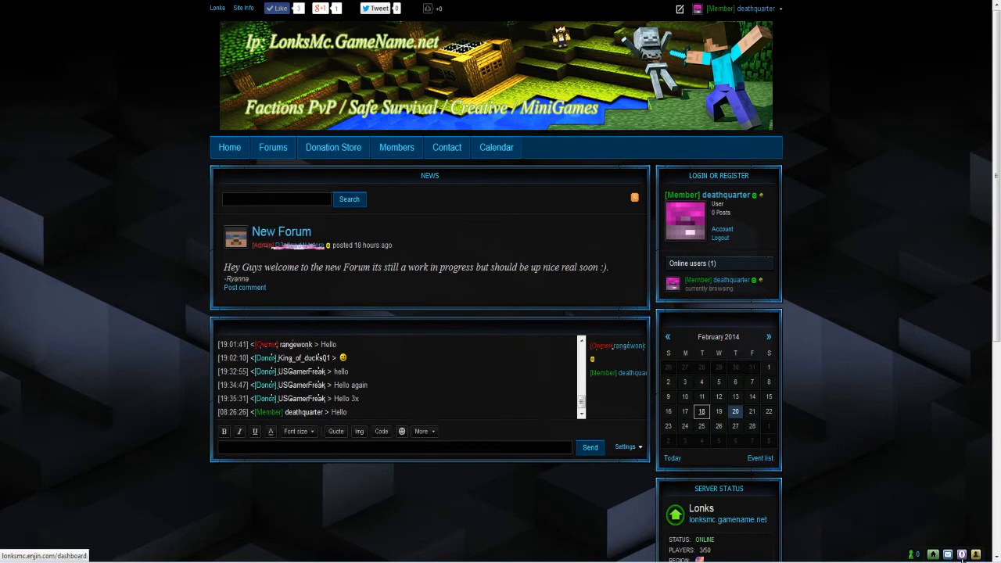
click(962, 554)
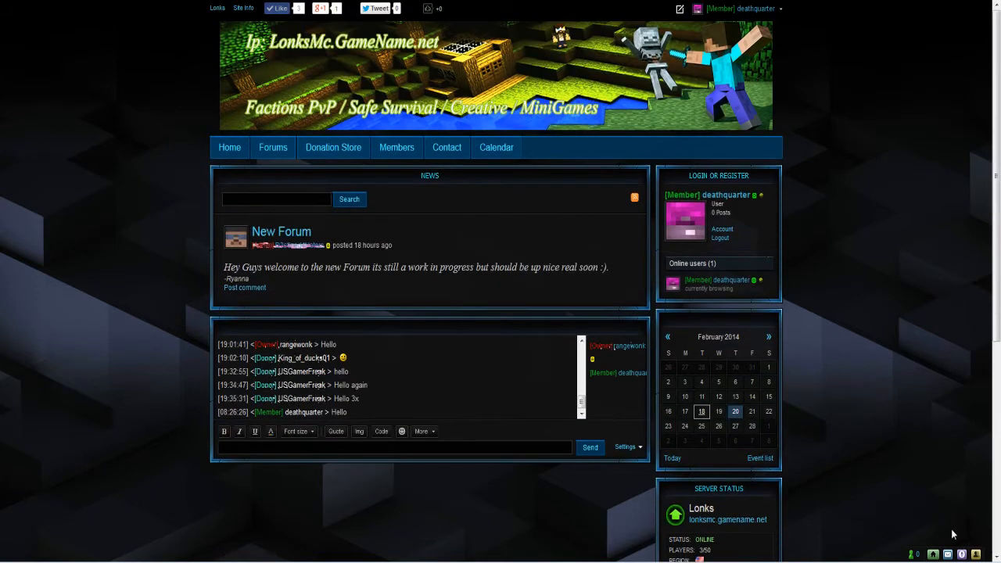
click(947, 554)
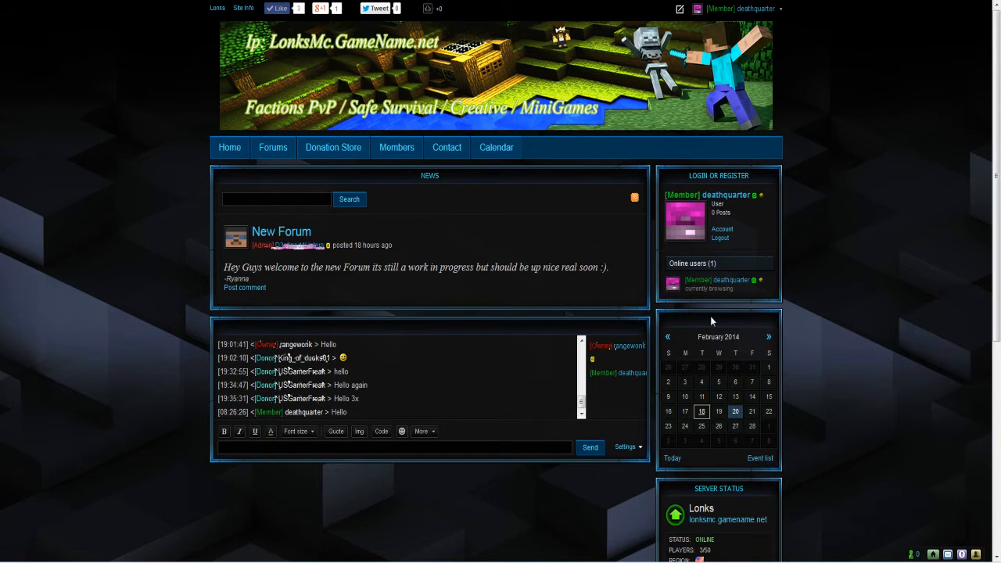
mouse_move(273, 147)
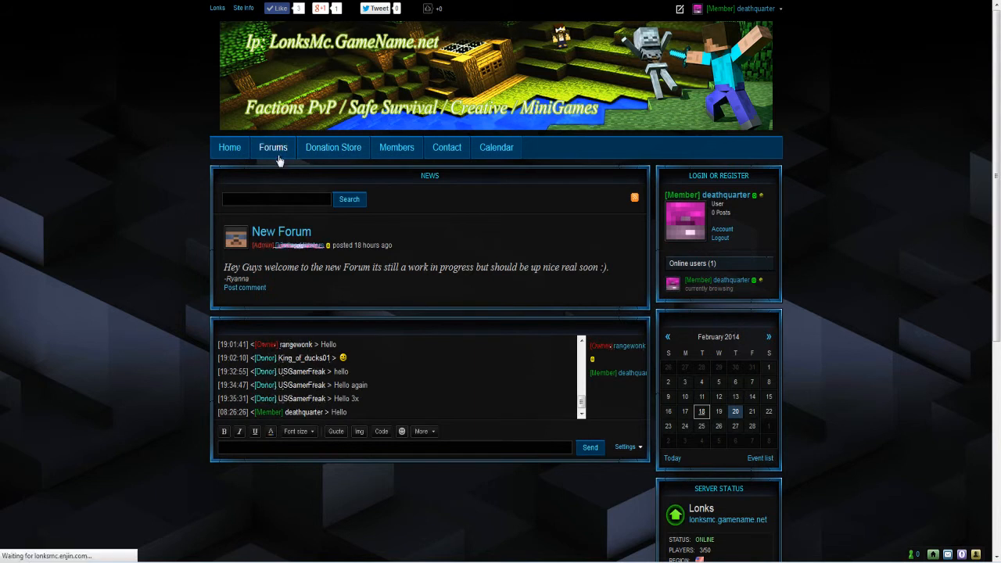
Open the forums and enter the Staff Applications section with its pinned thread
click(273, 147)
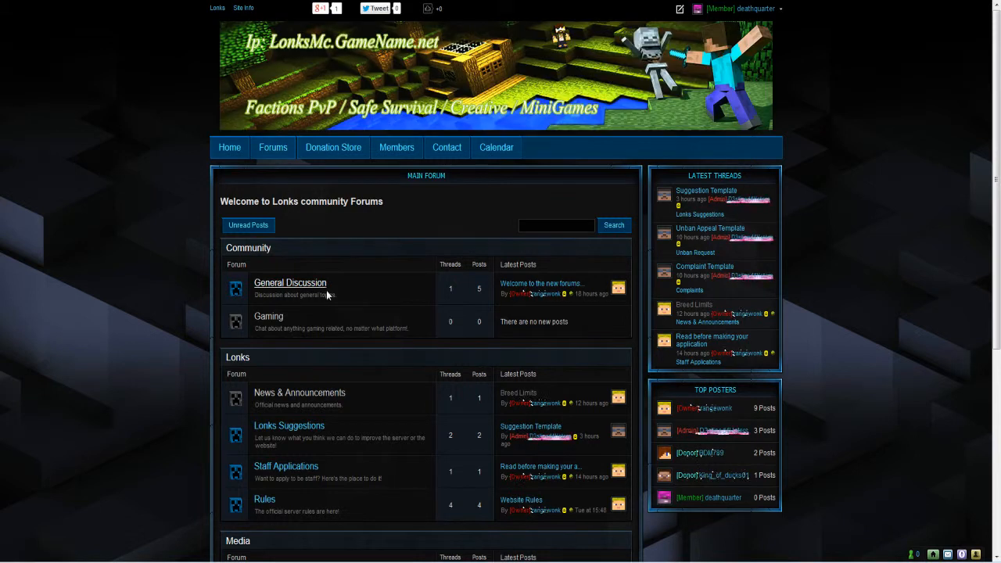
scroll(down, 3)
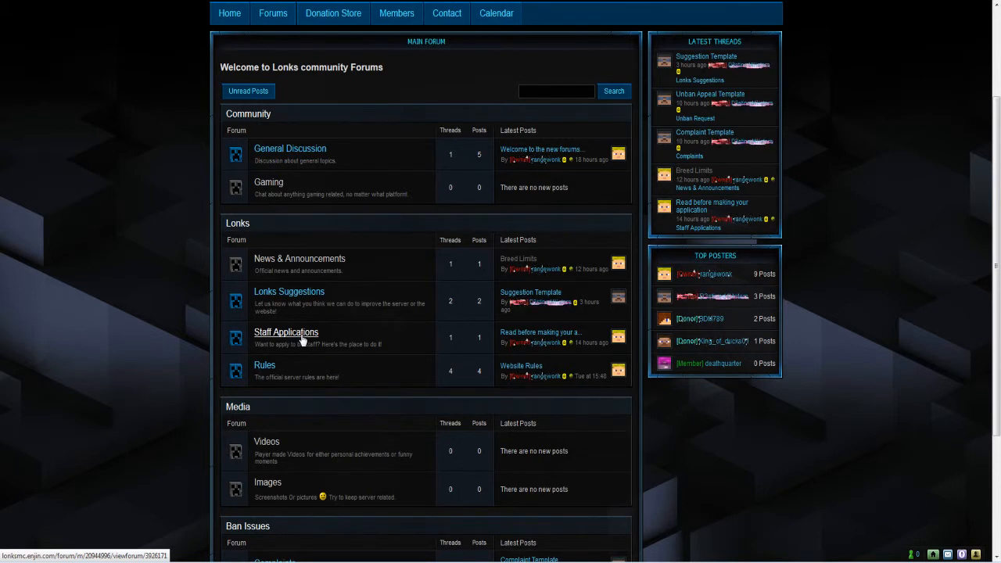
click(285, 332)
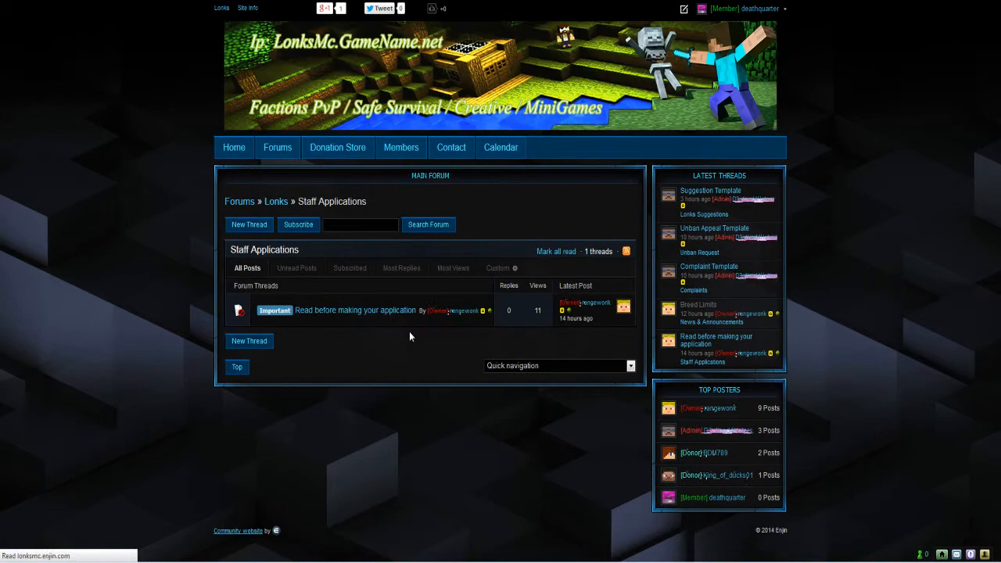
click(281, 8)
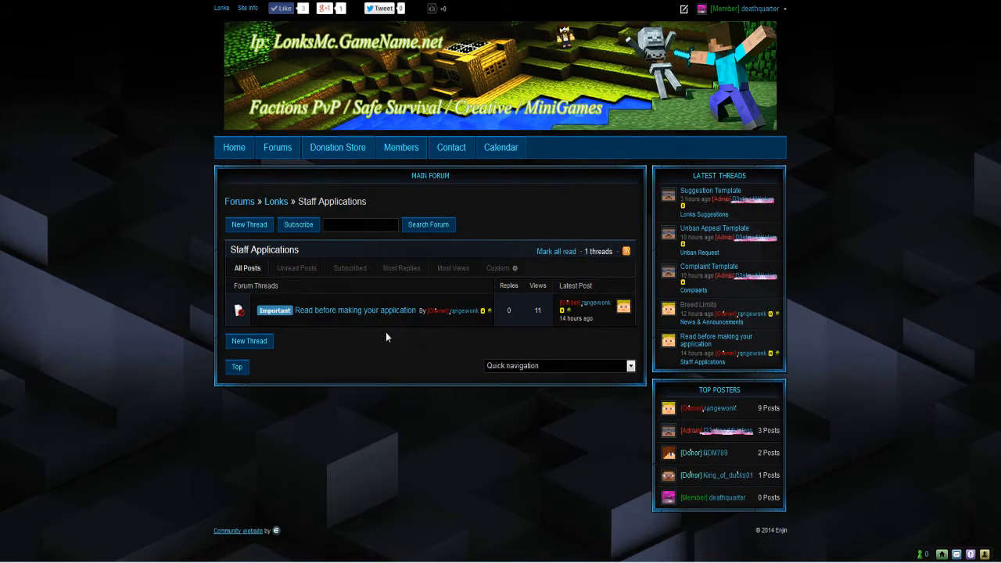
mouse_move(506, 76)
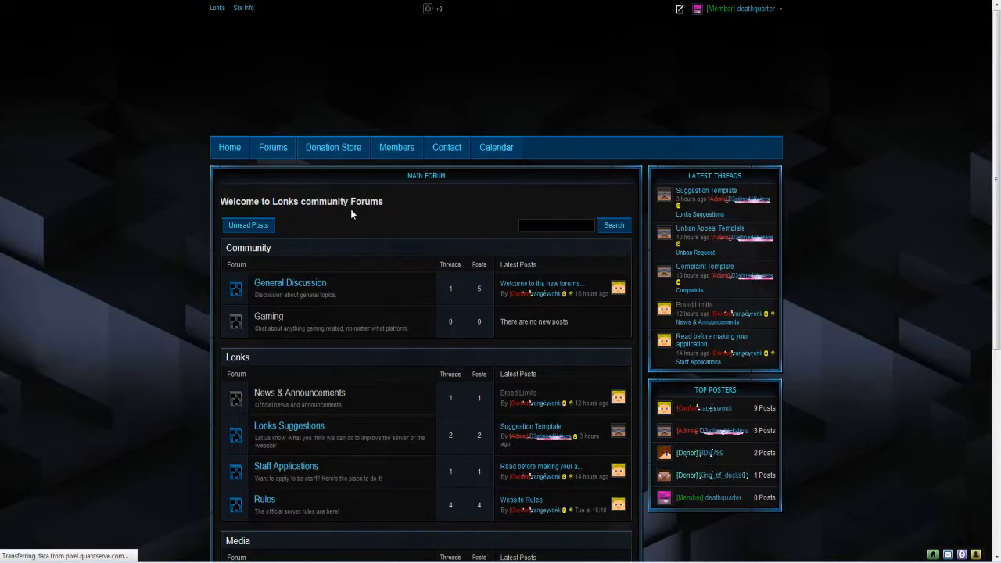
Read the pinned Complaint Template thread in the Complaints section, then return to the forum index
scroll(down, 3)
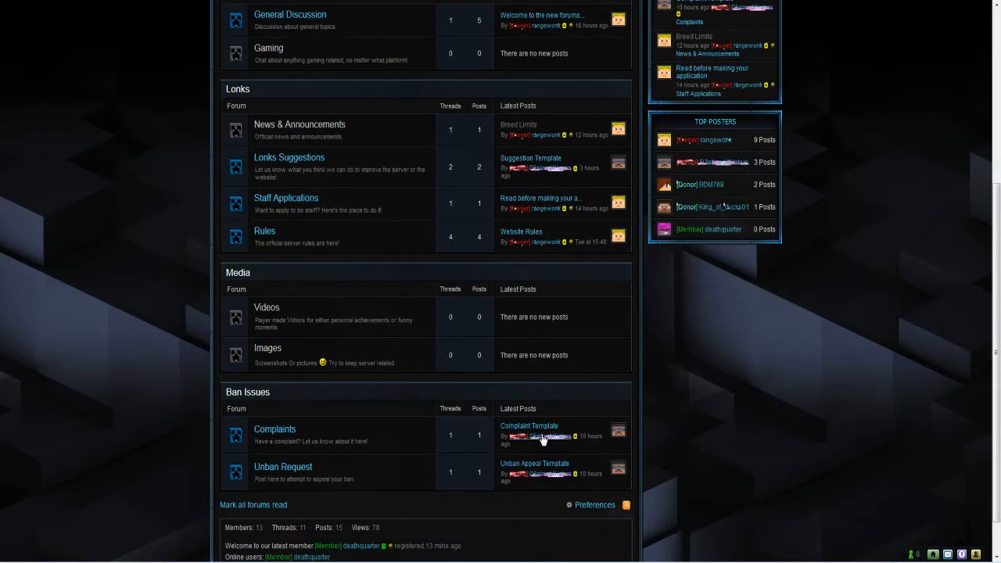
mouse_move(275, 430)
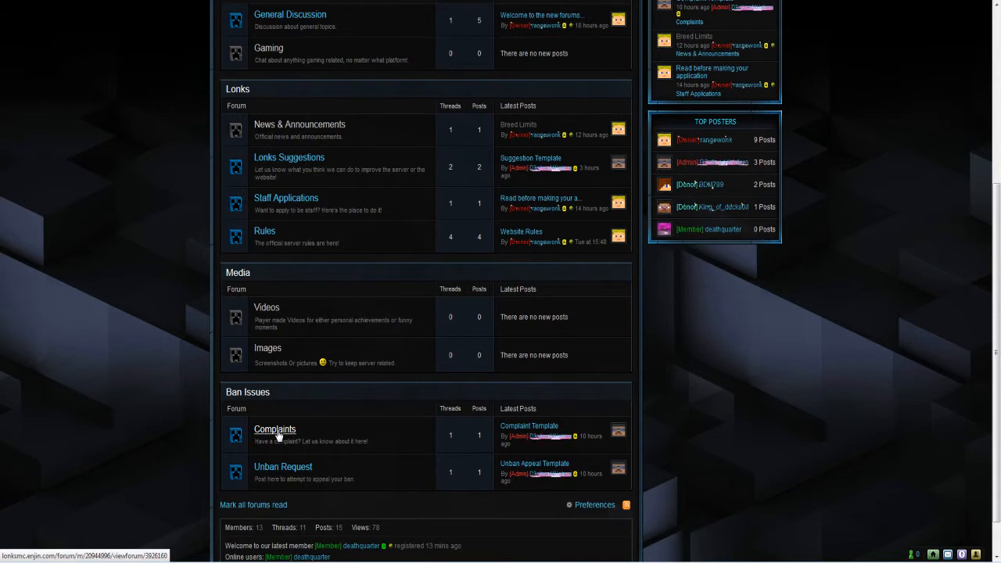
click(274, 428)
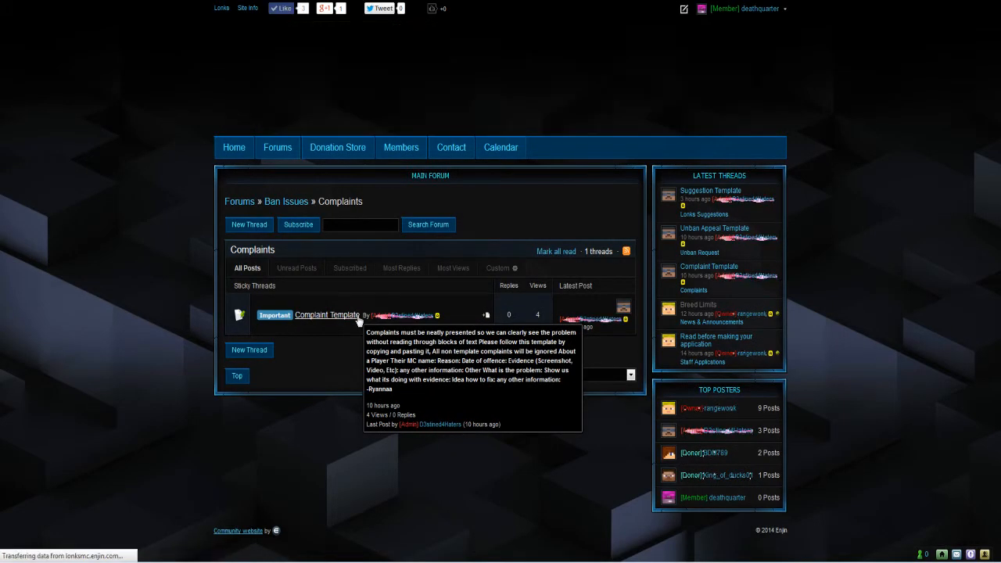
click(327, 314)
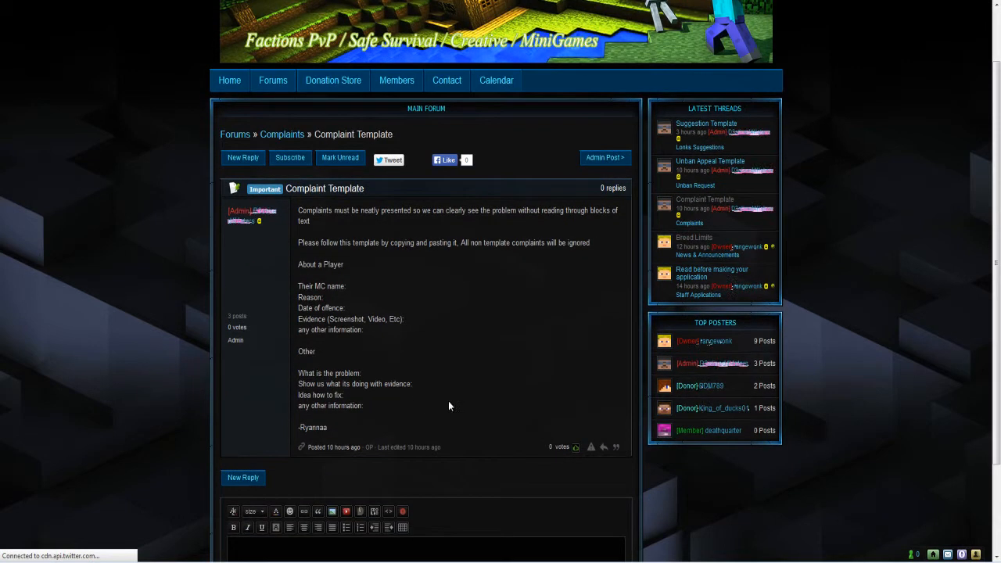
click(282, 133)
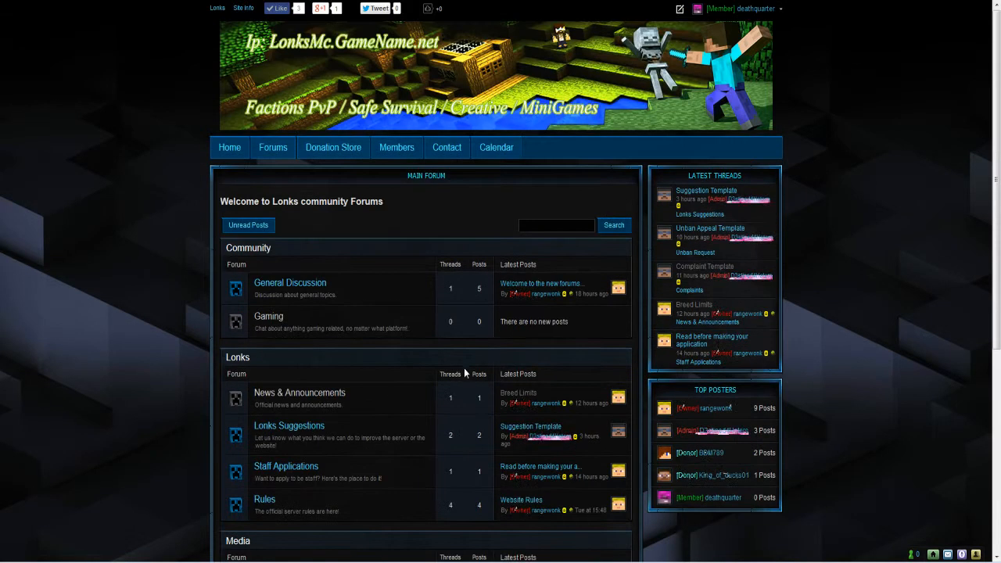
Read the pinned 'Read before making your application' thread, highlighting its red template warning
scroll(down, 3)
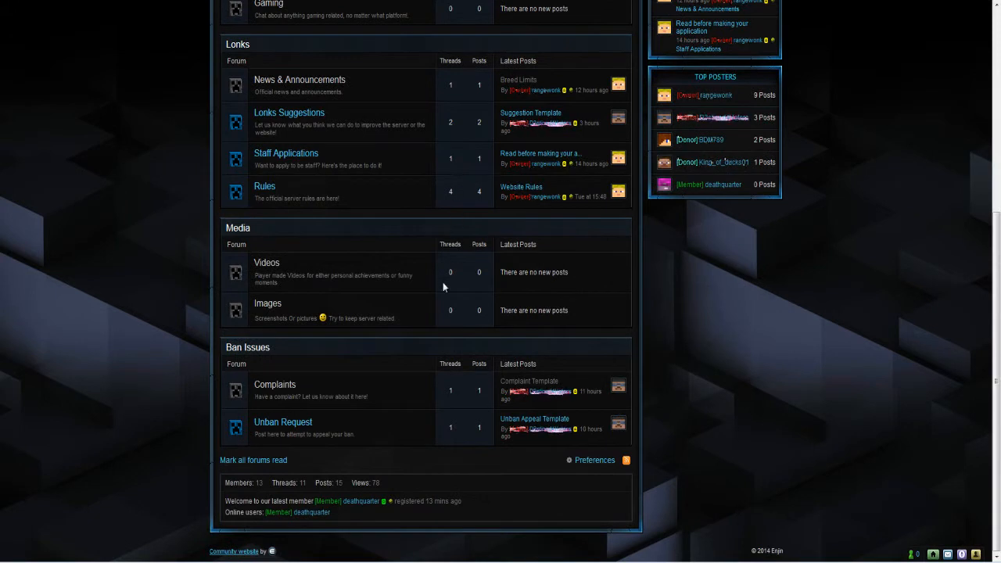
scroll(up, 3)
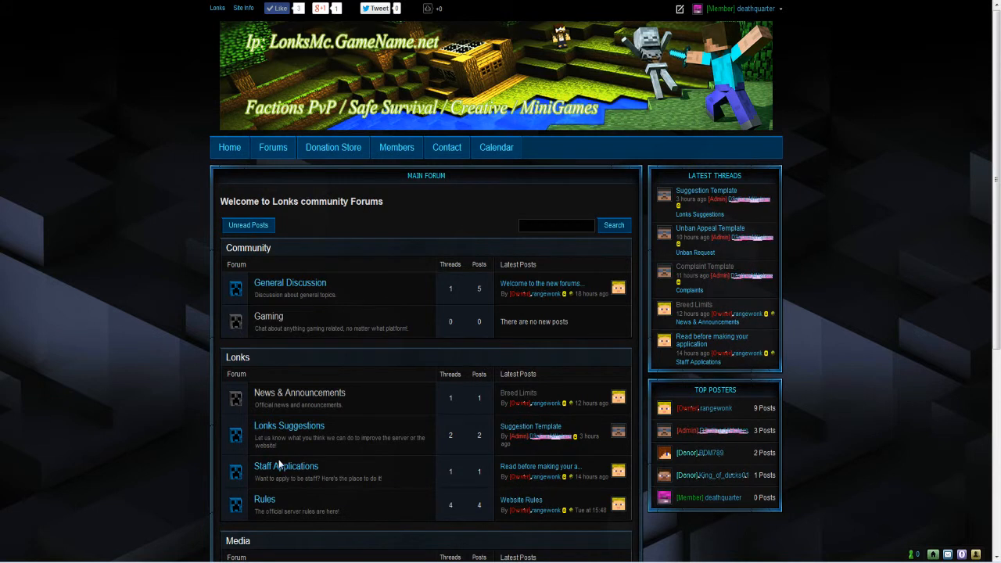
mouse_move(285, 466)
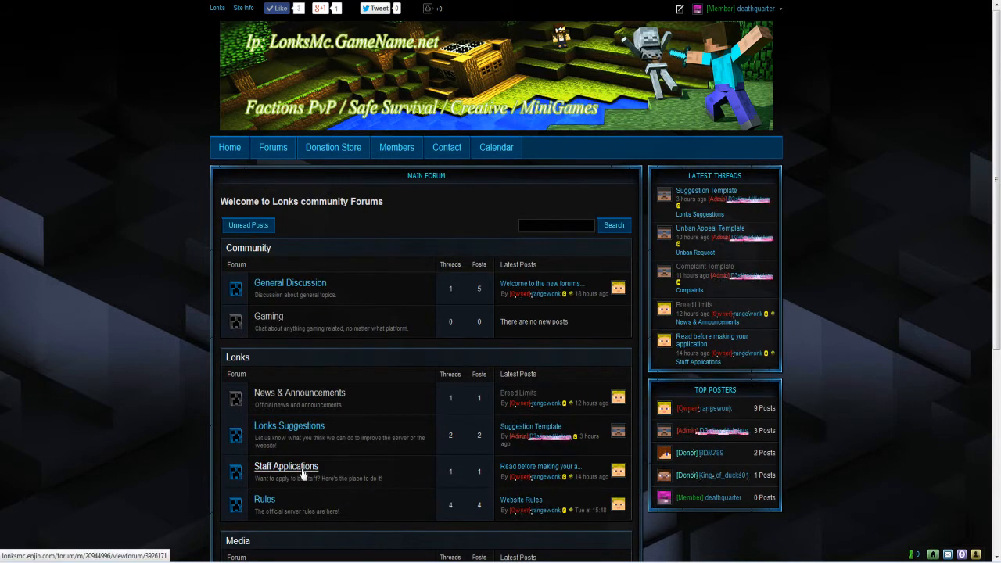
click(285, 466)
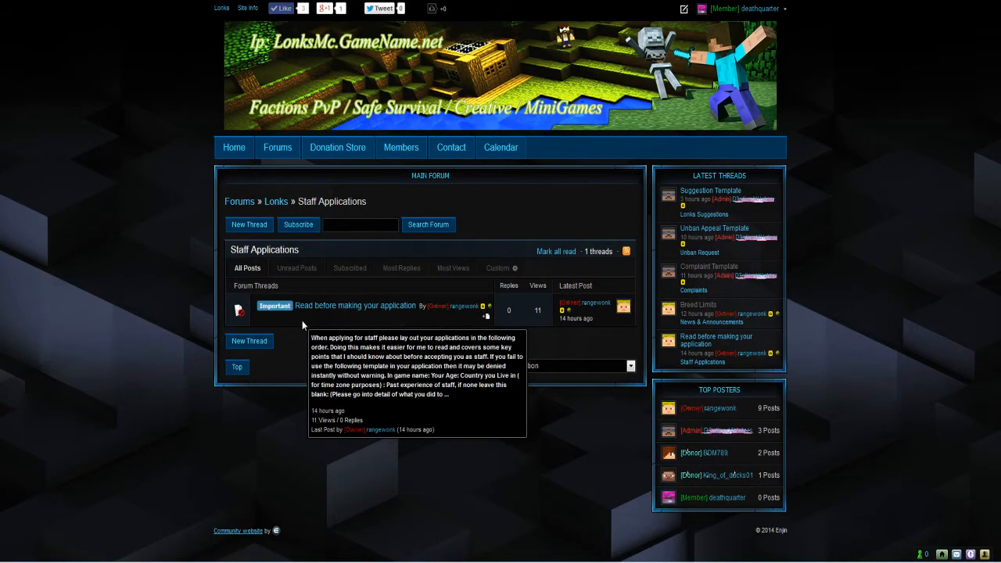
click(356, 305)
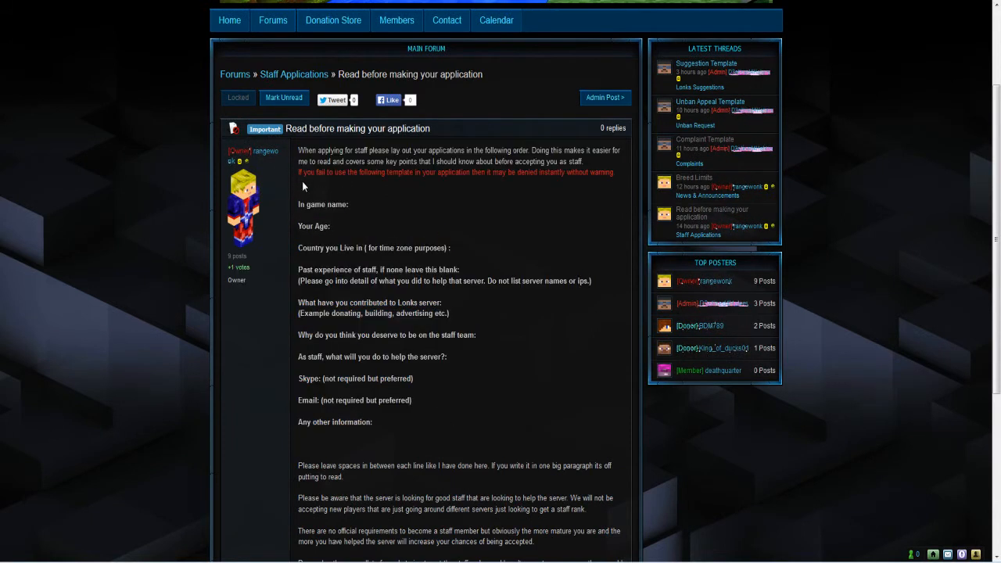
drag(326, 172, 614, 172)
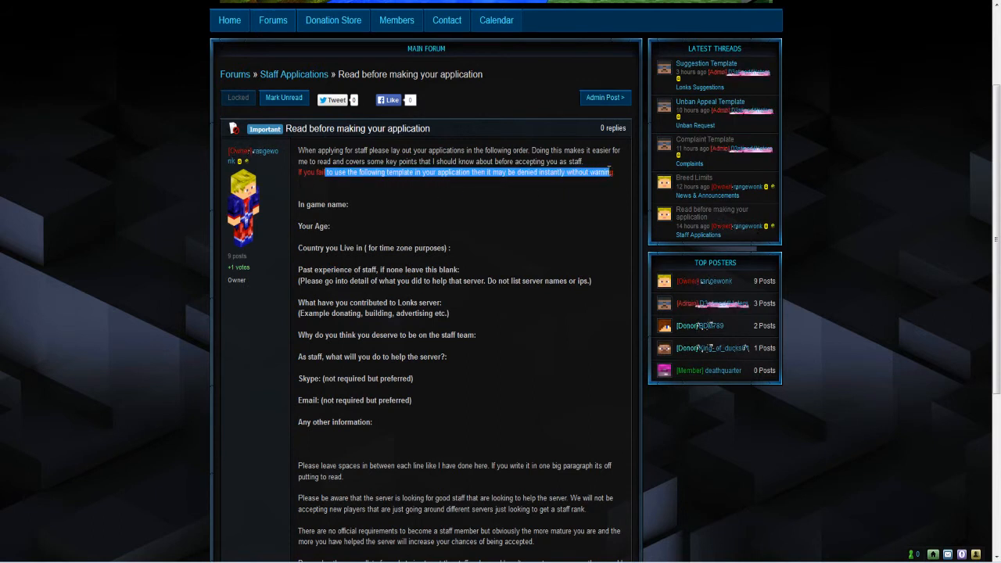
scroll(down, 3)
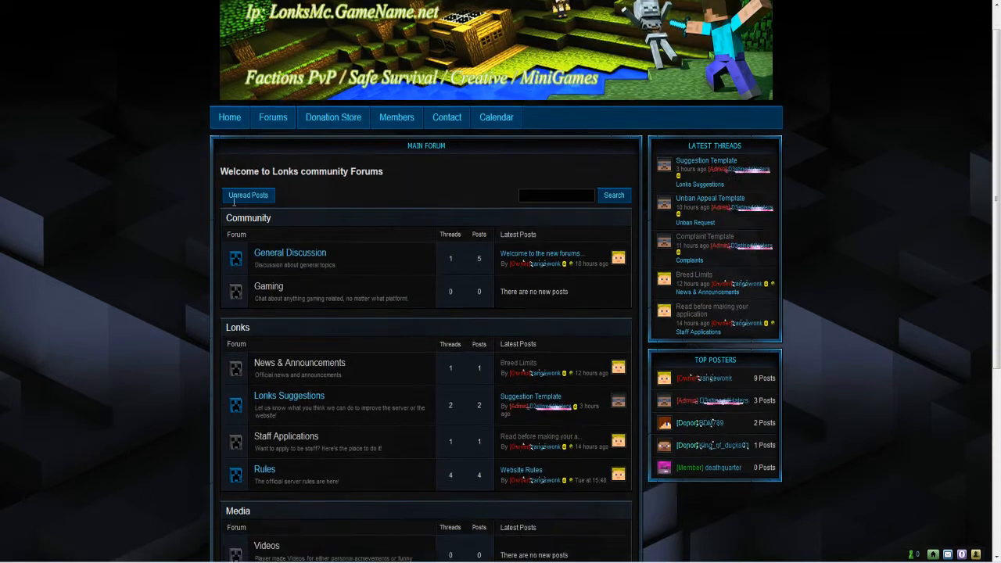
scroll(down, 3)
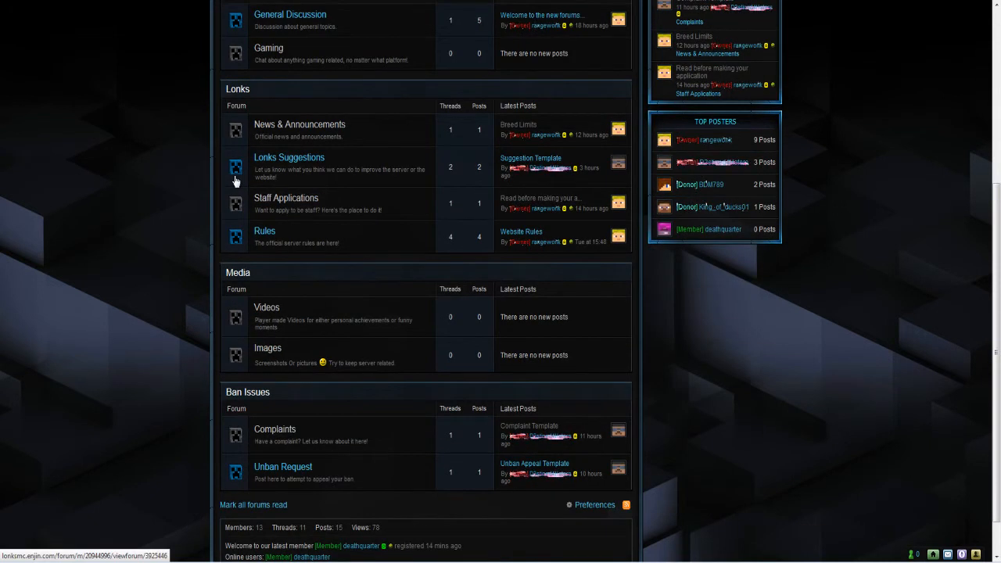
click(264, 231)
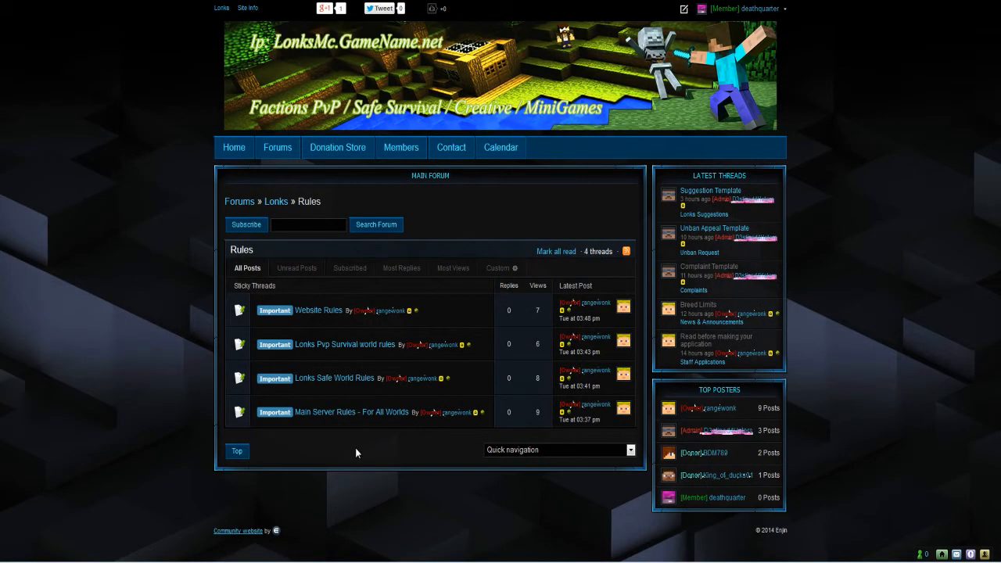
click(351, 413)
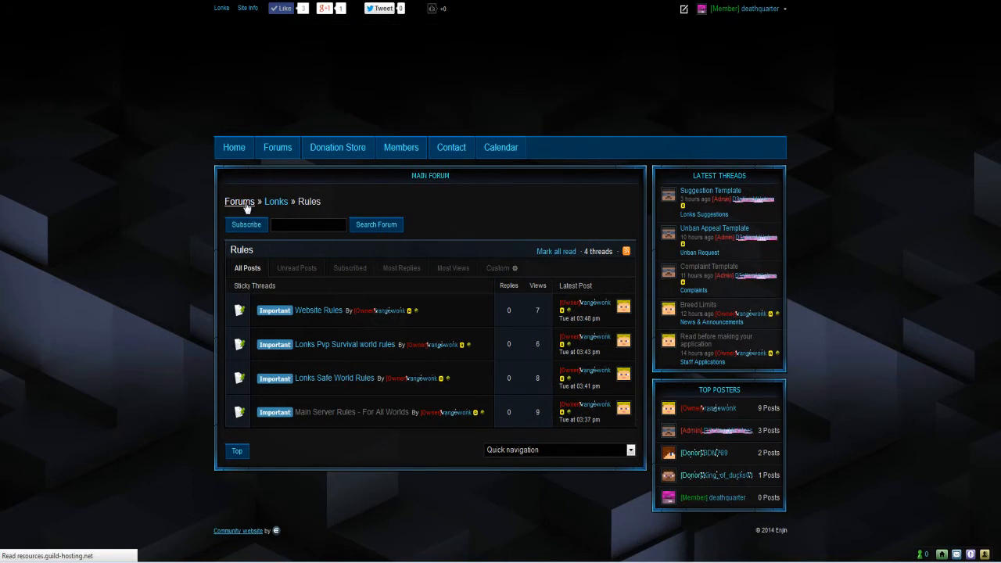
click(240, 201)
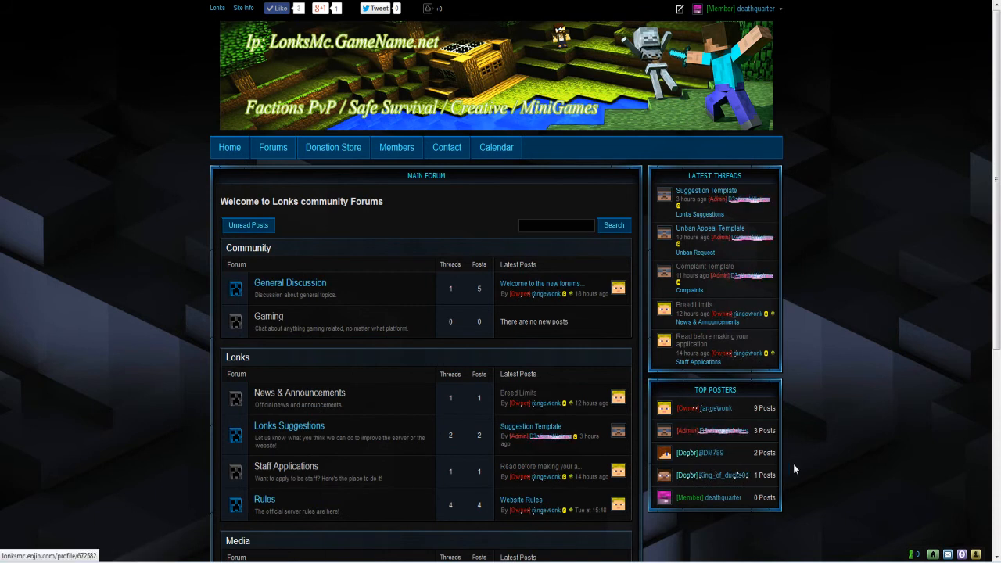
scroll(down, 3)
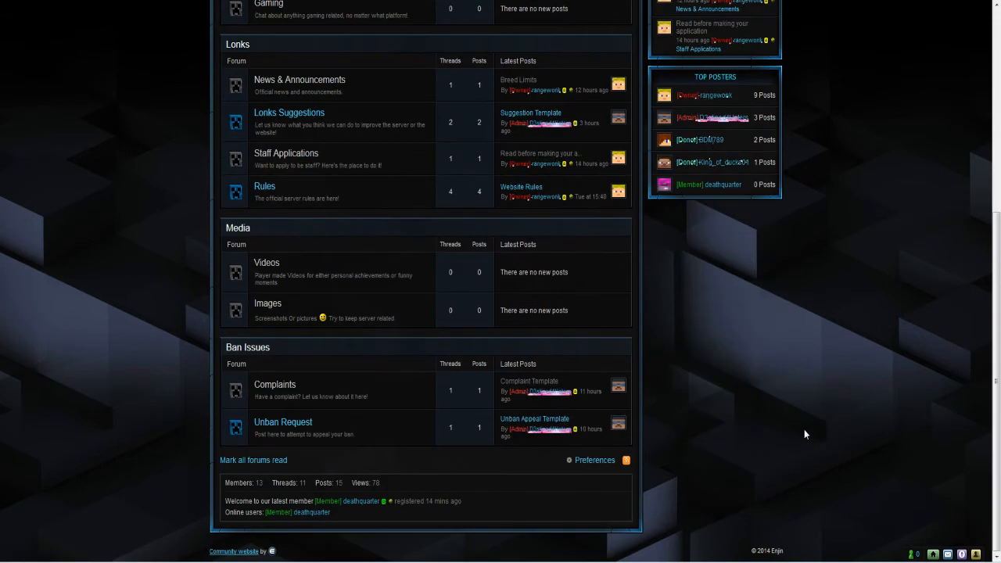